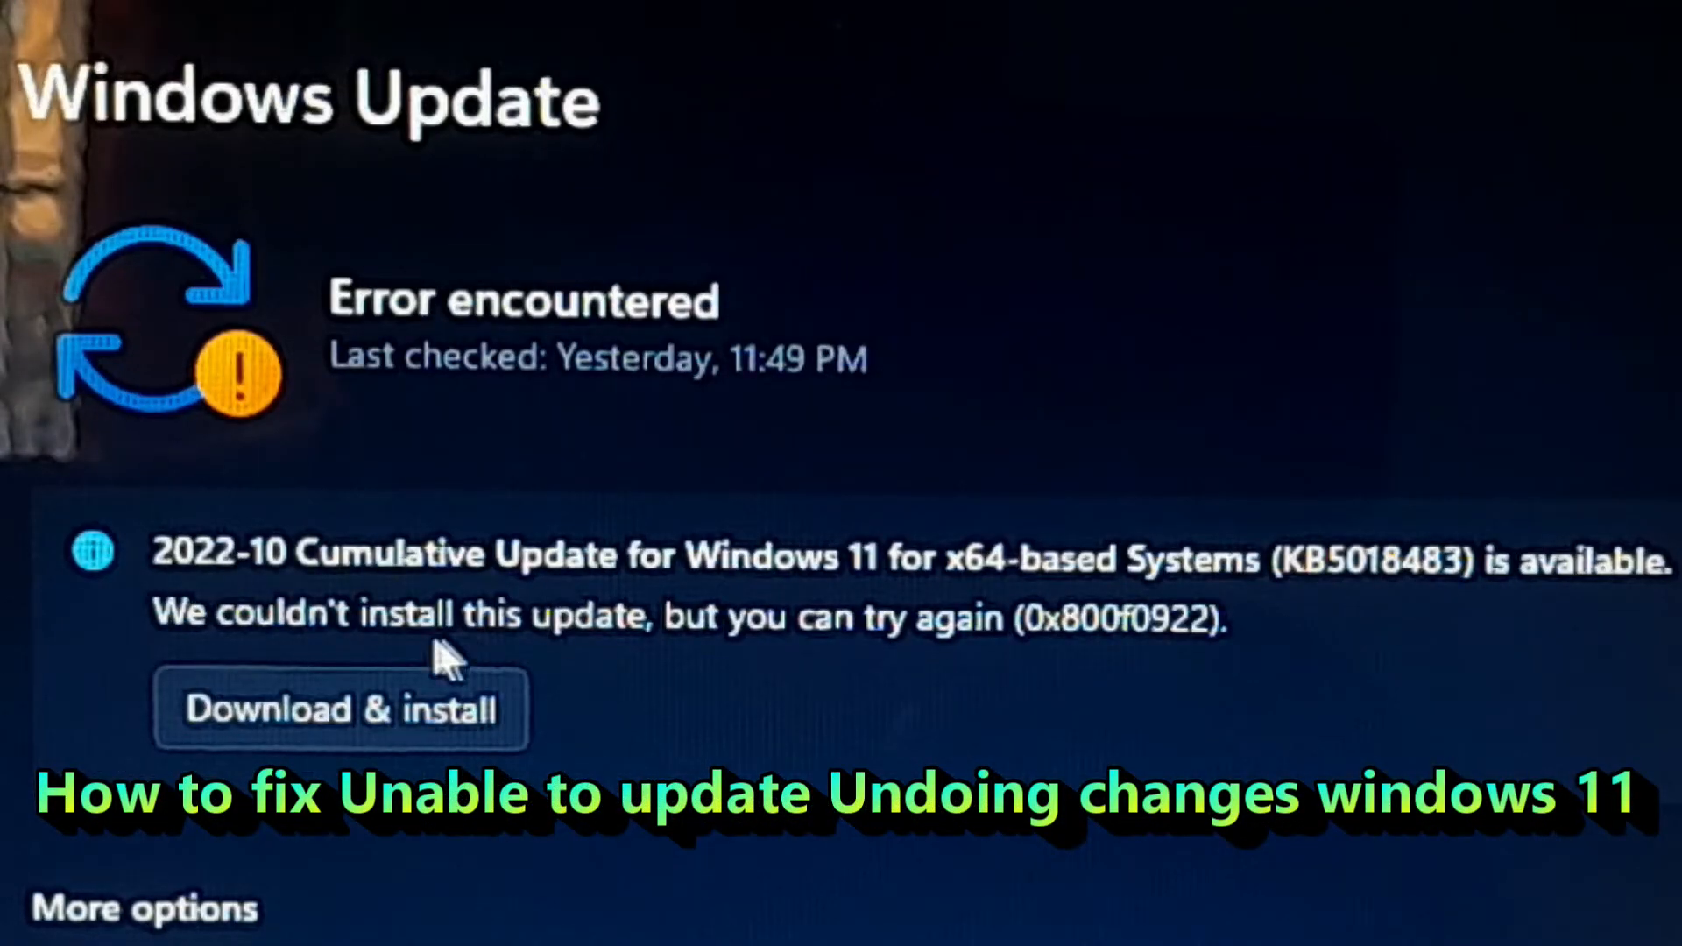
pyautogui.moveTo(1158, 630)
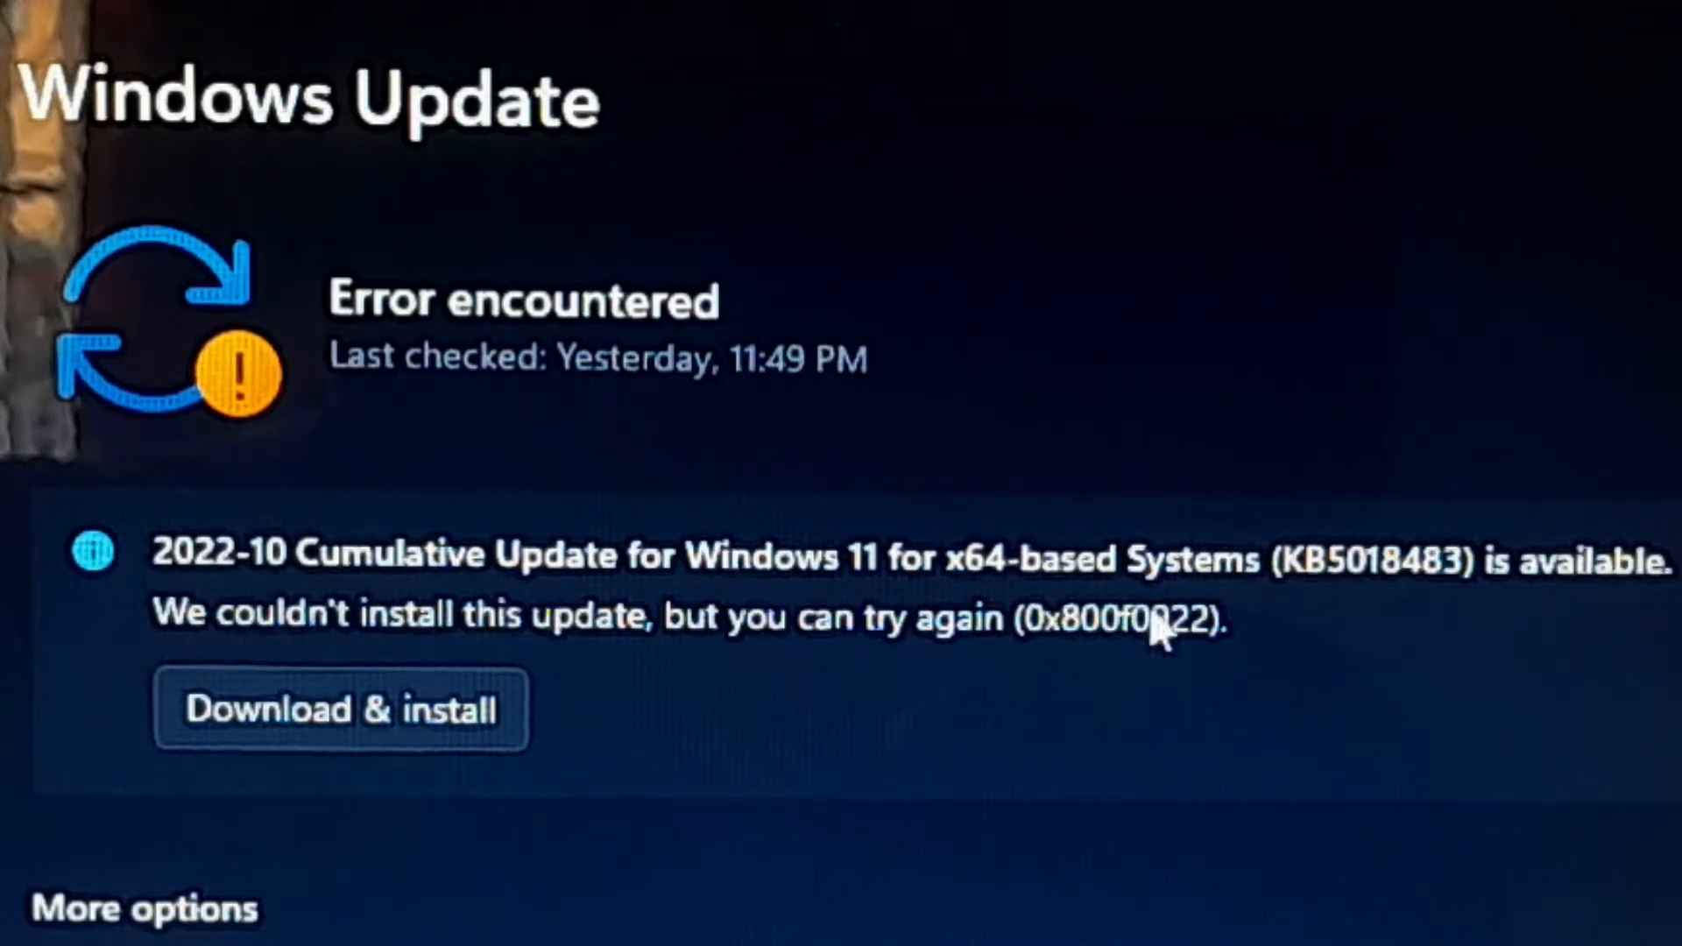
pyautogui.moveTo(1187, 687)
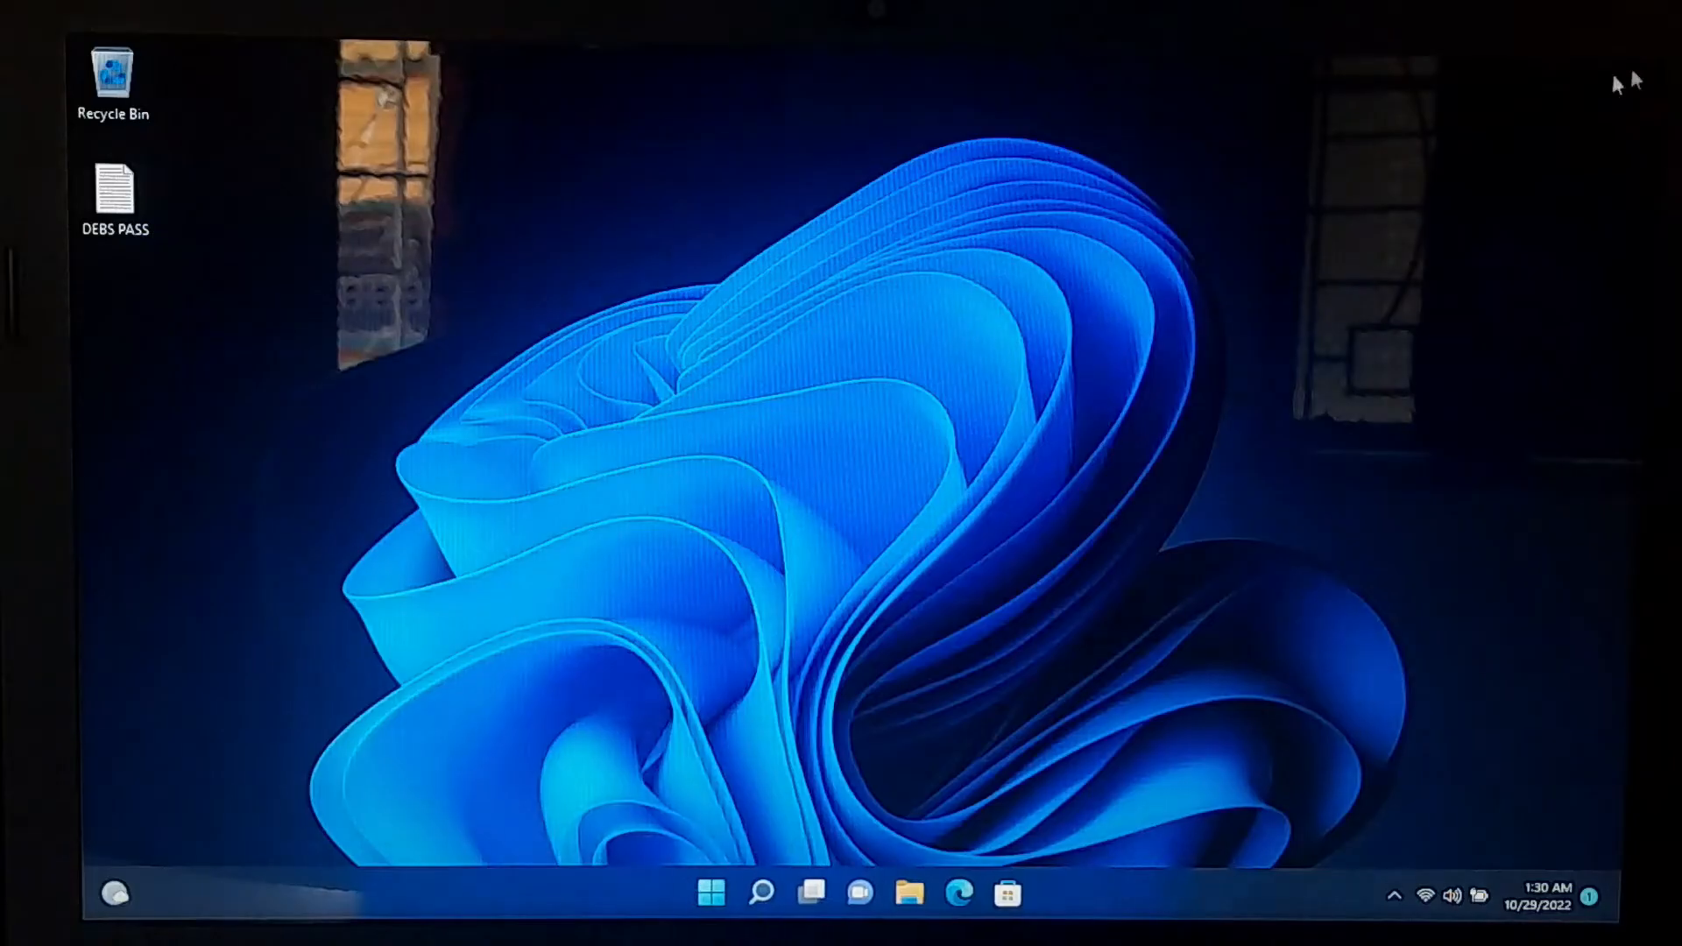
# - Search for cmd in the taskbar search panel to launch an elevated Command Prompt
pyautogui.click(760, 892)
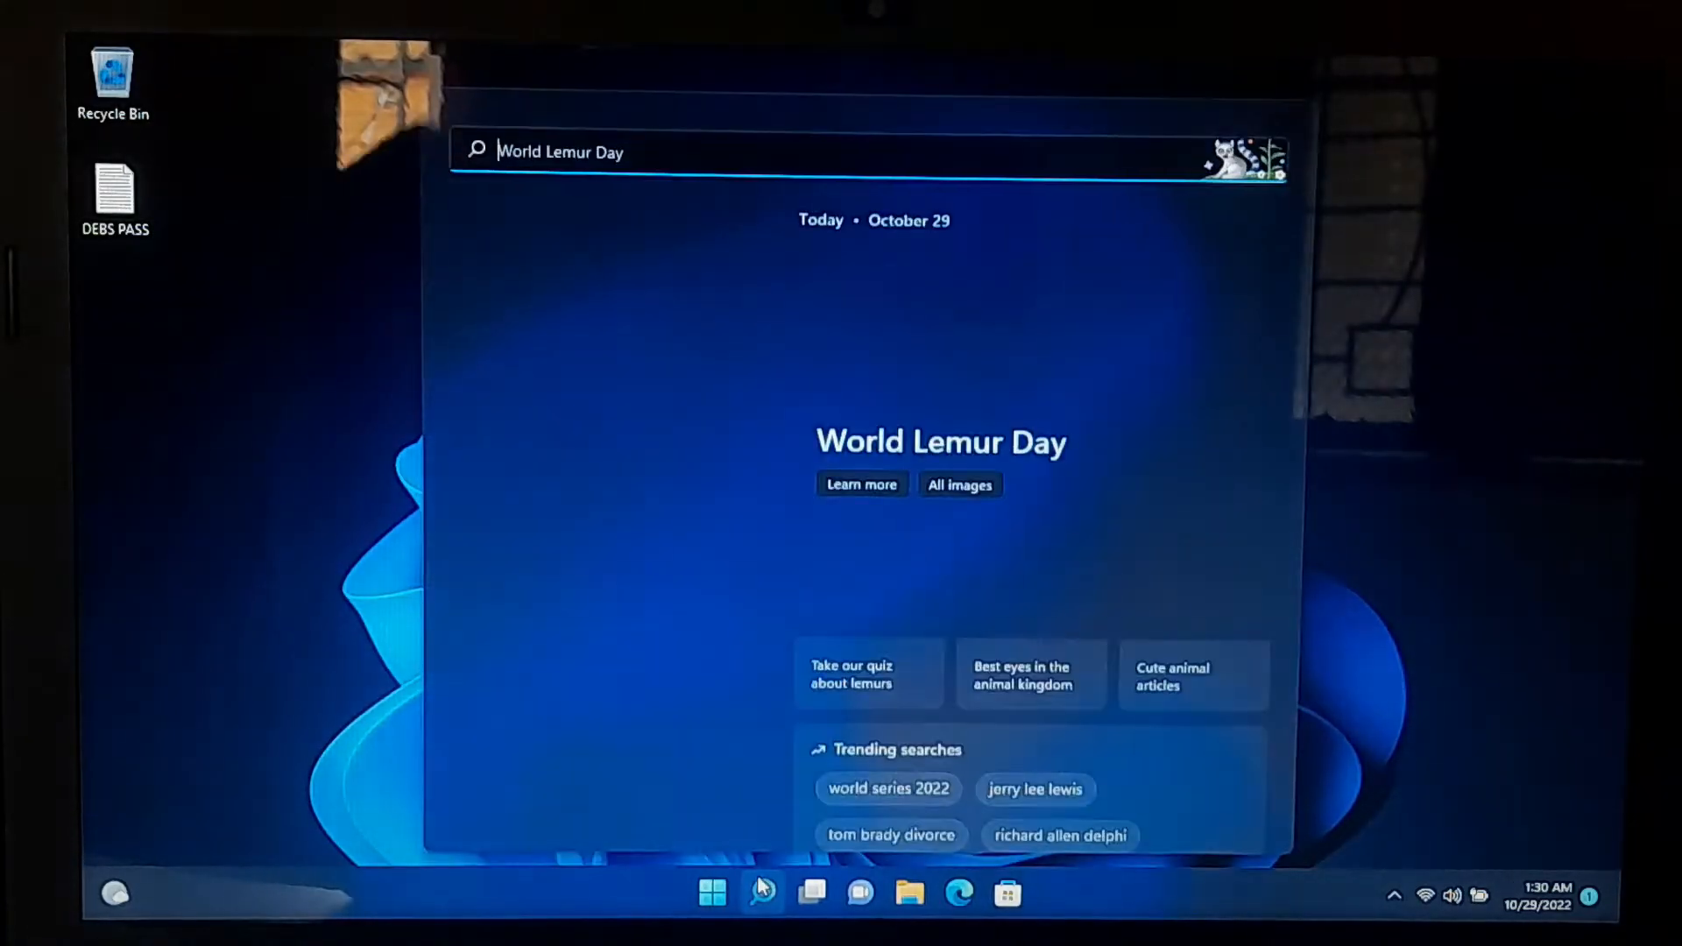
pyautogui.write('cmd')
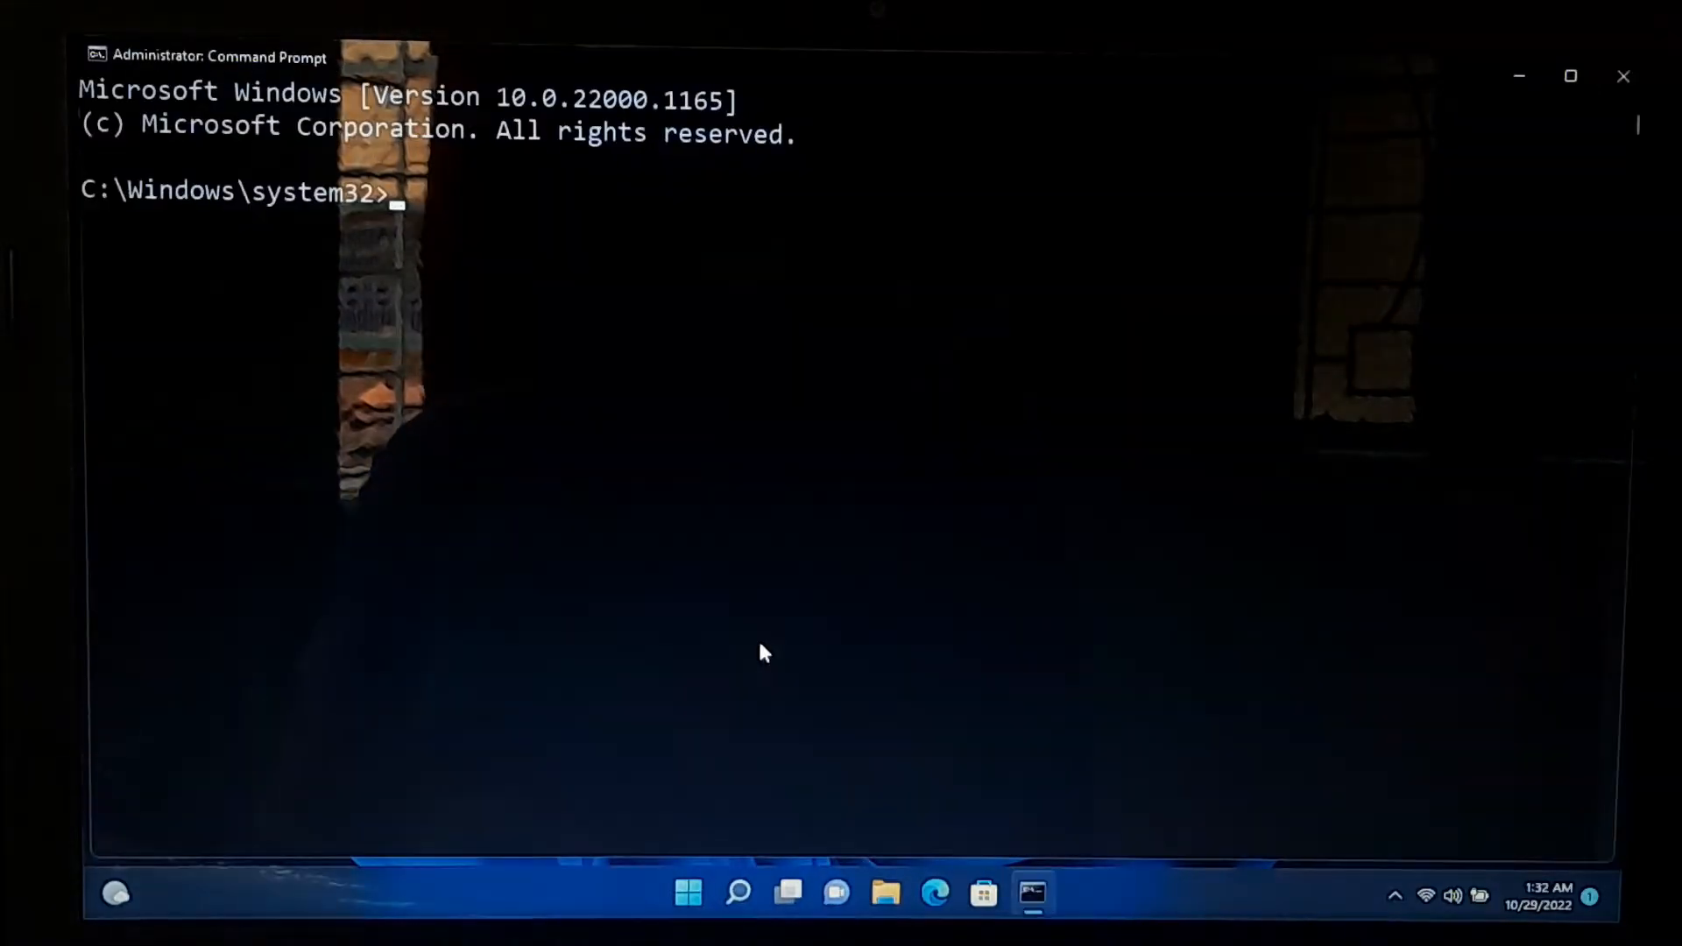
# - Run net stop wuauserv to halt the Windows Update service
pyautogui.write('net st')
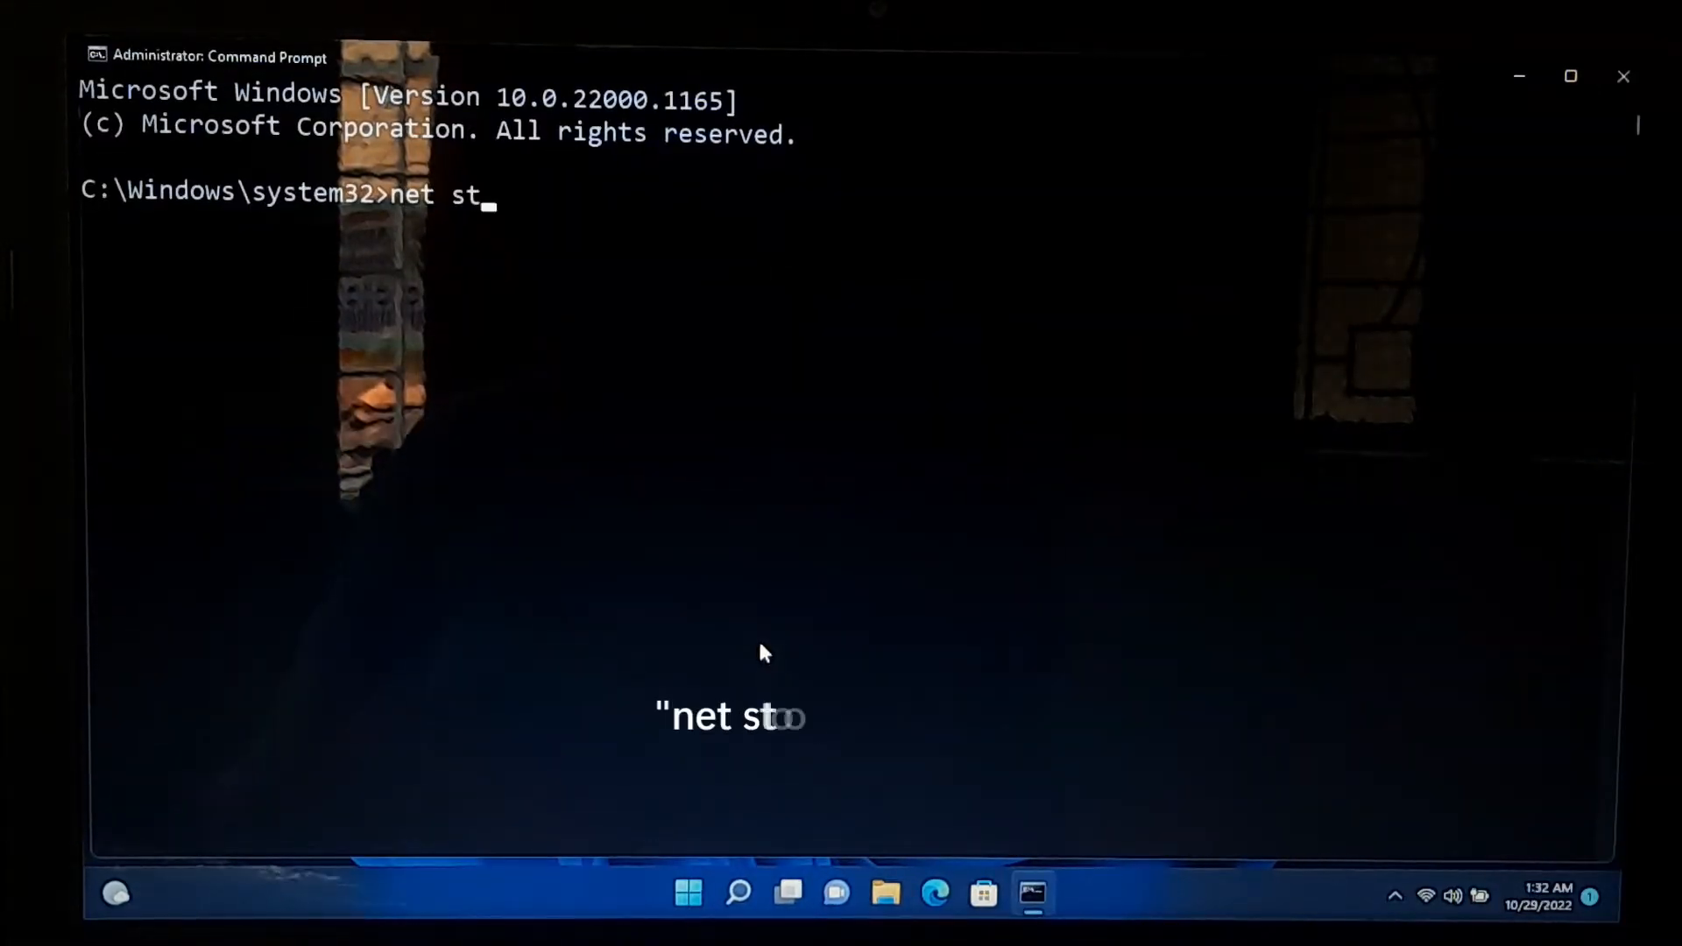
pyautogui.write('op wu')
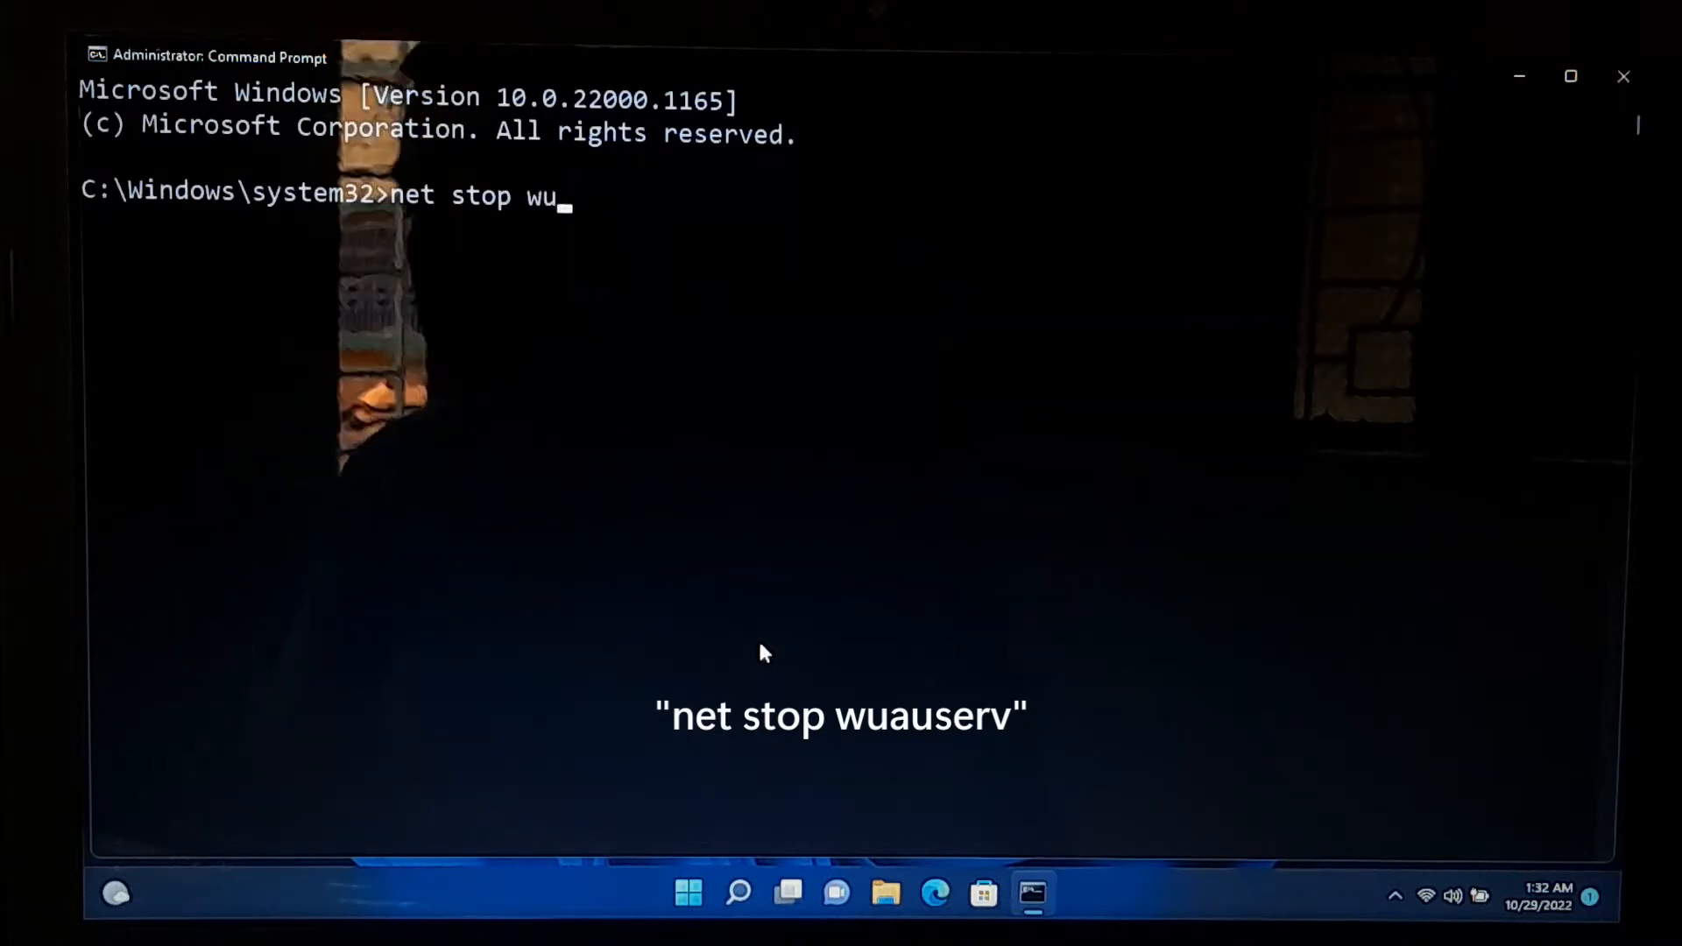
pyautogui.press('Return')
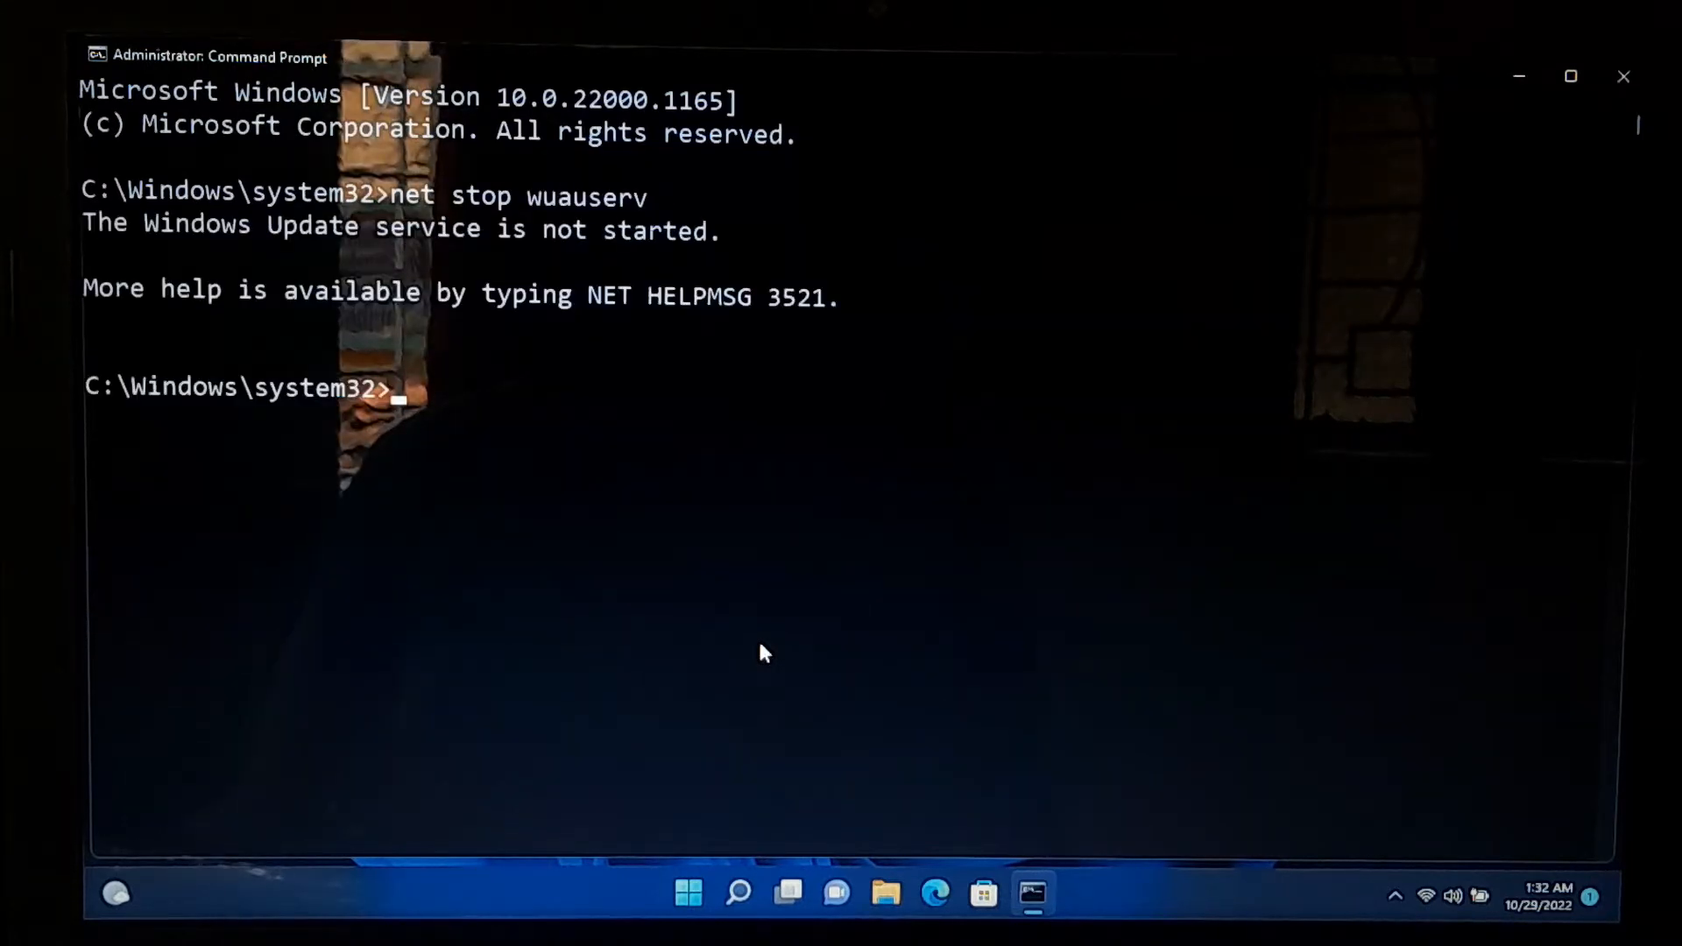
# - Enter rd /s /q %systemroot%\SoftwareDistribution to remove the update cache folder
pyautogui.write('rd')
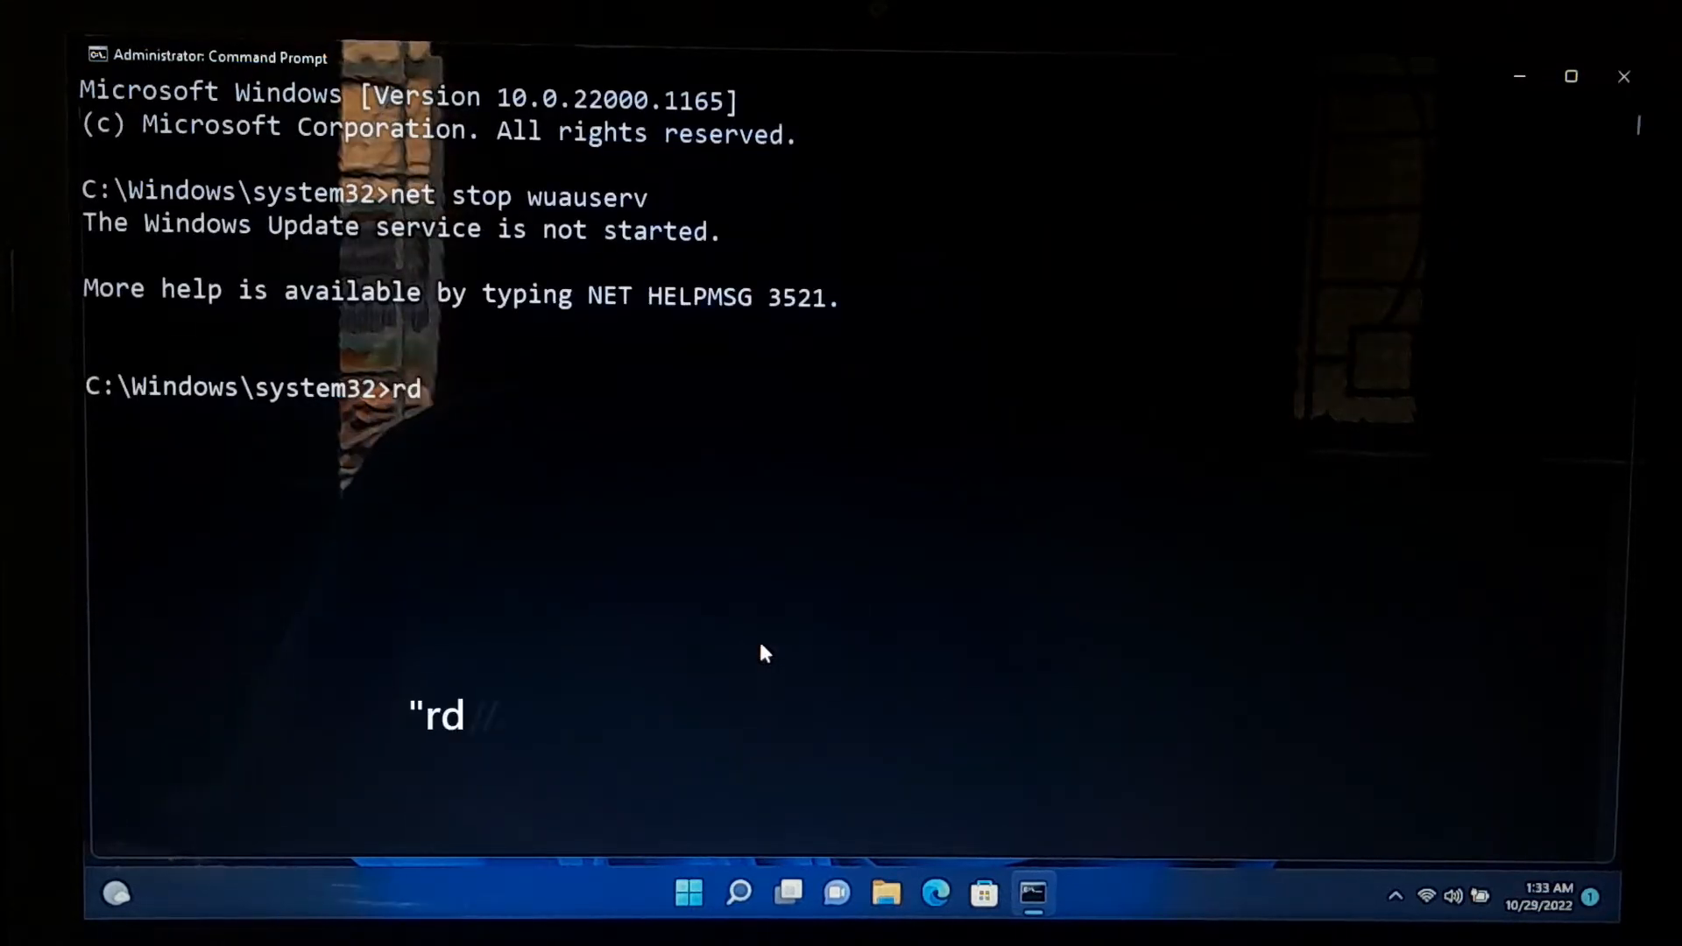
pyautogui.write('/s /q %systemroot%\\Soft')
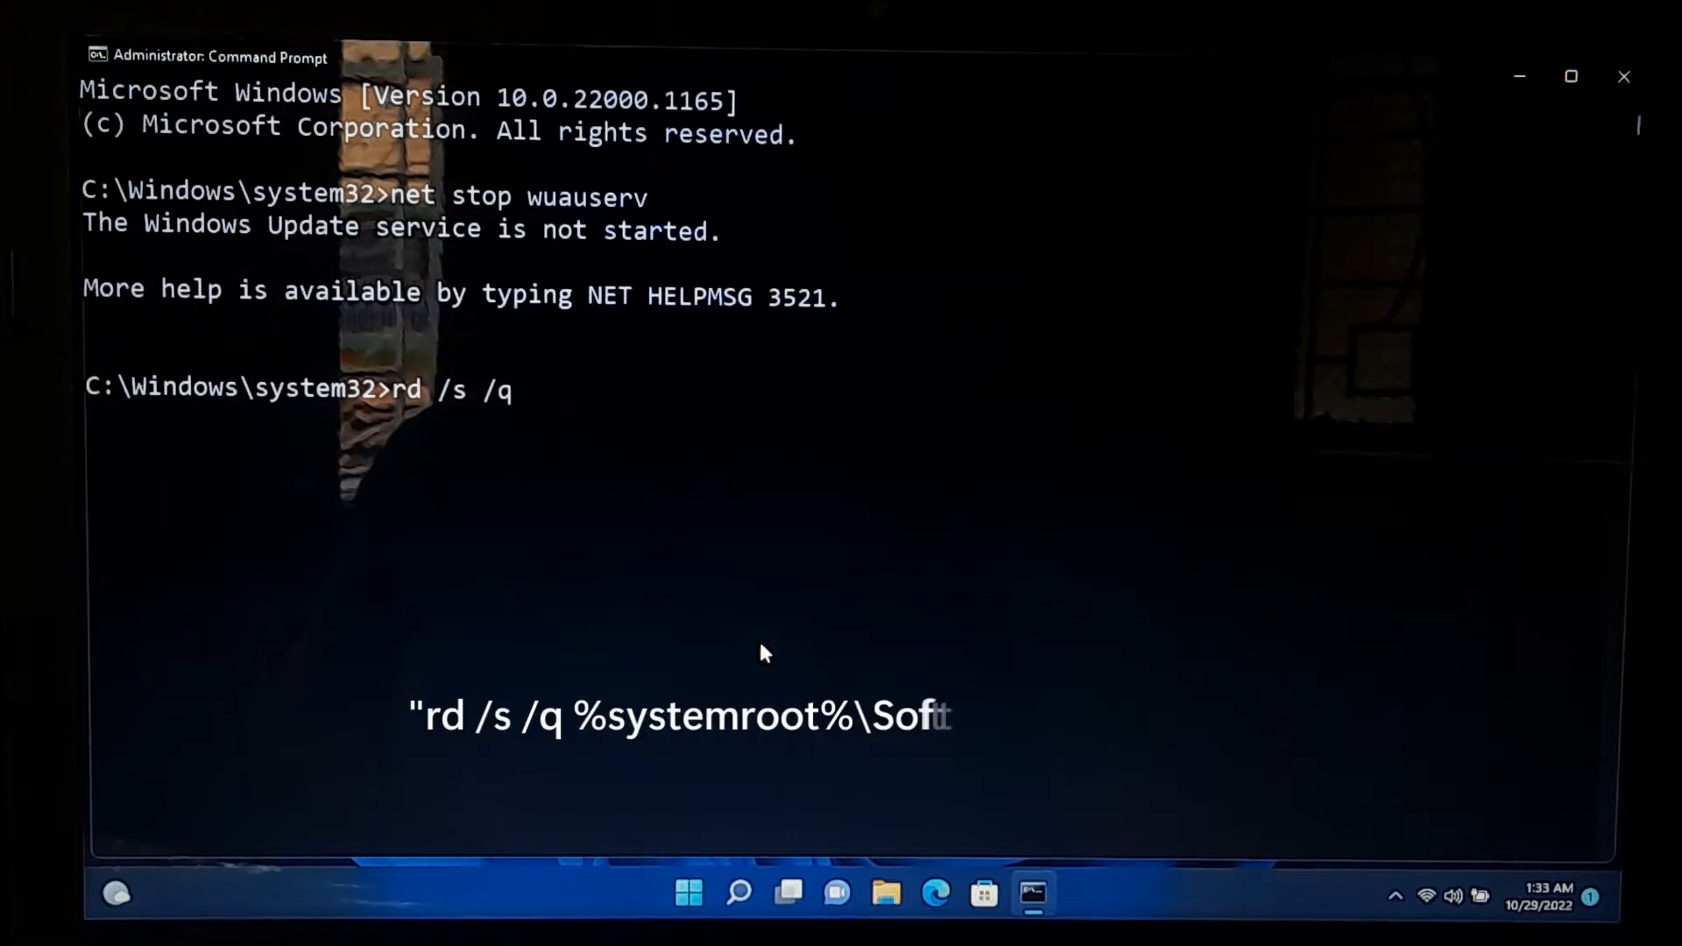
pyautogui.write('%system')
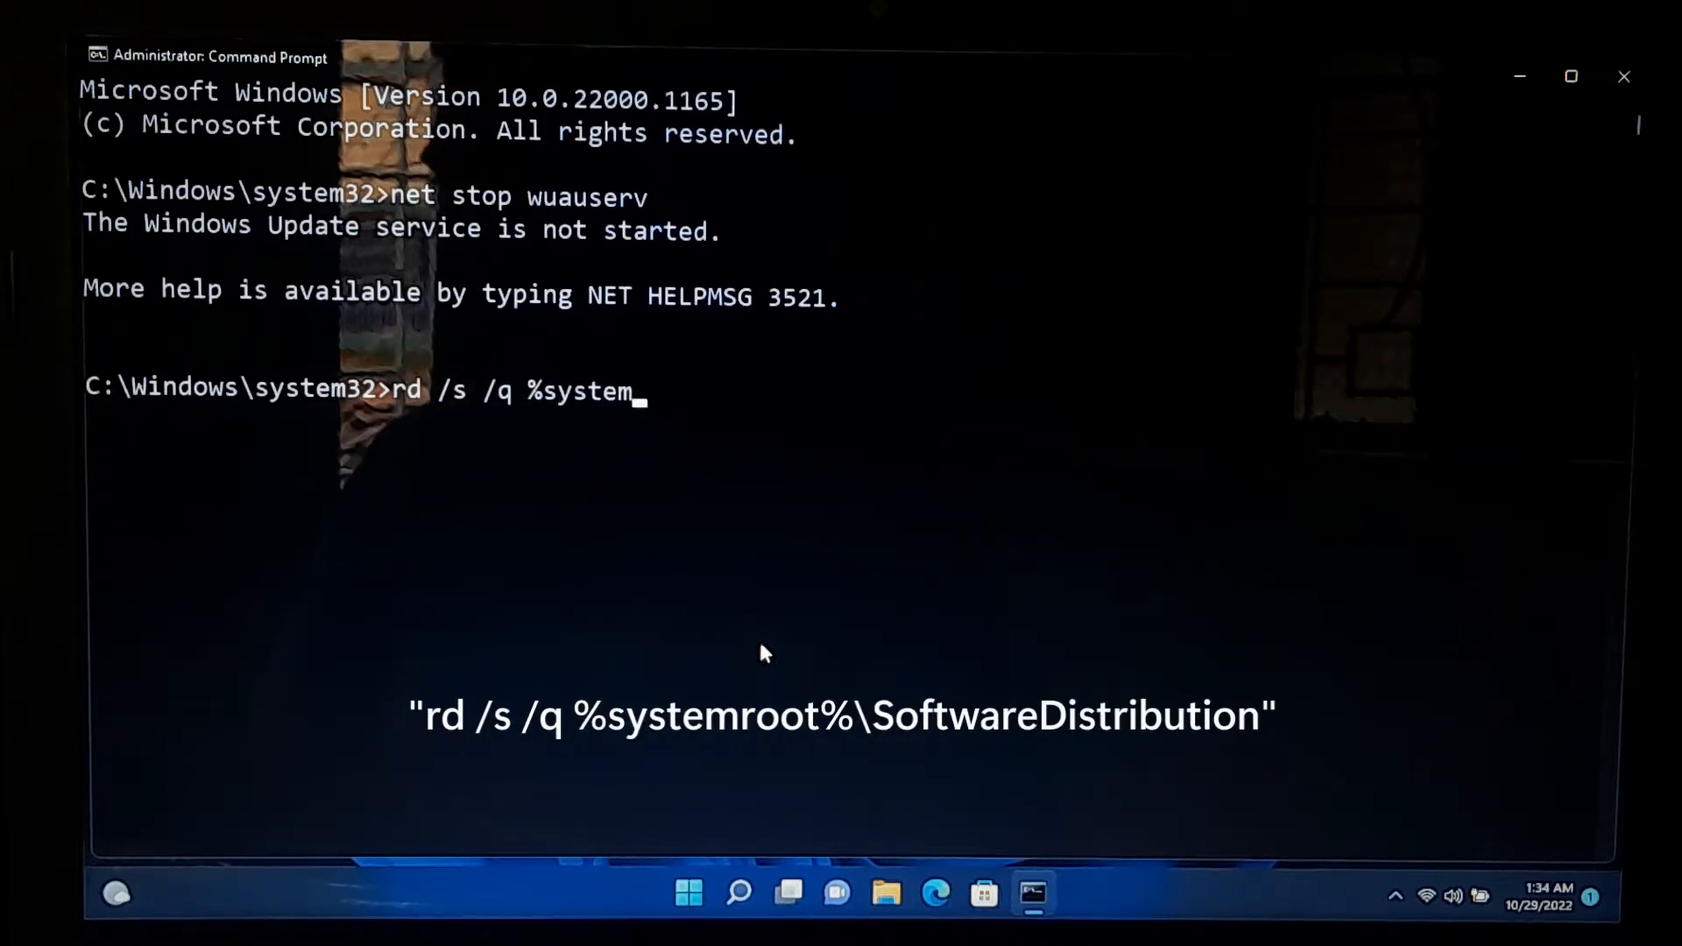
pyautogui.write('root%')
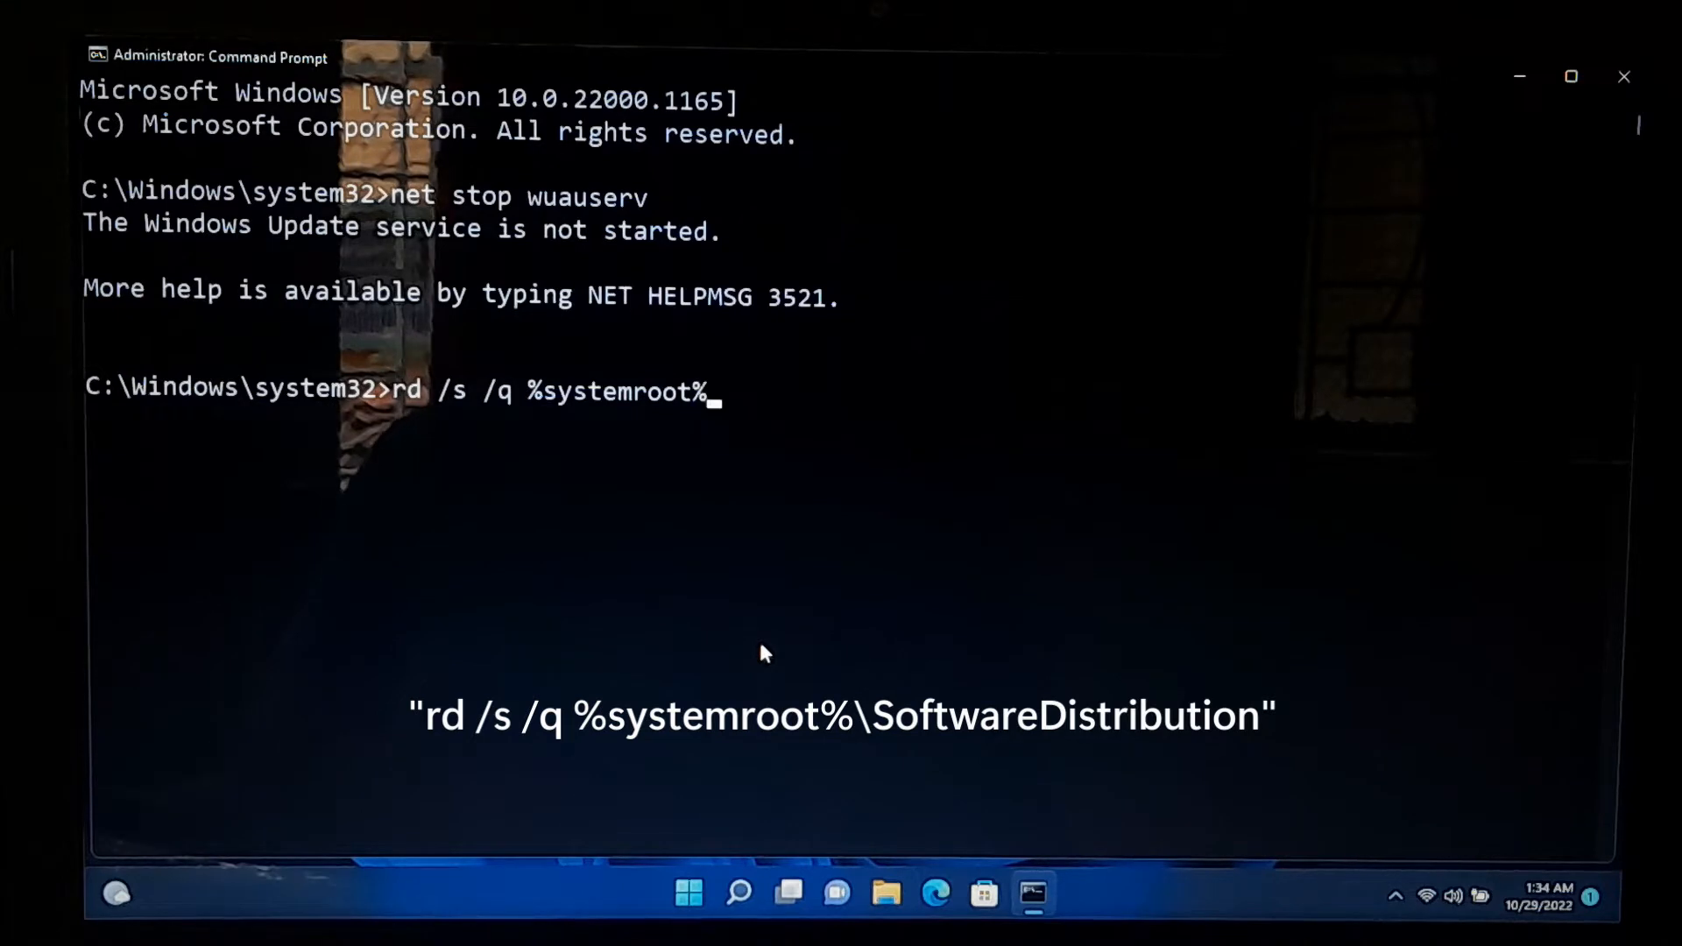
pyautogui.write('\\SoftwareDistributio')
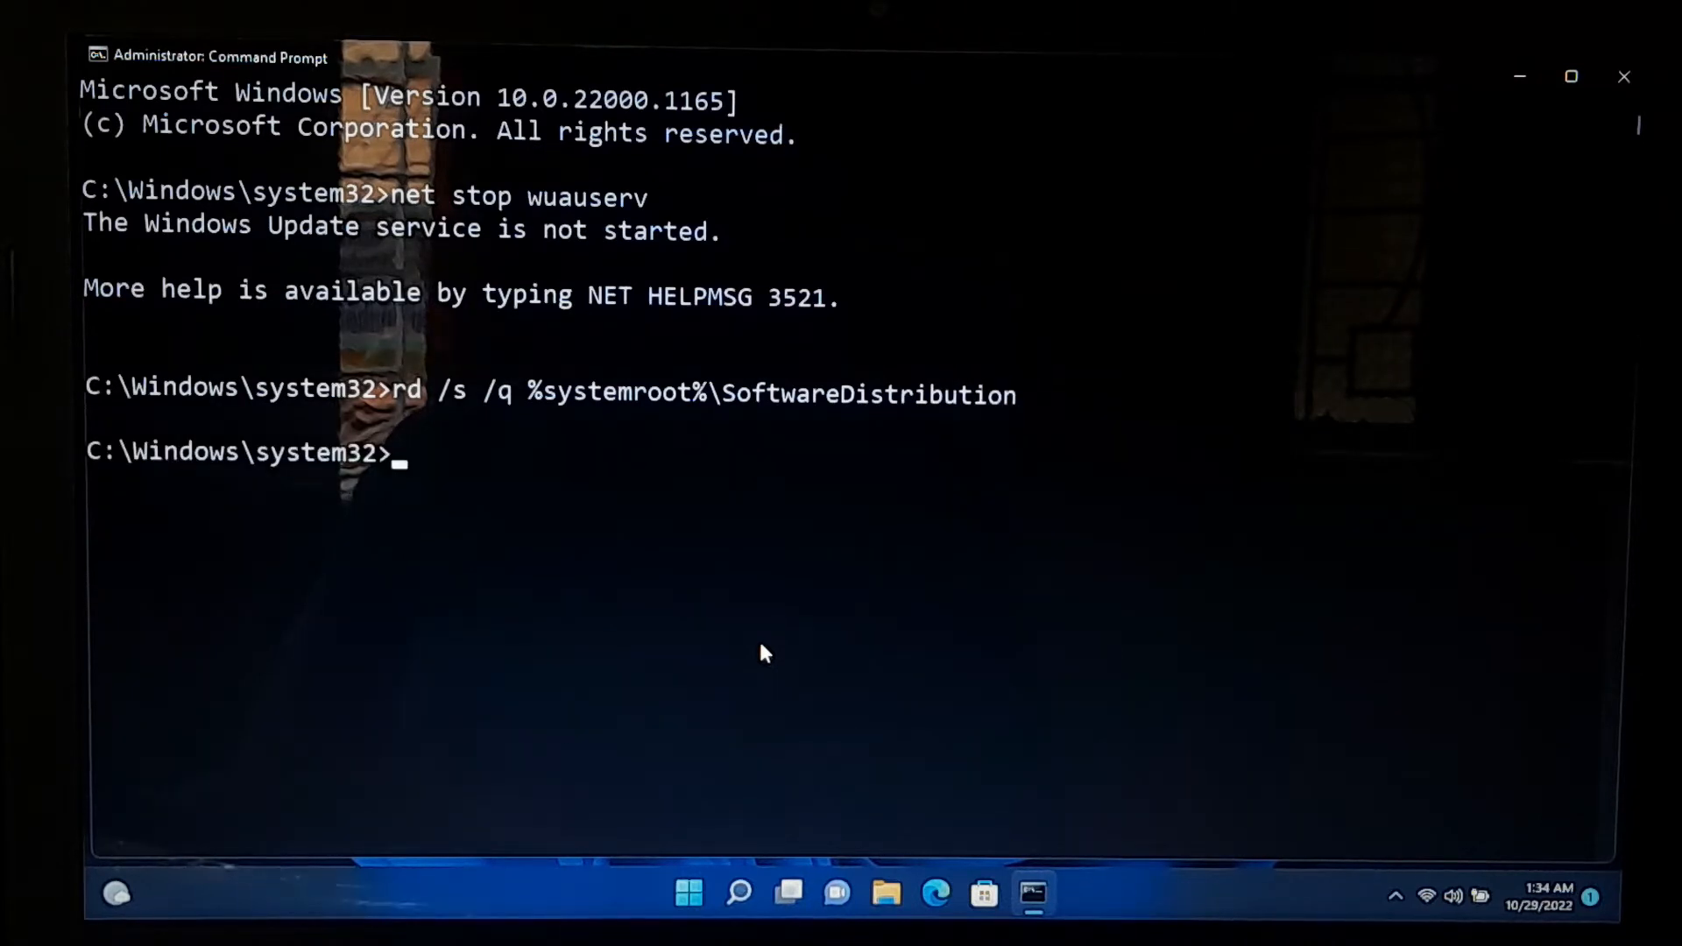
# - Run net start wuauserv, correcting the misspelled name, so Windows Update starts successfully
pyautogui.write('net start wuasuserv')
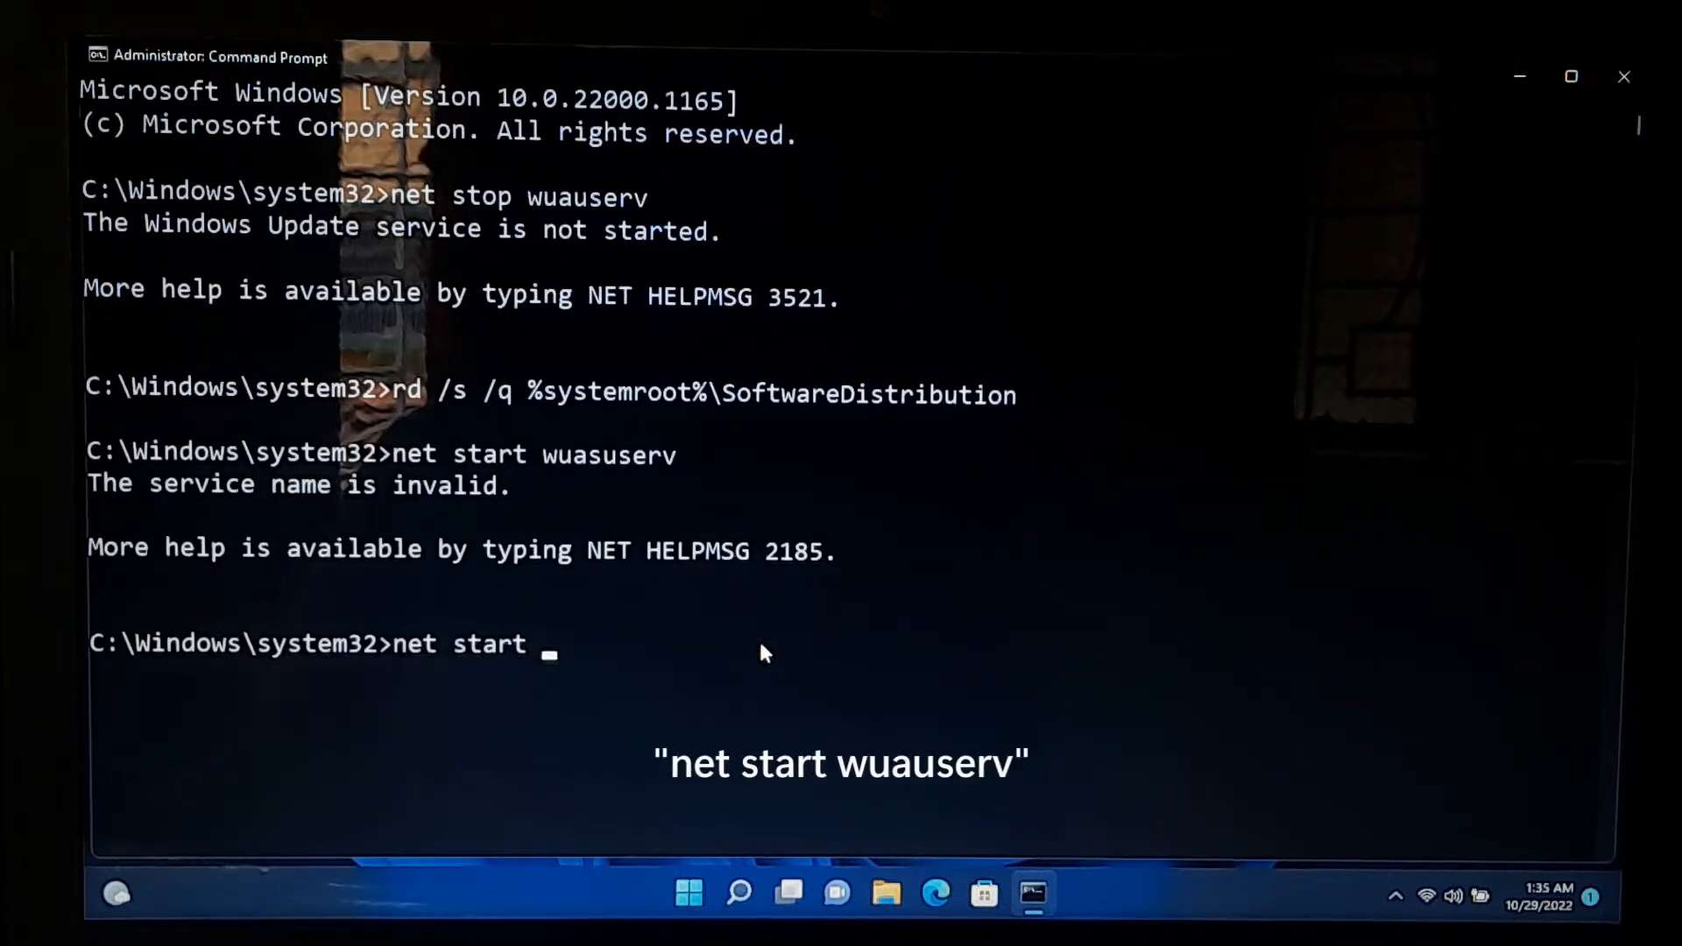
pyautogui.write('wuau')
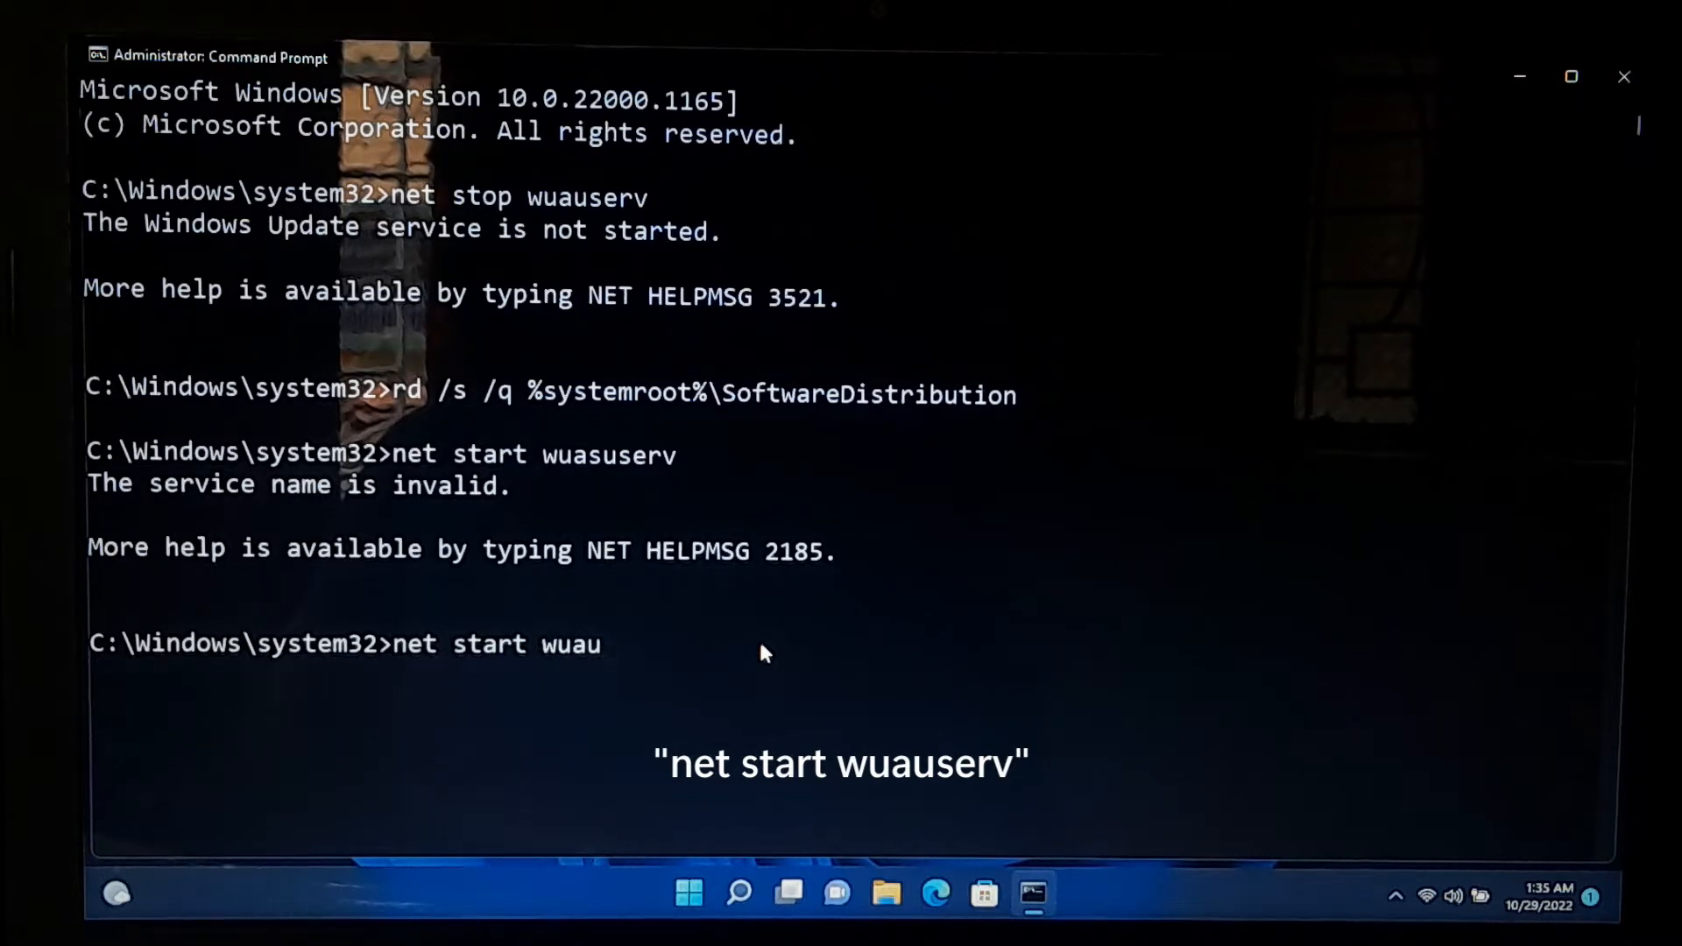
pyautogui.press('Return')
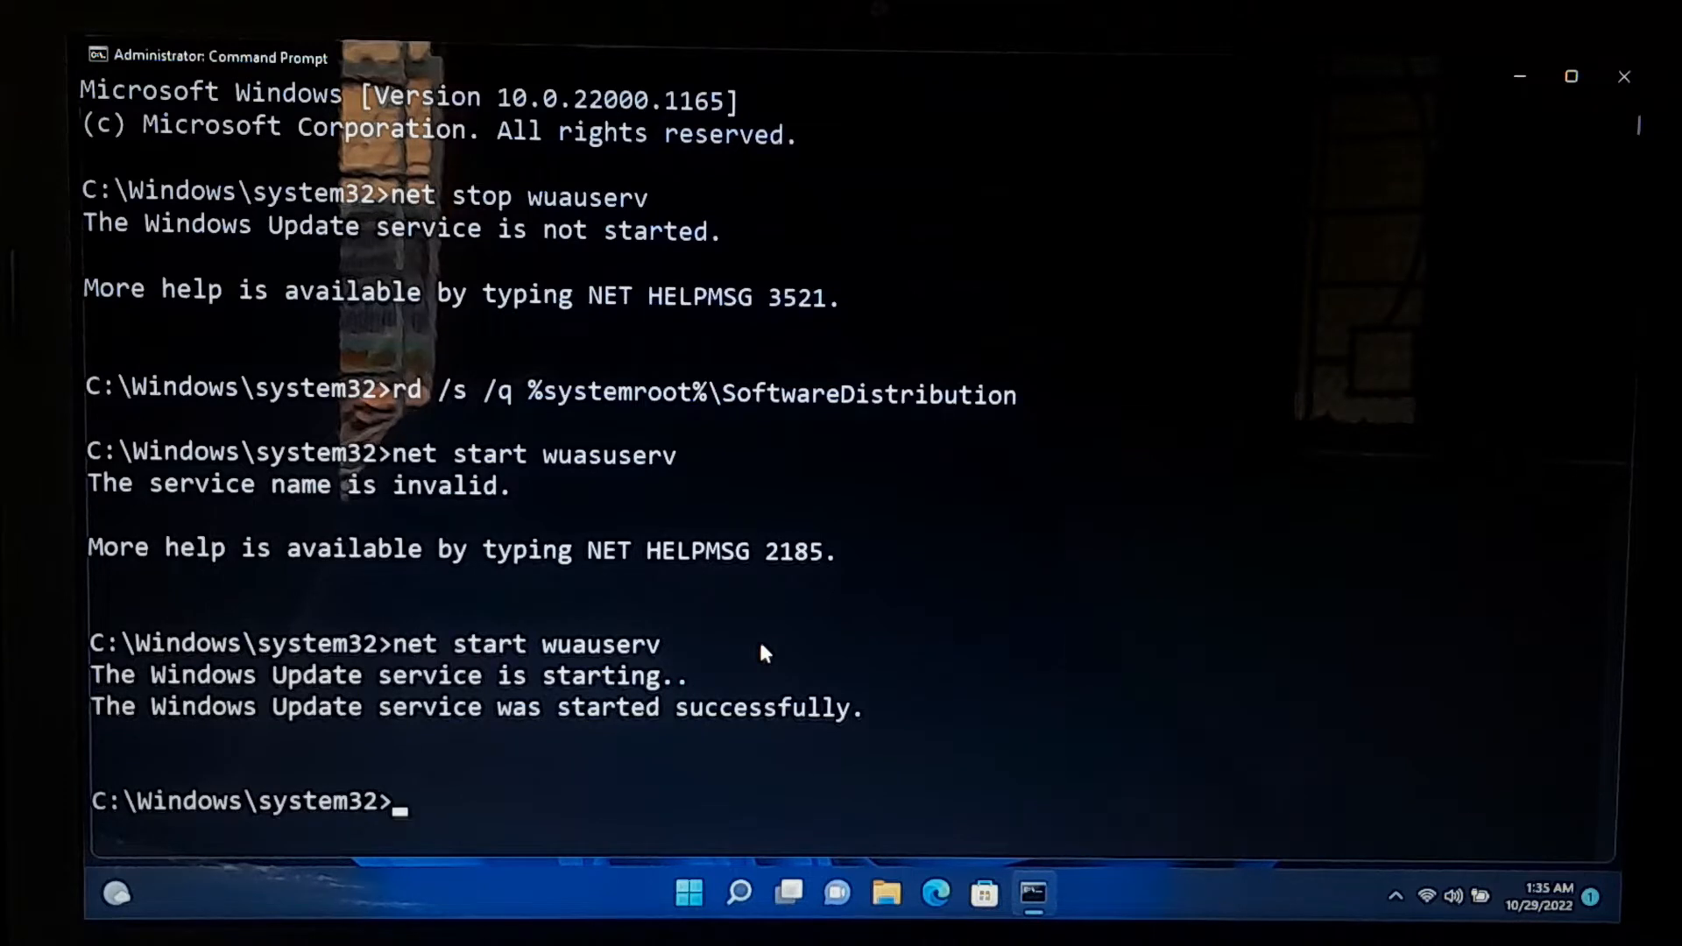
pyautogui.moveTo(204, 725)
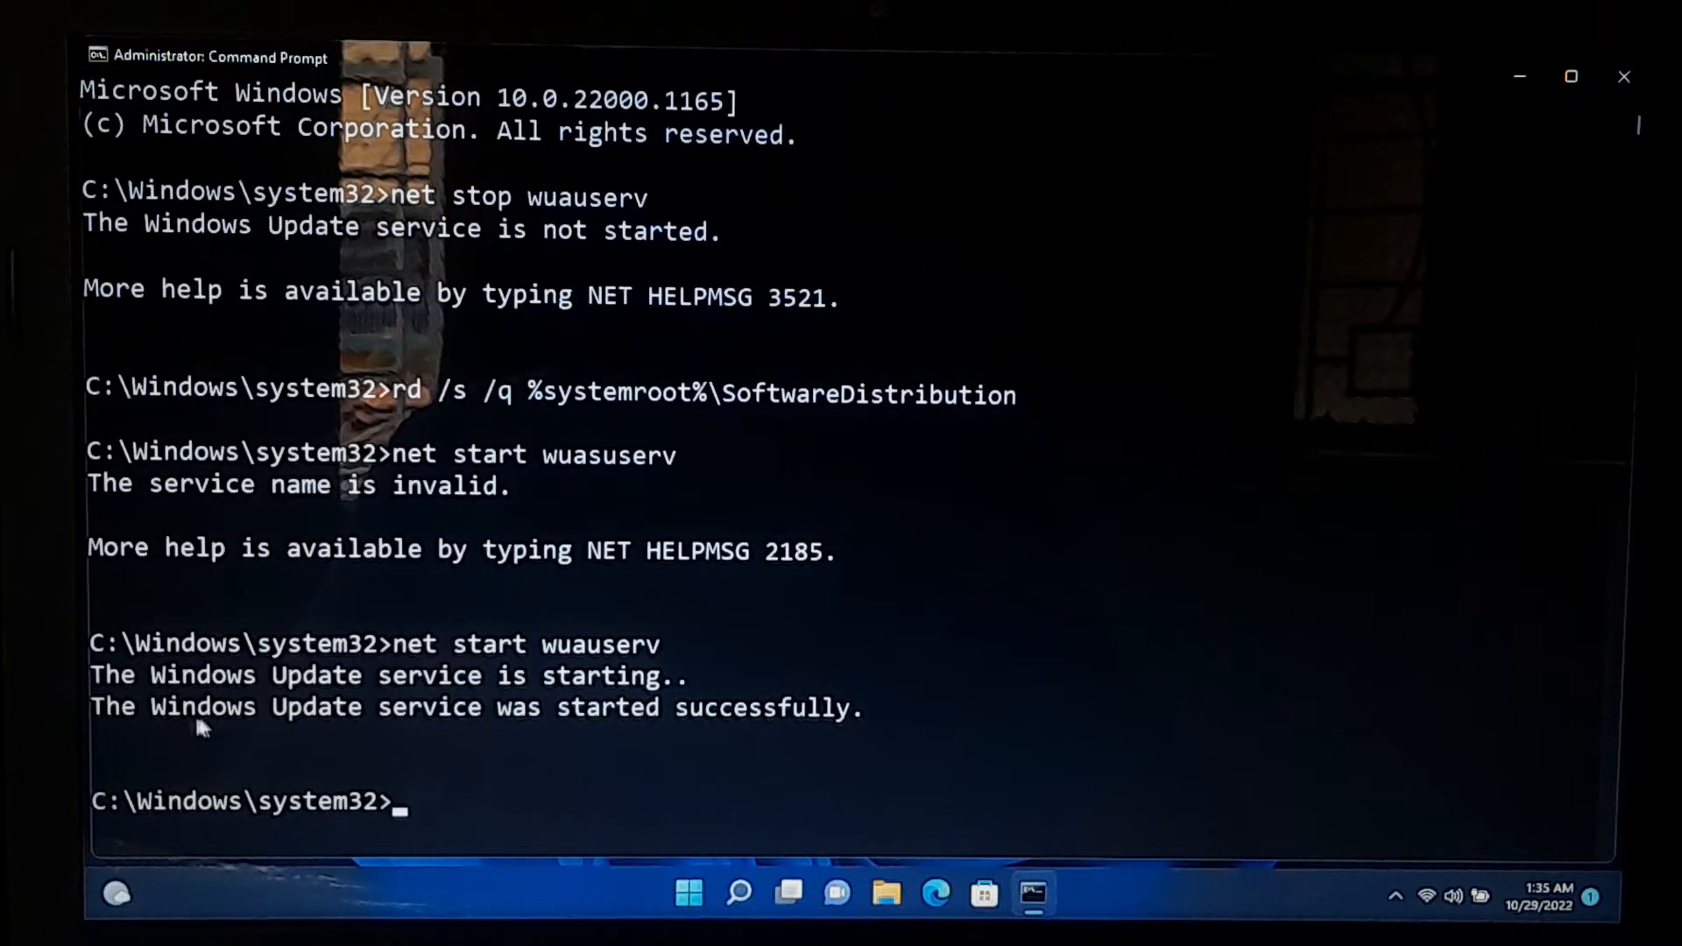
pyautogui.moveTo(874, 727)
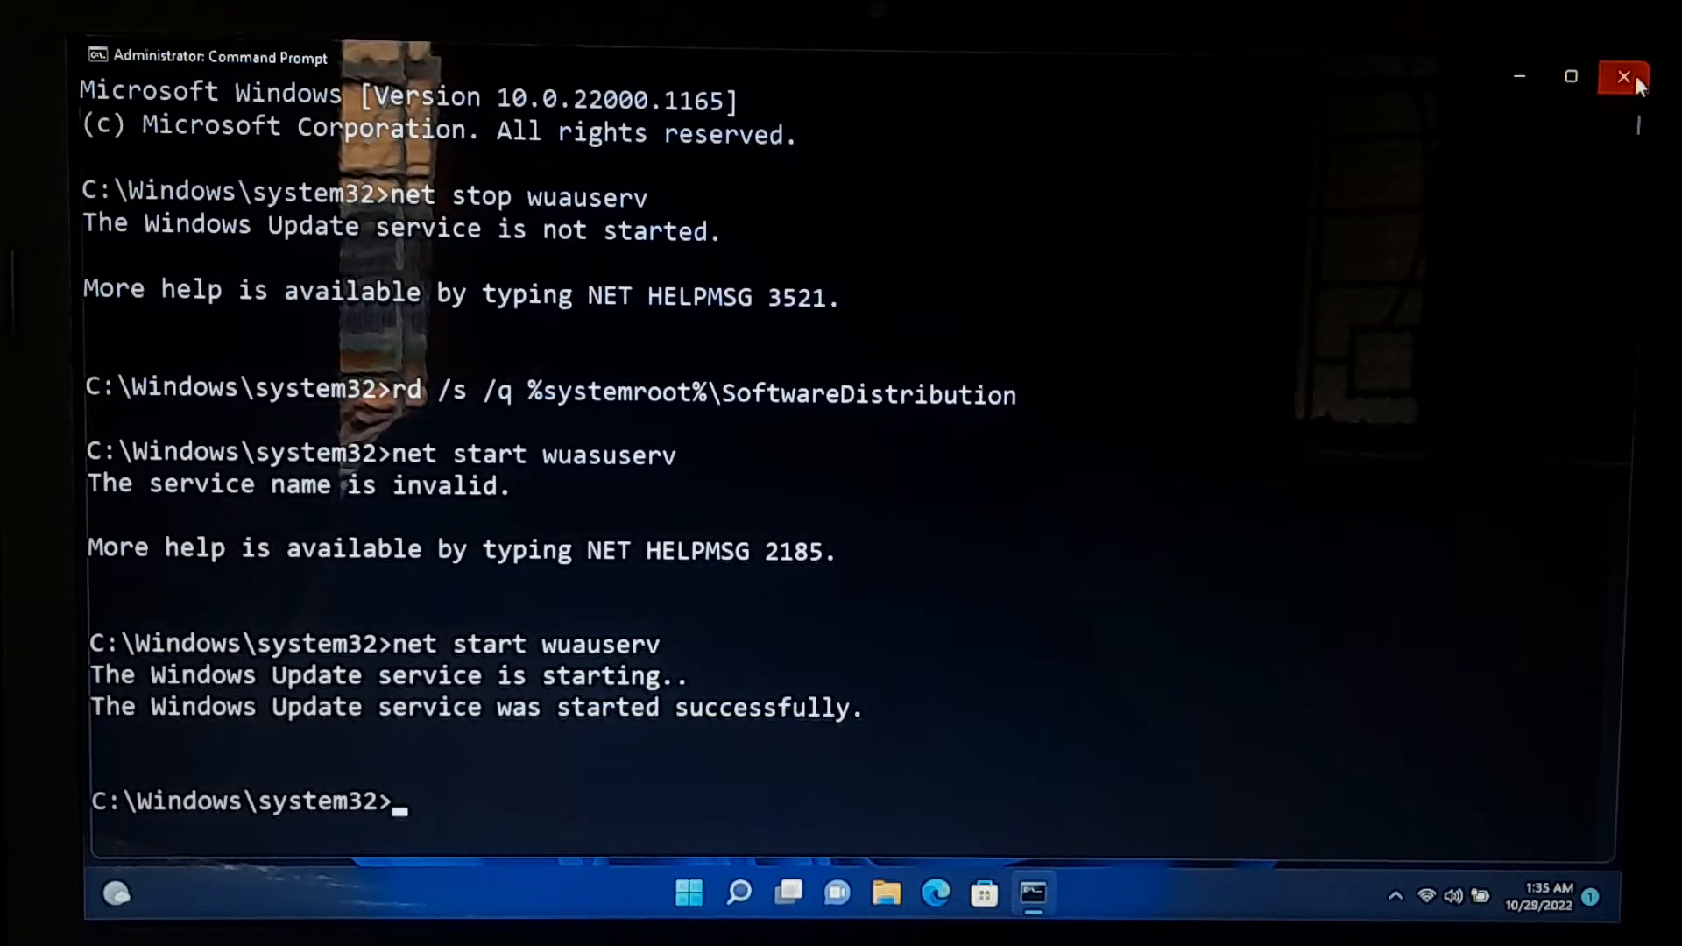
# - Close the old window and launch a new Administrator Command Prompt, approving the UAC prompt
pyautogui.click(1623, 76)
pyautogui.write('cmd')
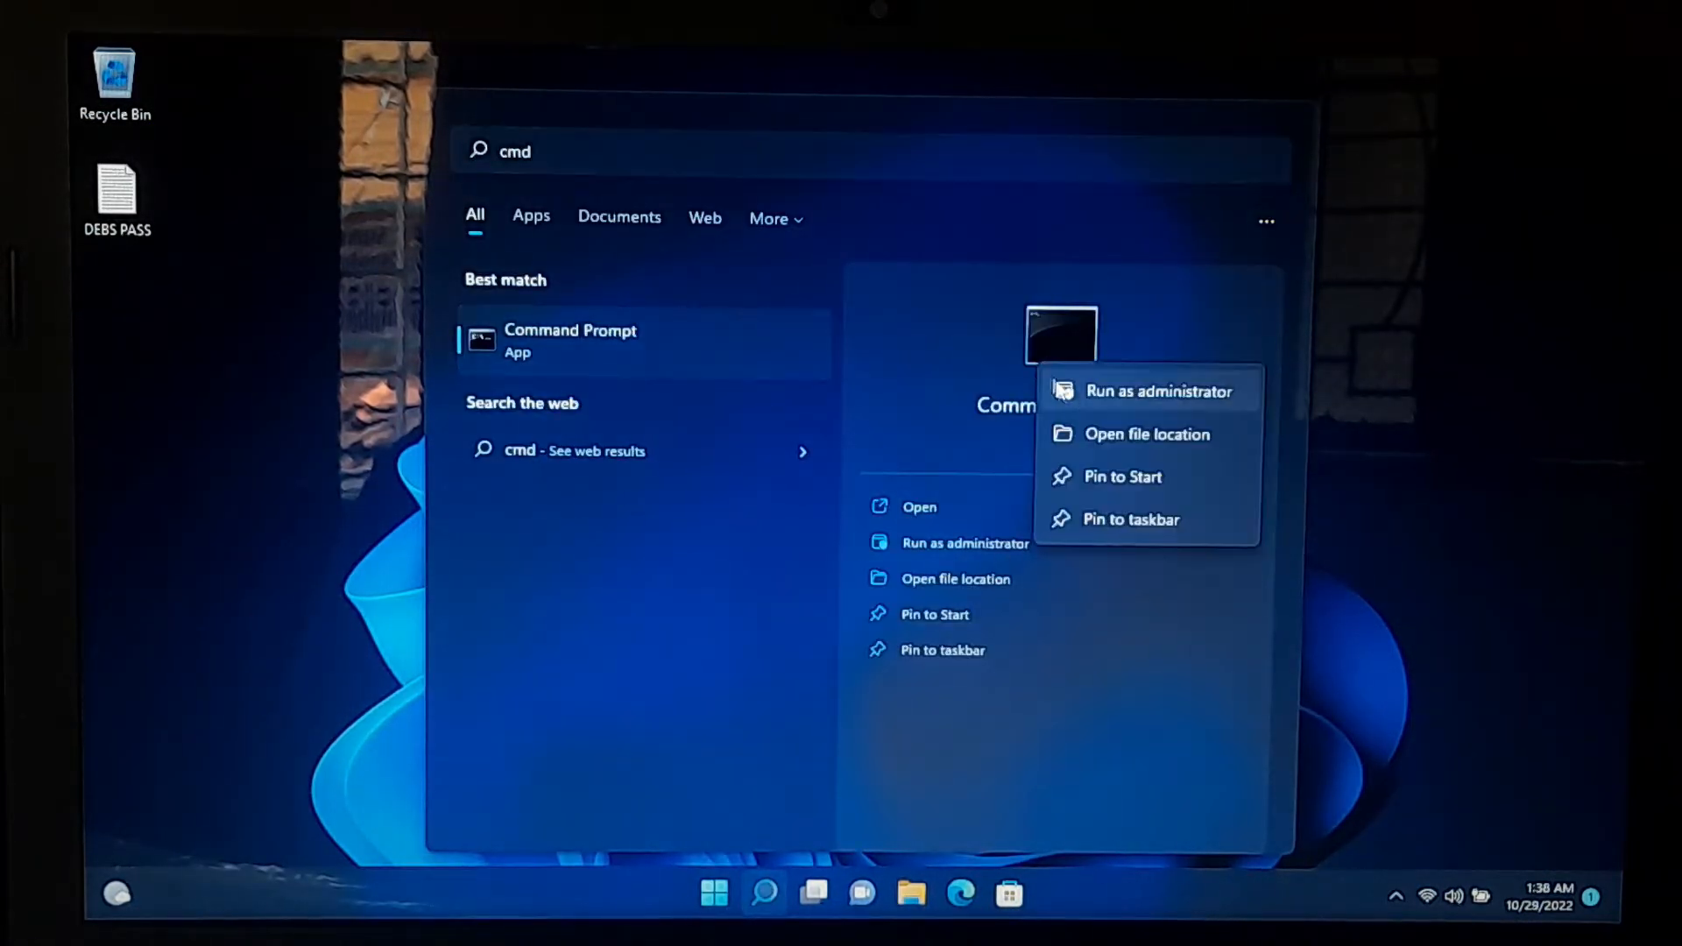
pyautogui.click(1157, 389)
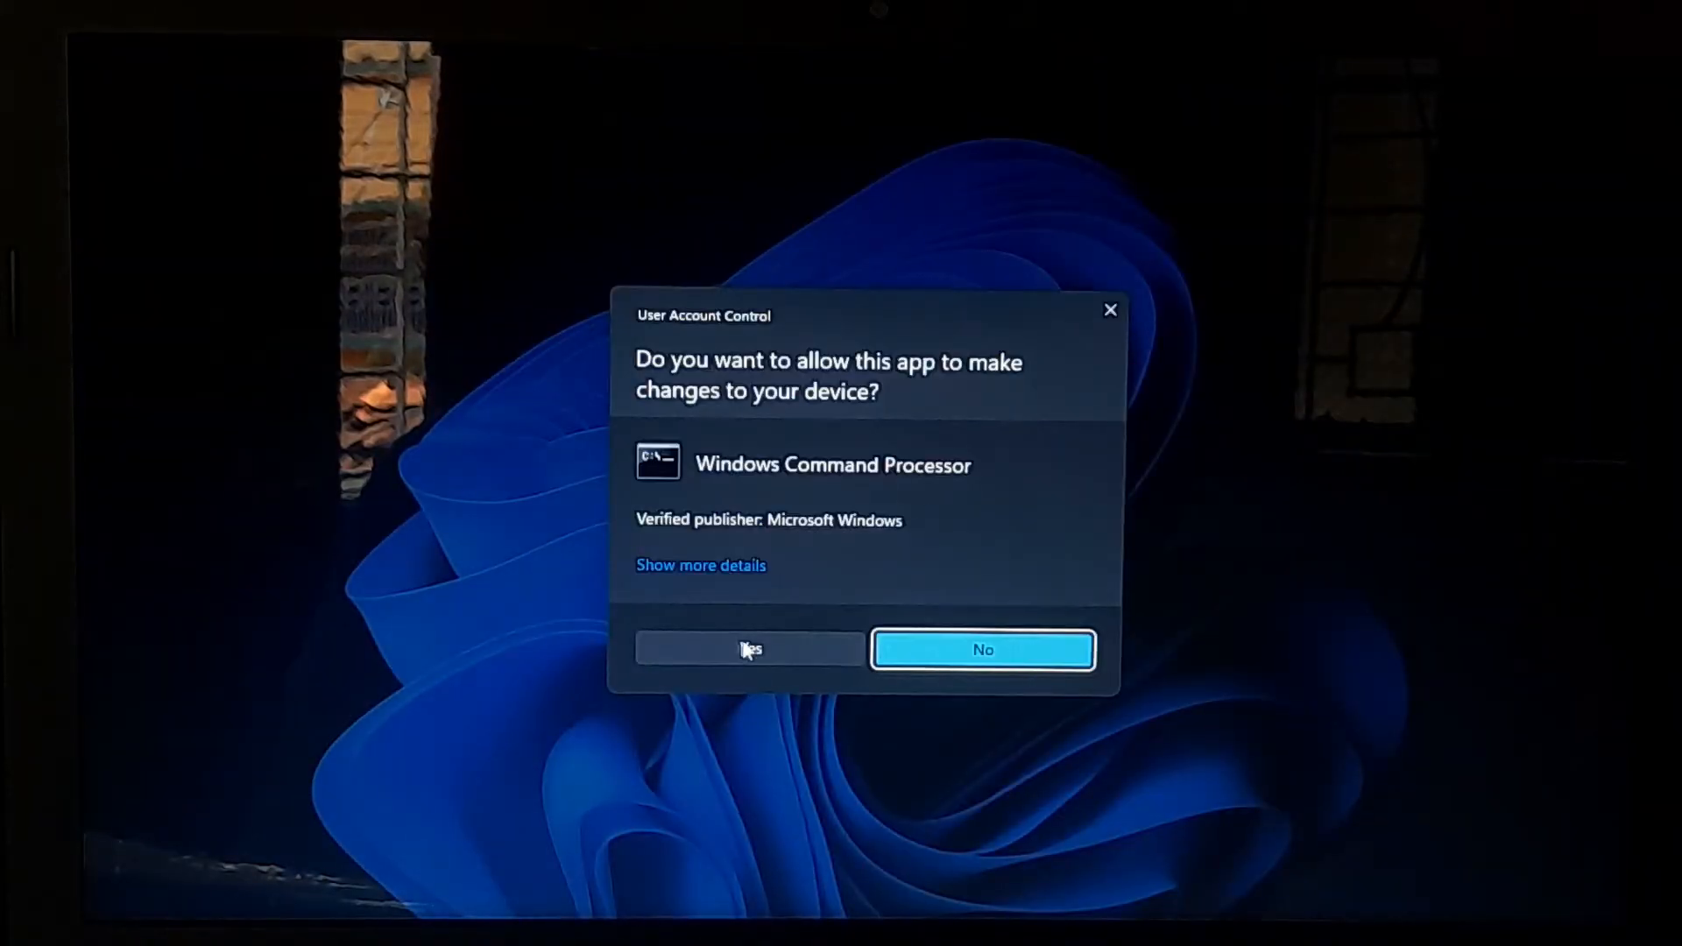
pyautogui.click(748, 649)
pyautogui.write('net stop')
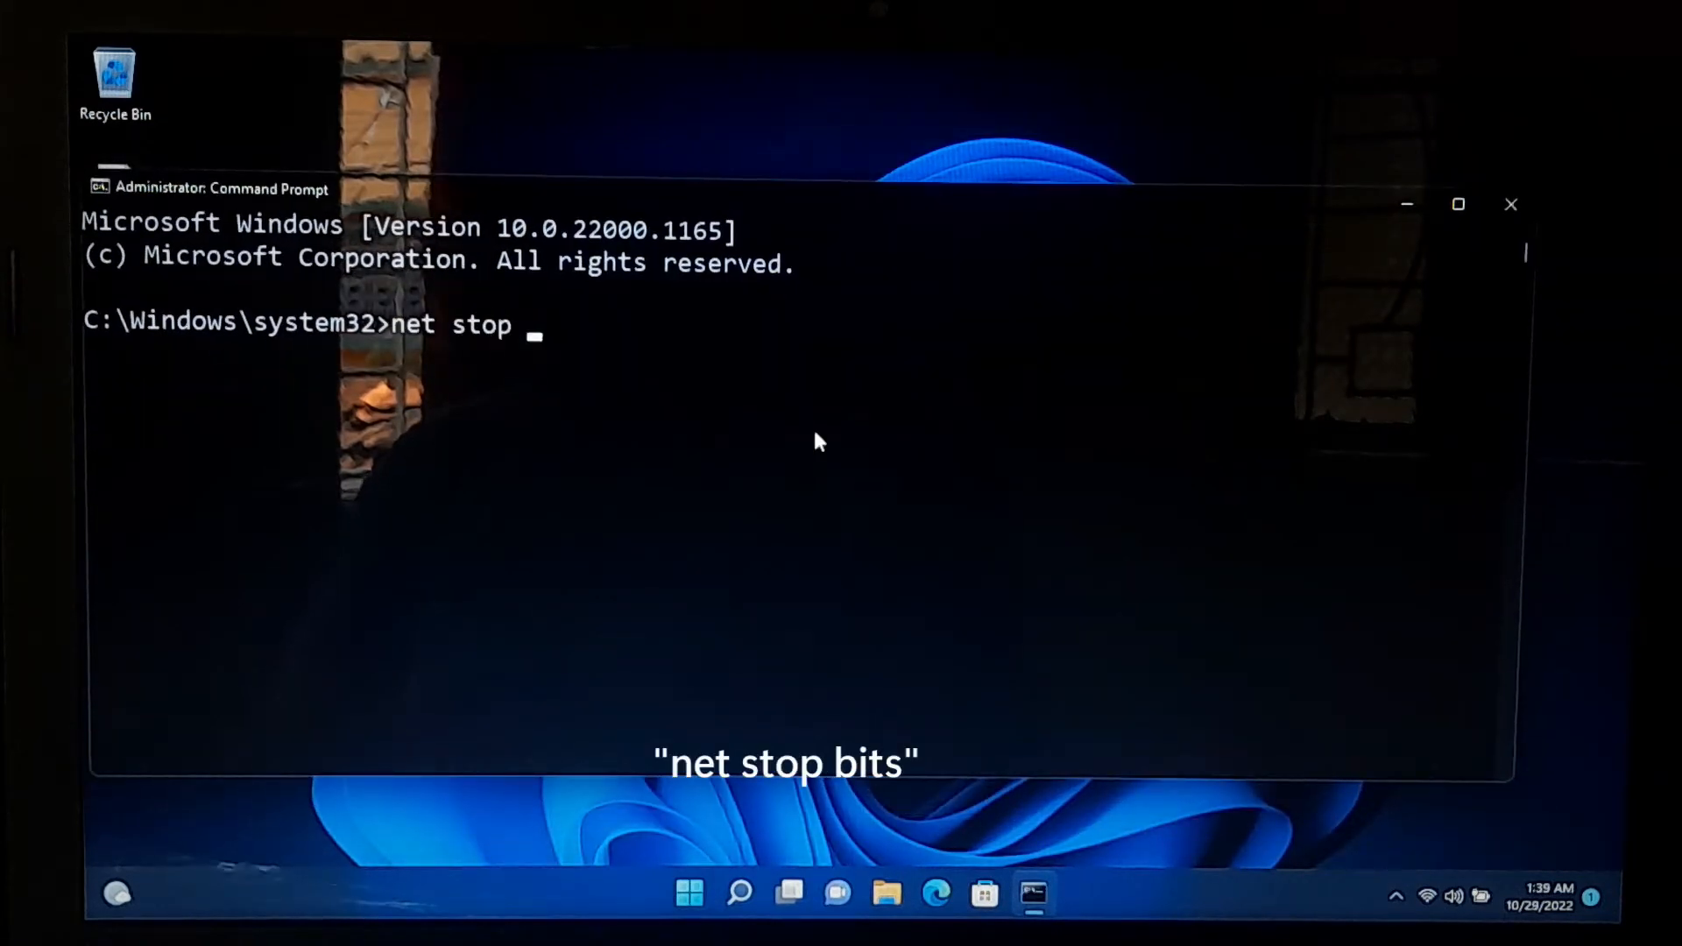
# - Run net stop bits and net stop wuauserv to halt both services
pyautogui.write('bits')
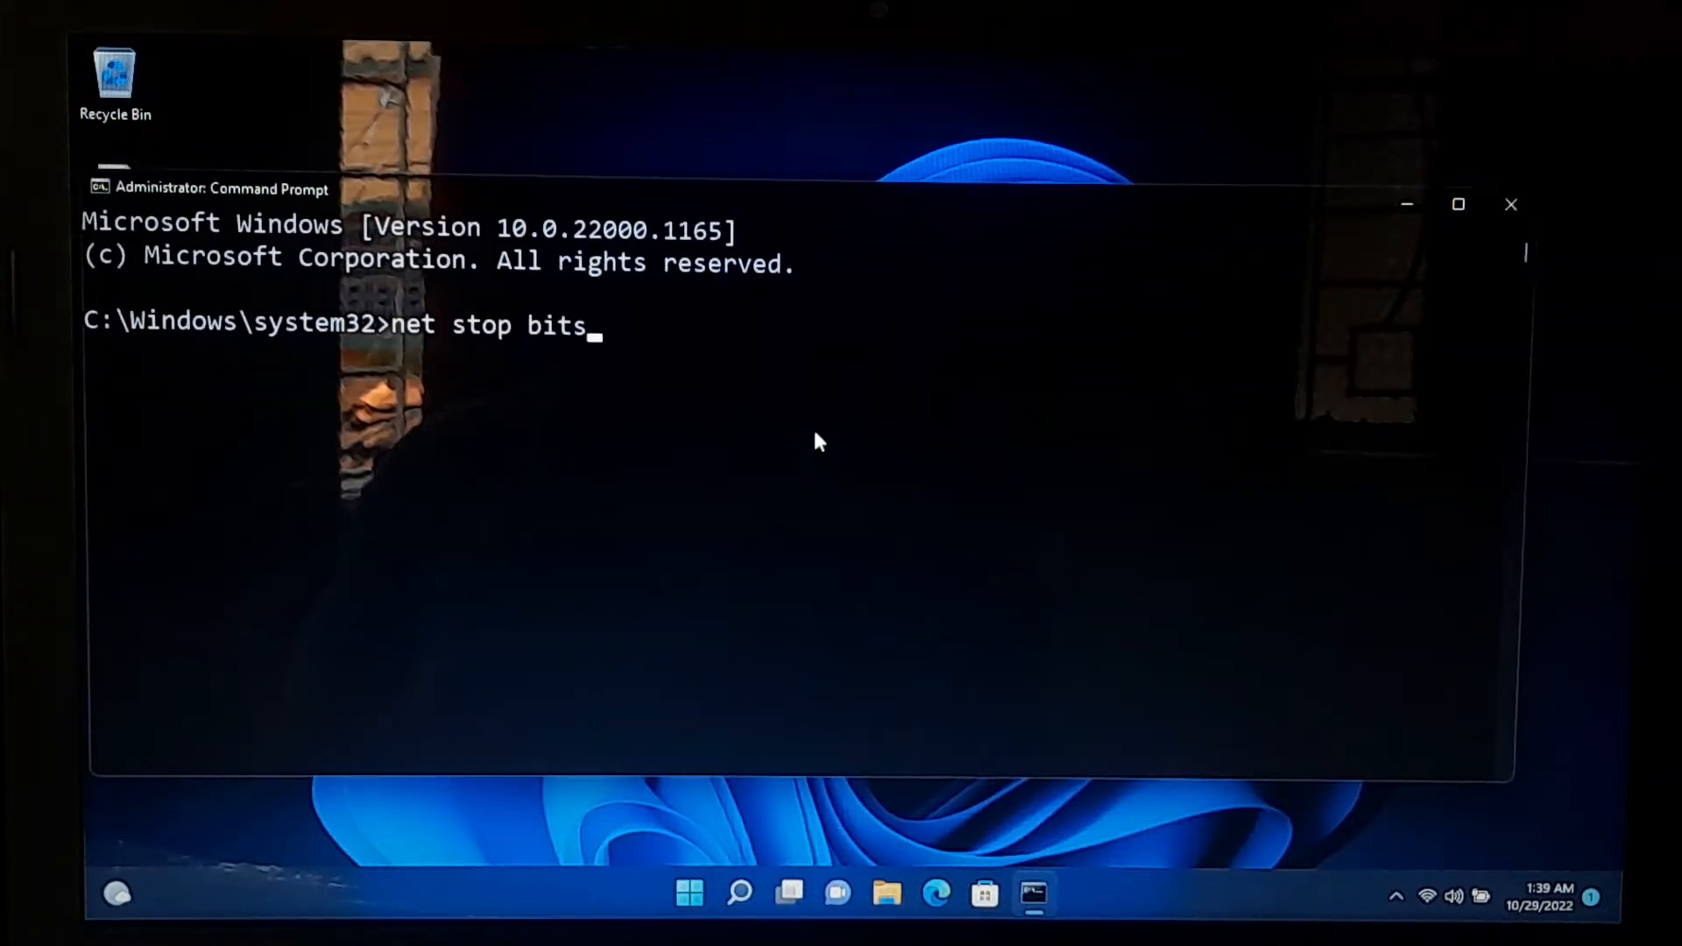
pyautogui.press('Return')
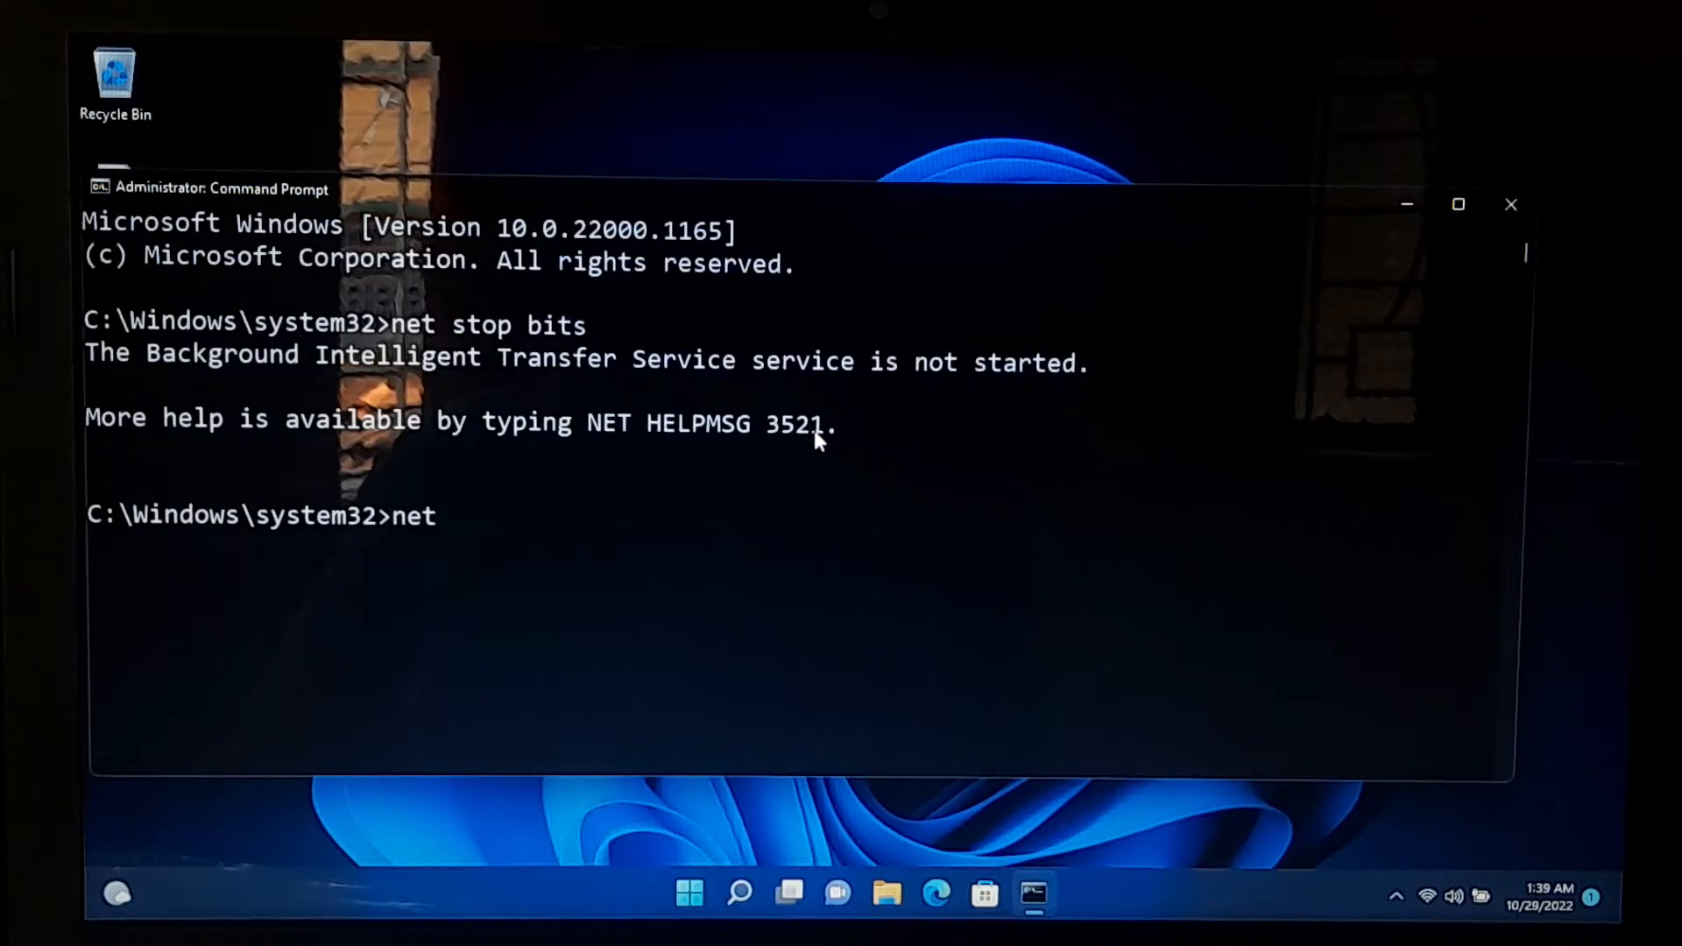
pyautogui.write('stop w')
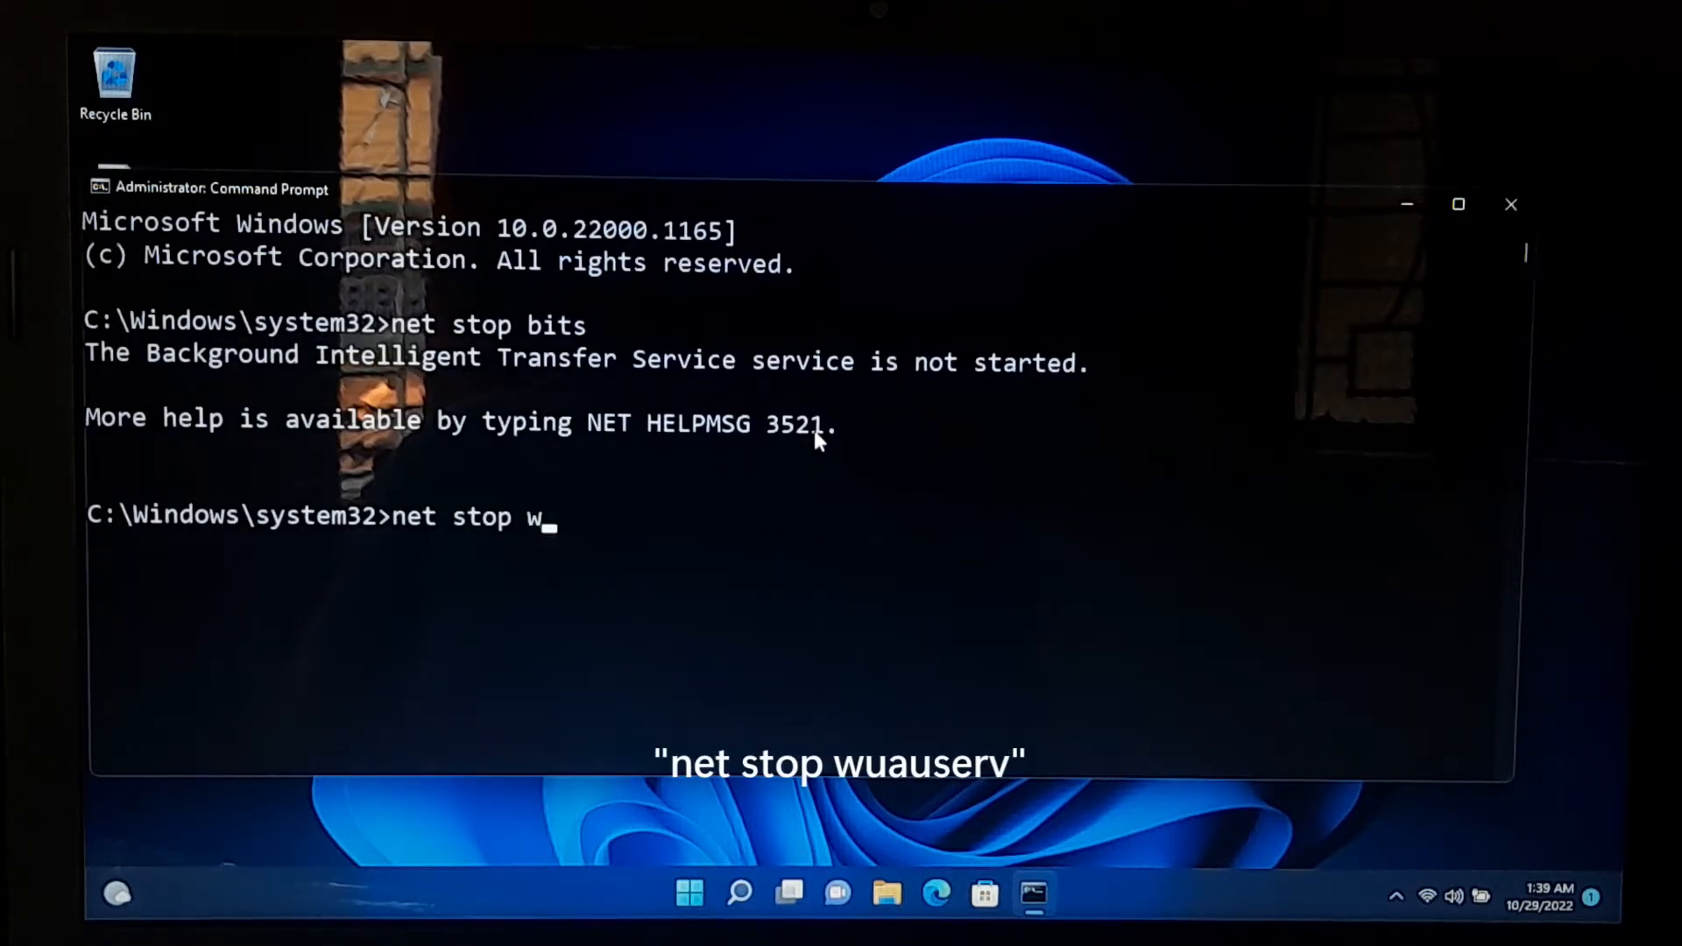
pyautogui.write('uauserv')
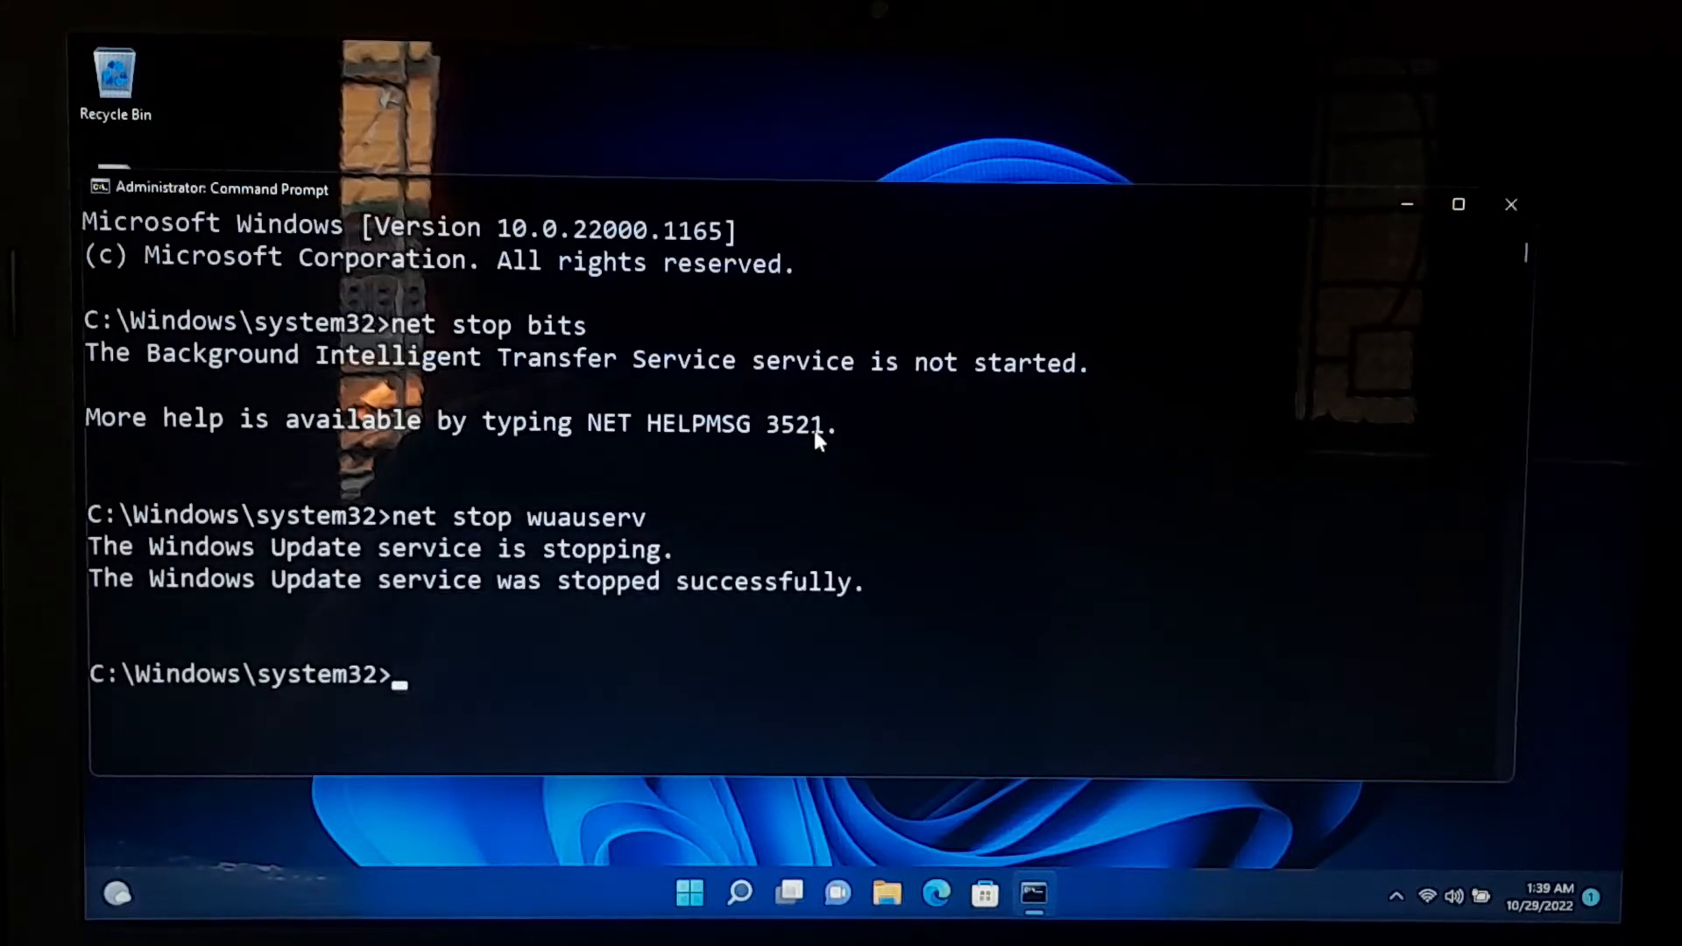
# - Run net stop cryptsvc to stop Cryptographic Services, then begin the ren command
pyautogui.write('net stop')
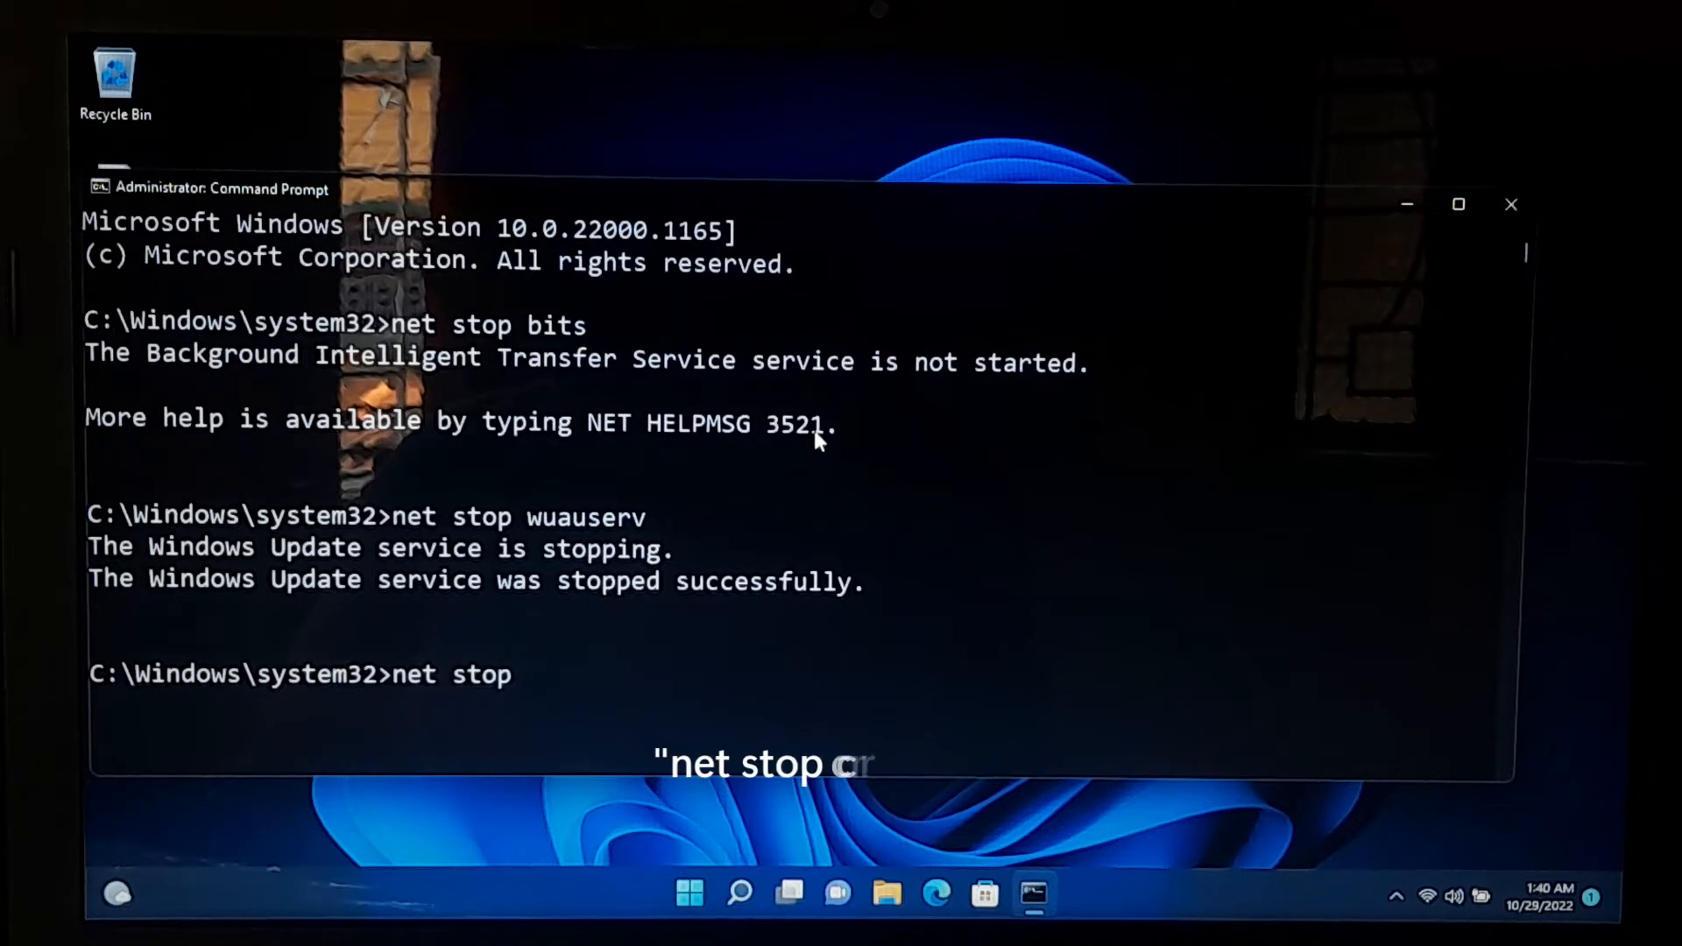
pyautogui.write('cr')
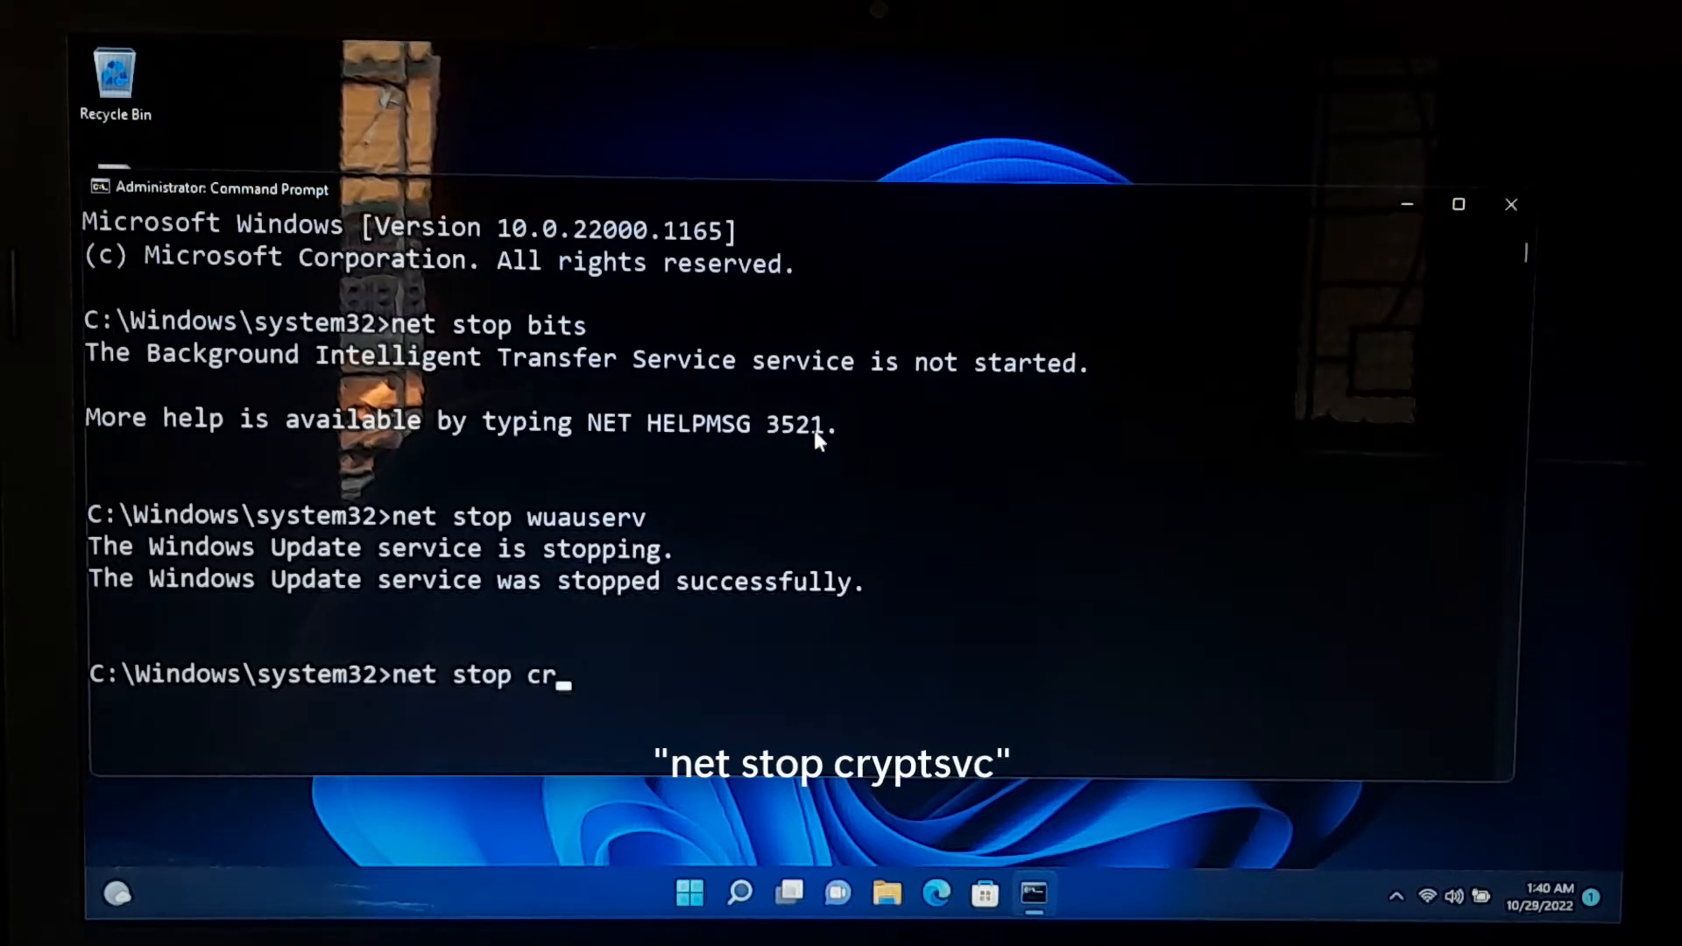
pyautogui.write('yptsvc')
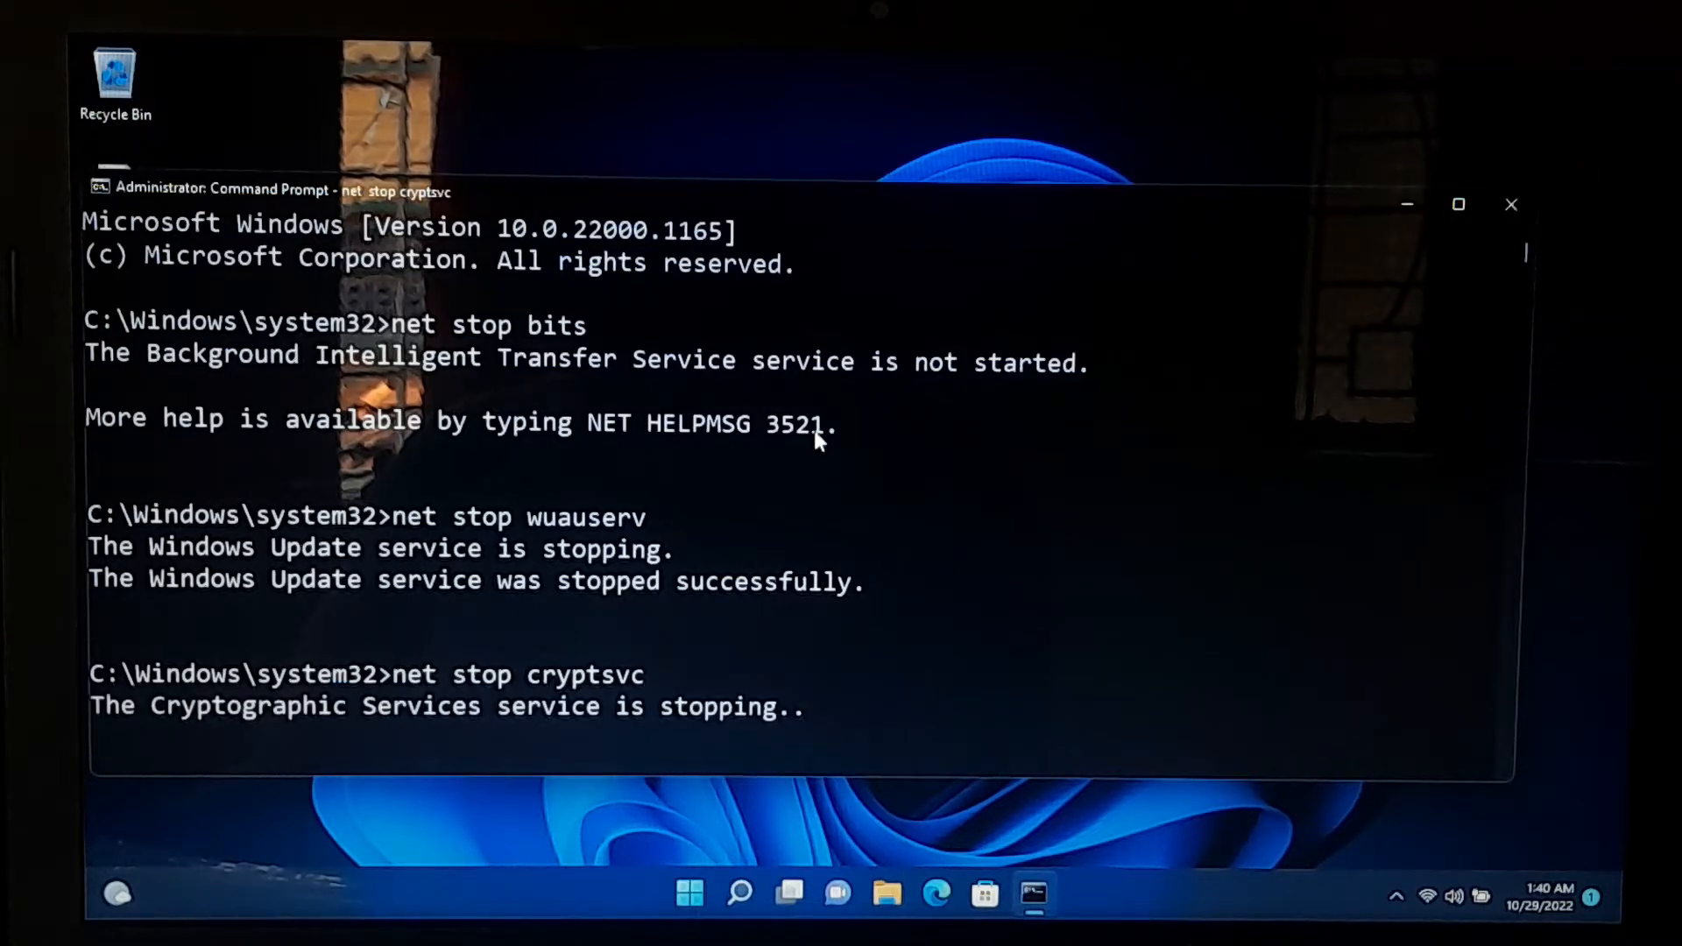
pyautogui.write('ren')
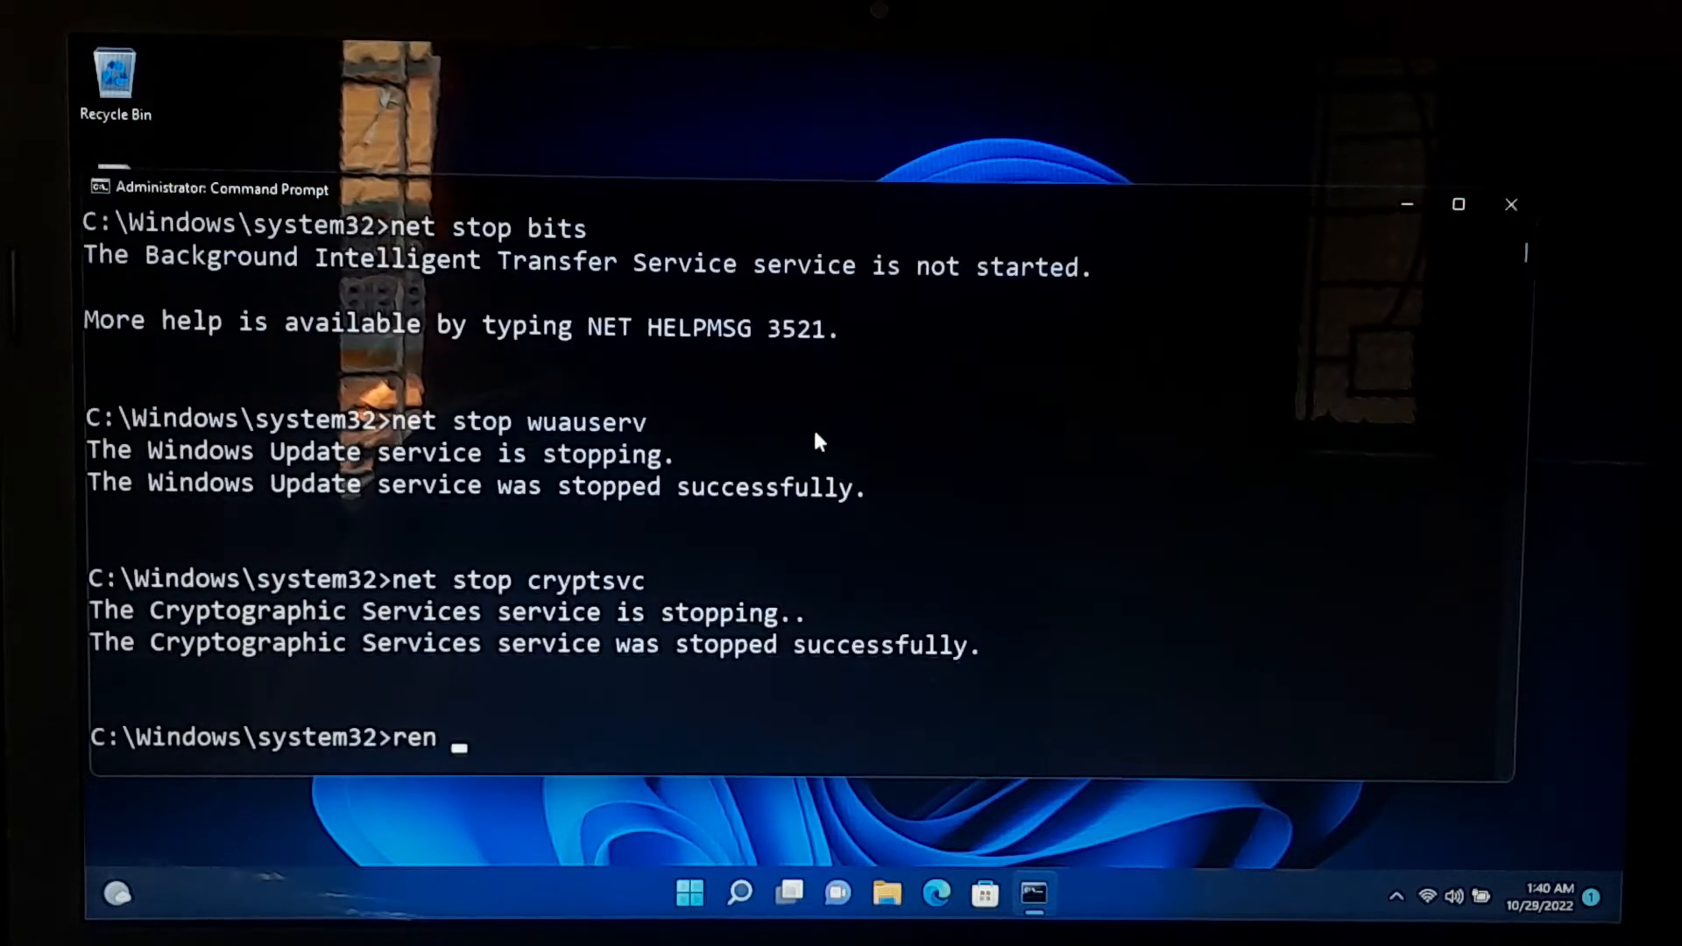
# - Rename %systemroot%\SoftwareDistribution\DataStore to DataStore.bak
pyautogui.write('%Systemroot%\\Software')
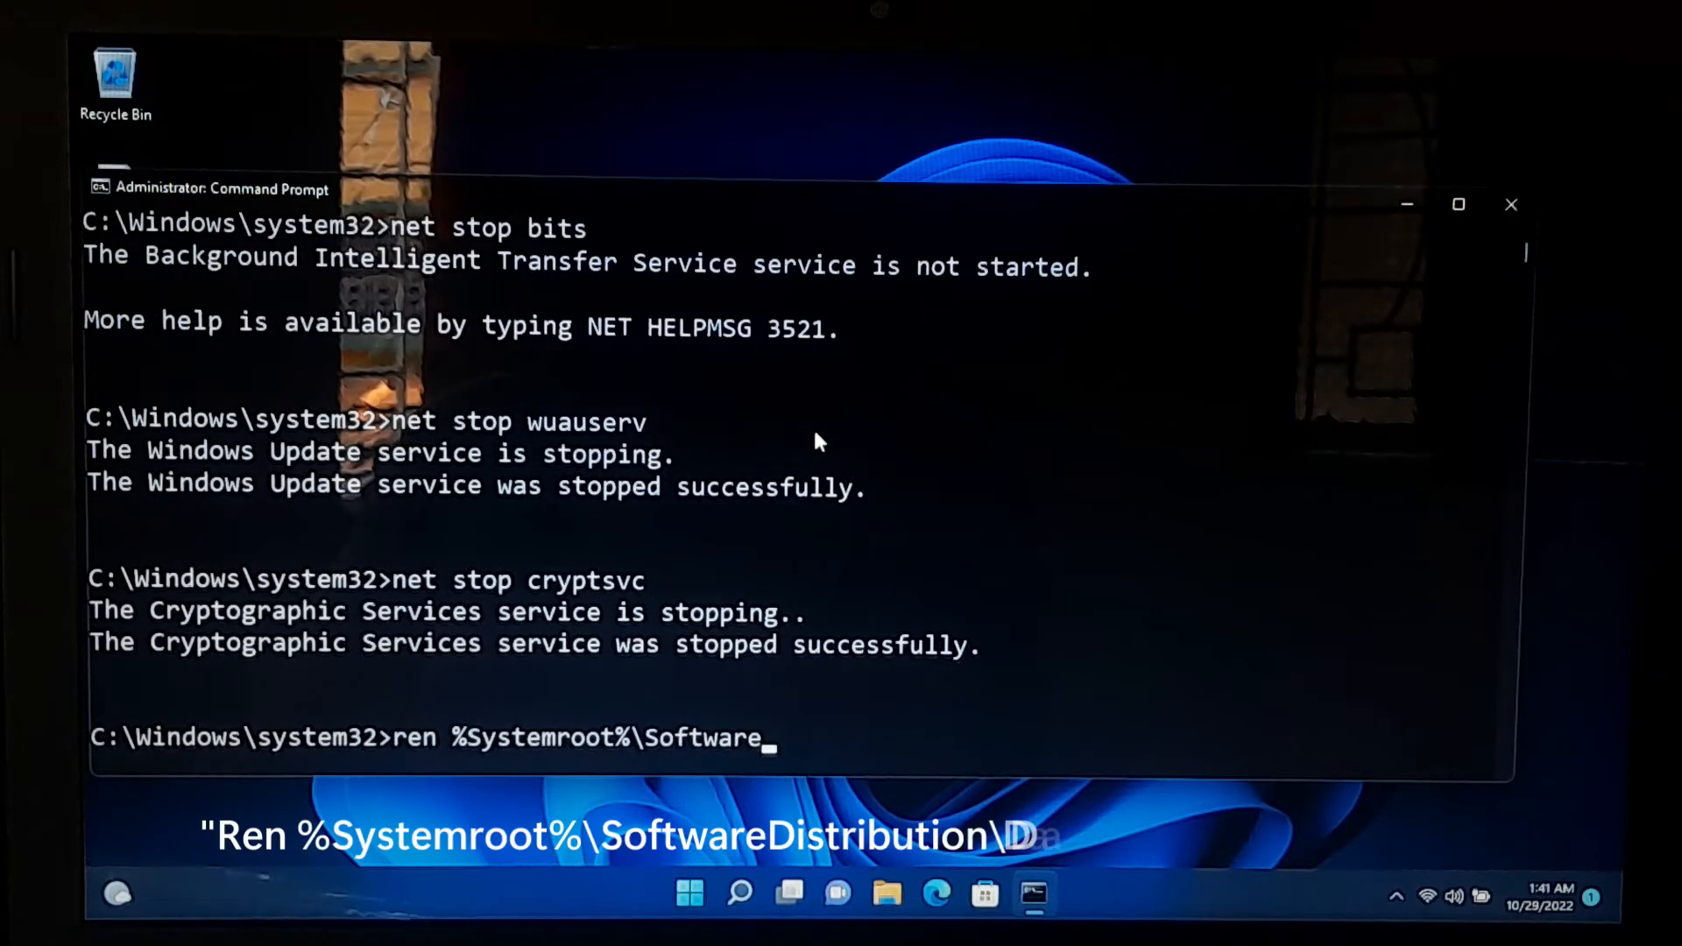
pyautogui.write('Distribut')
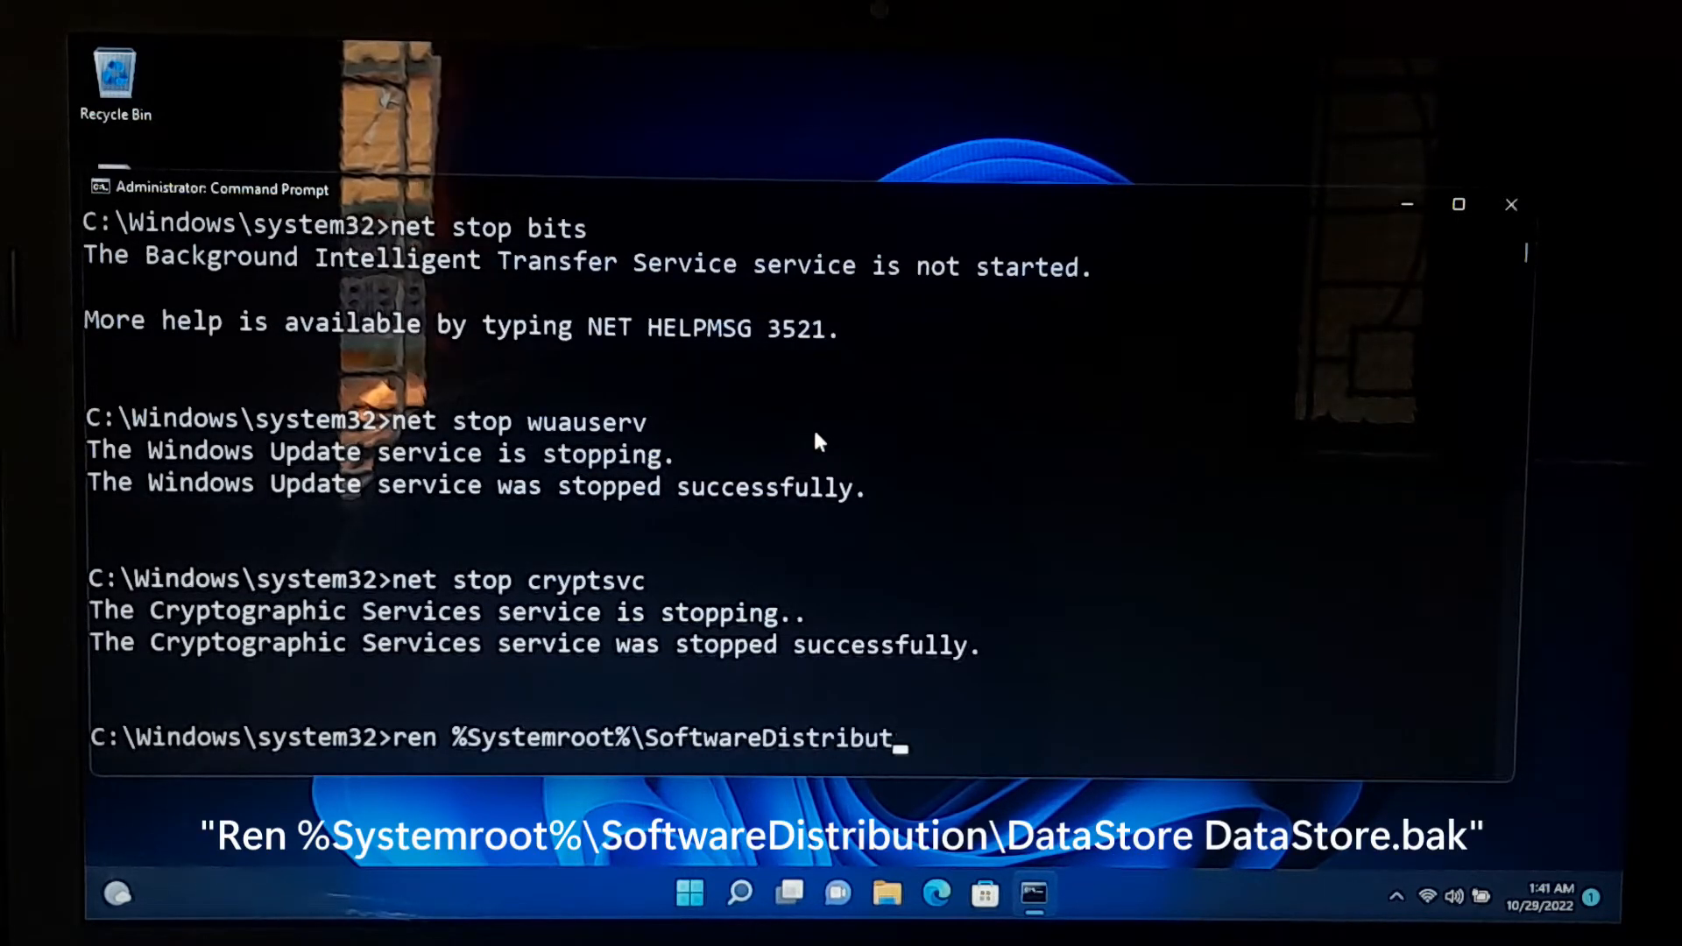
pyautogui.write('ion\\DataStore Dar')
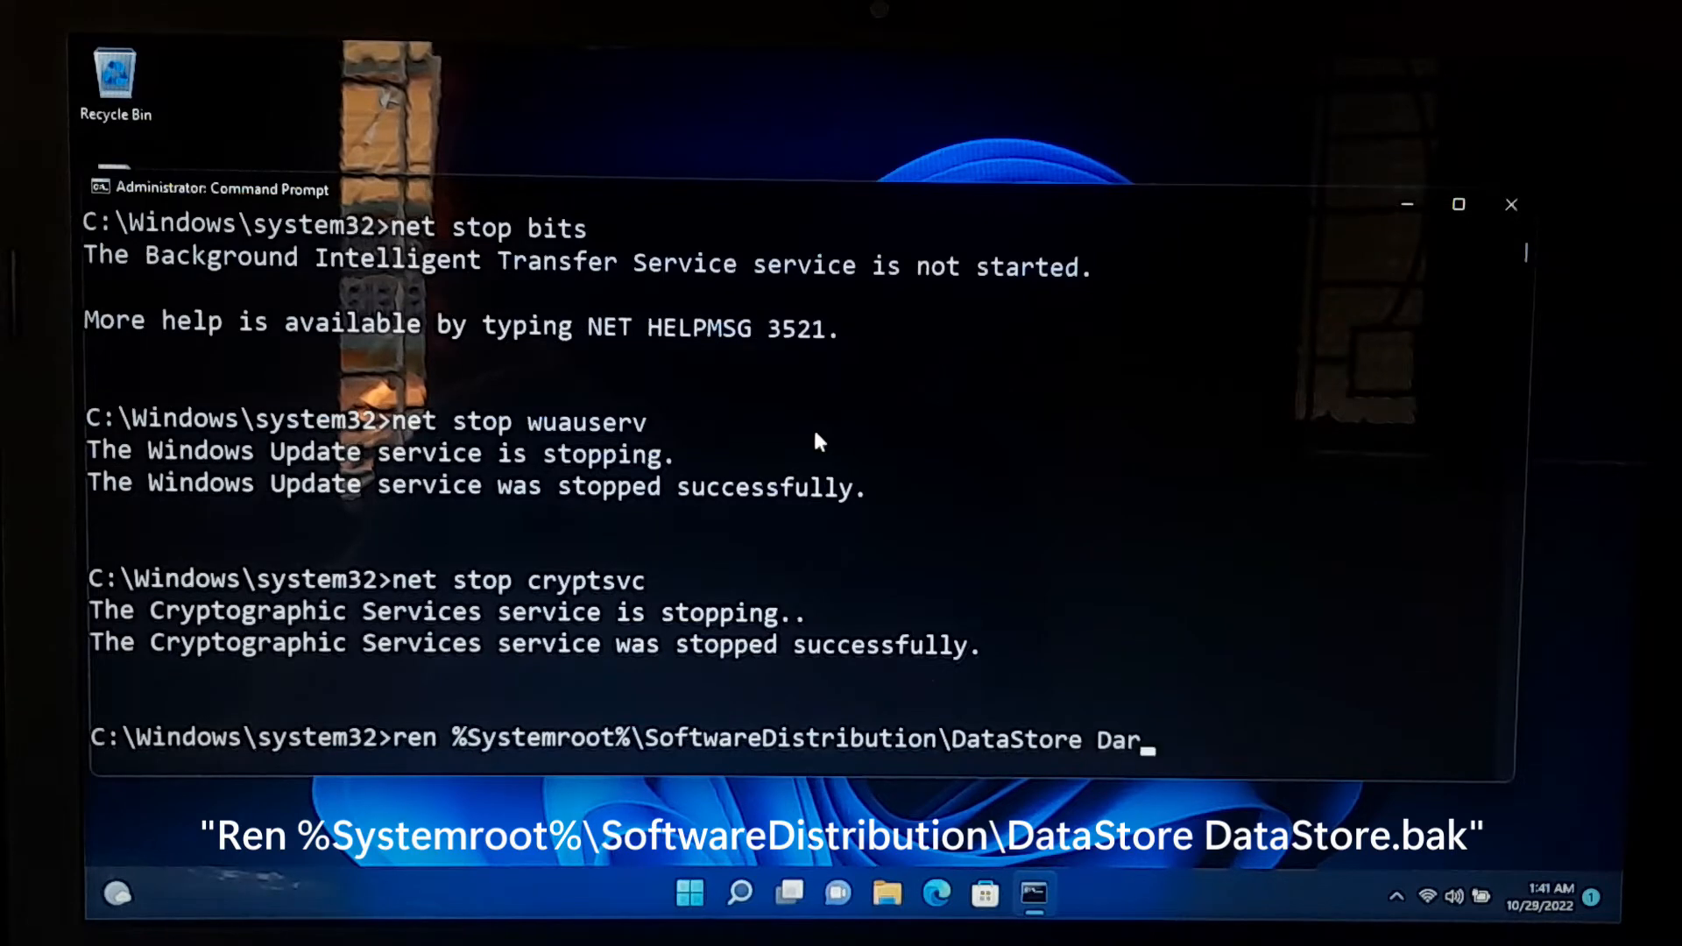
pyautogui.press('Return')
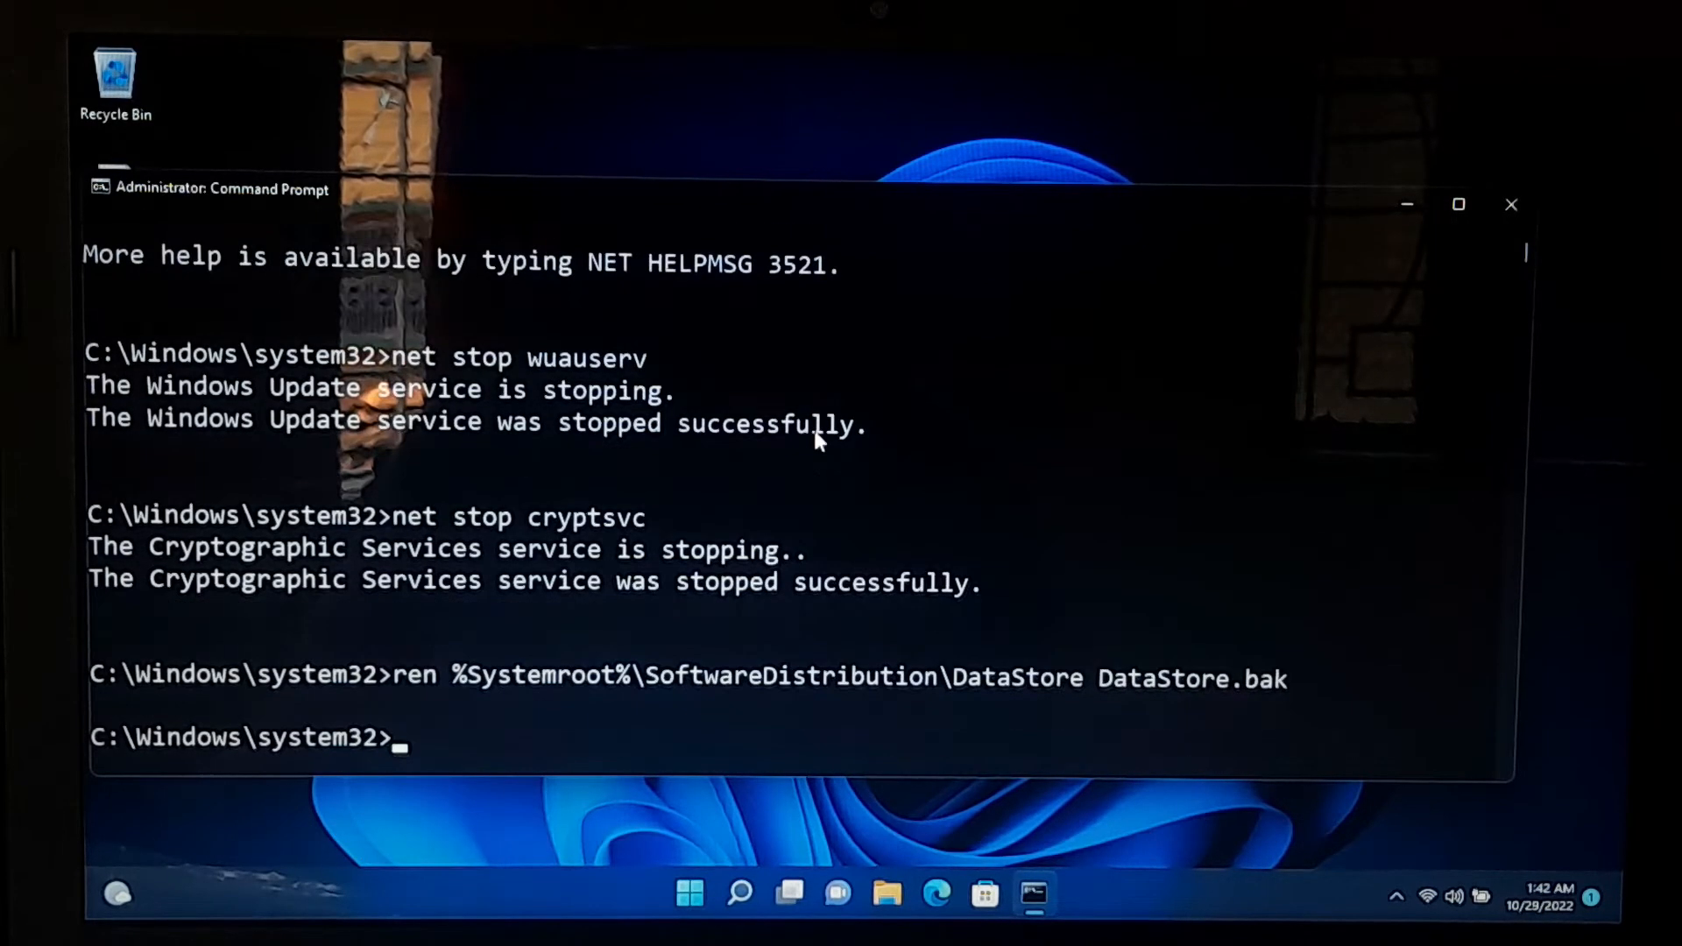
# - Rename SoftwareDistribution\Download to Download.bak and System32\catroot2 to catroot2.bak
pyautogui.write('r')
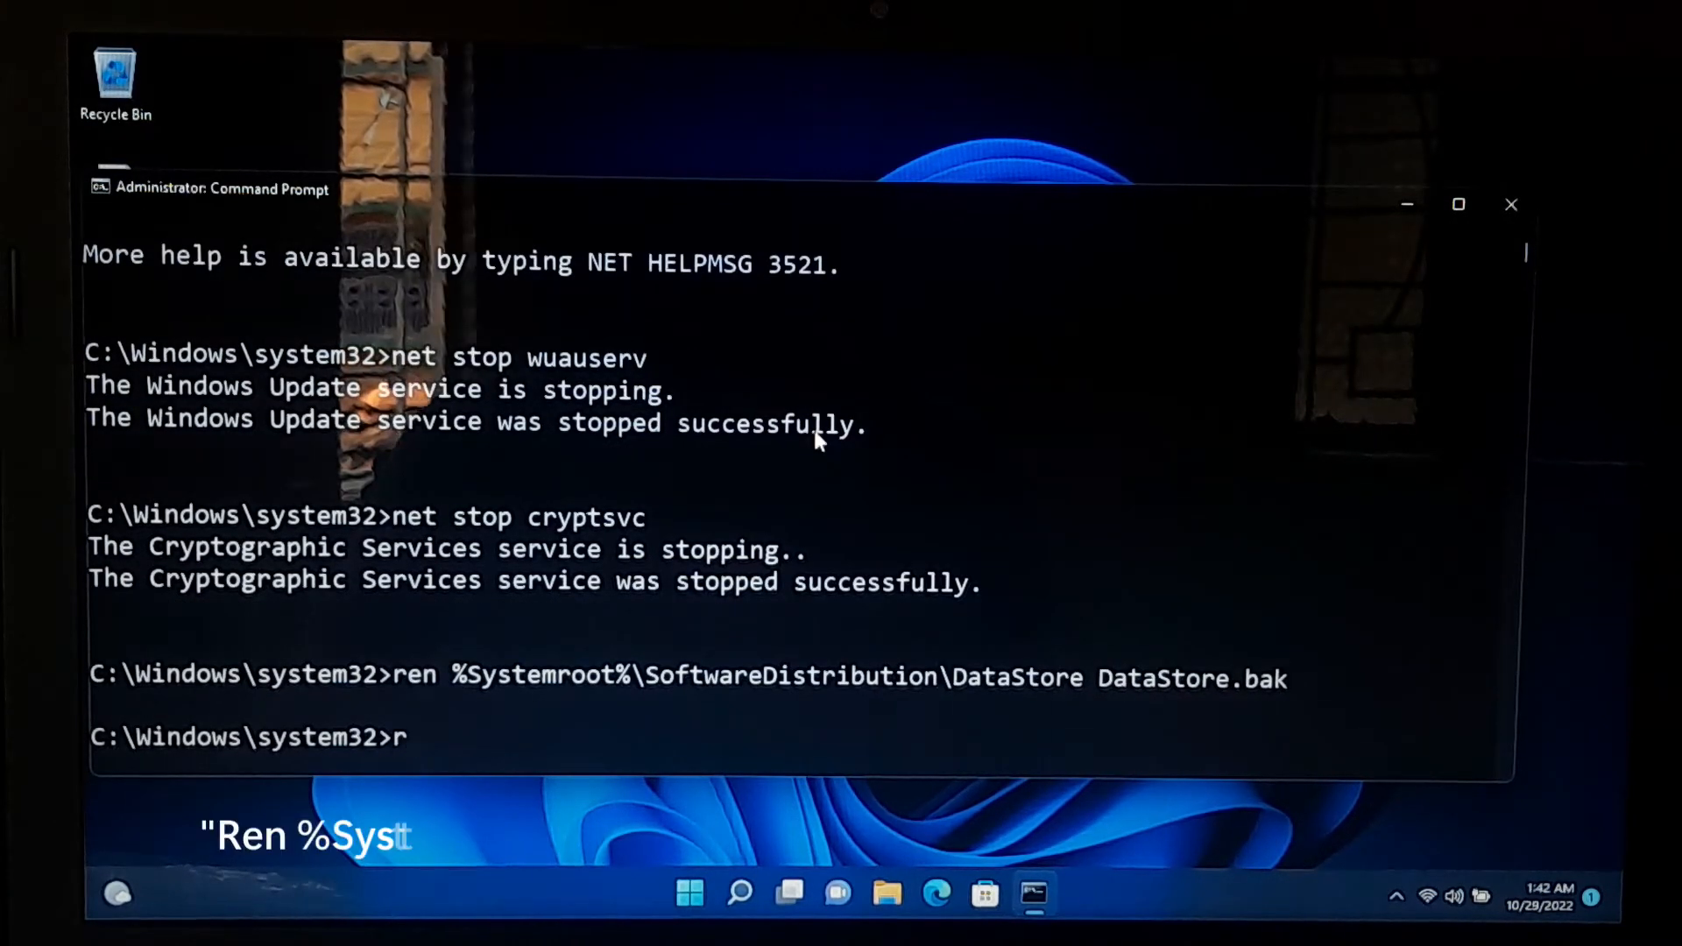
pyautogui.write('en %systemroot%\\SoftwareDist')
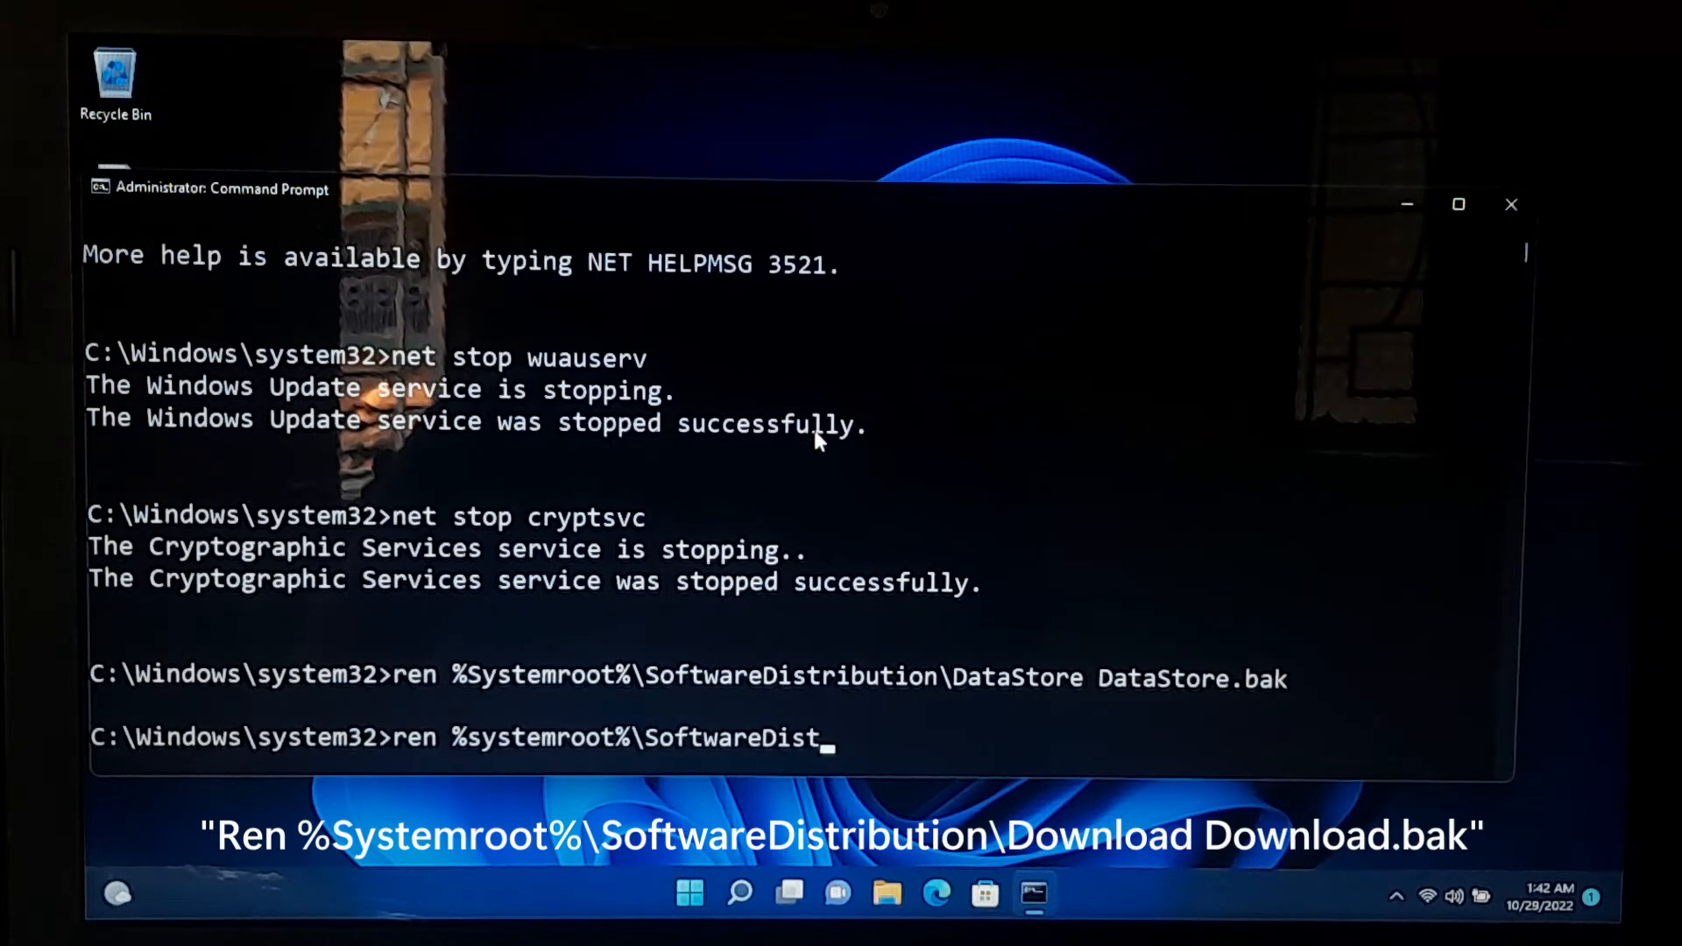
pyautogui.write('ribution\\Download Download.bak')
pyautogui.write('ren %Sy')
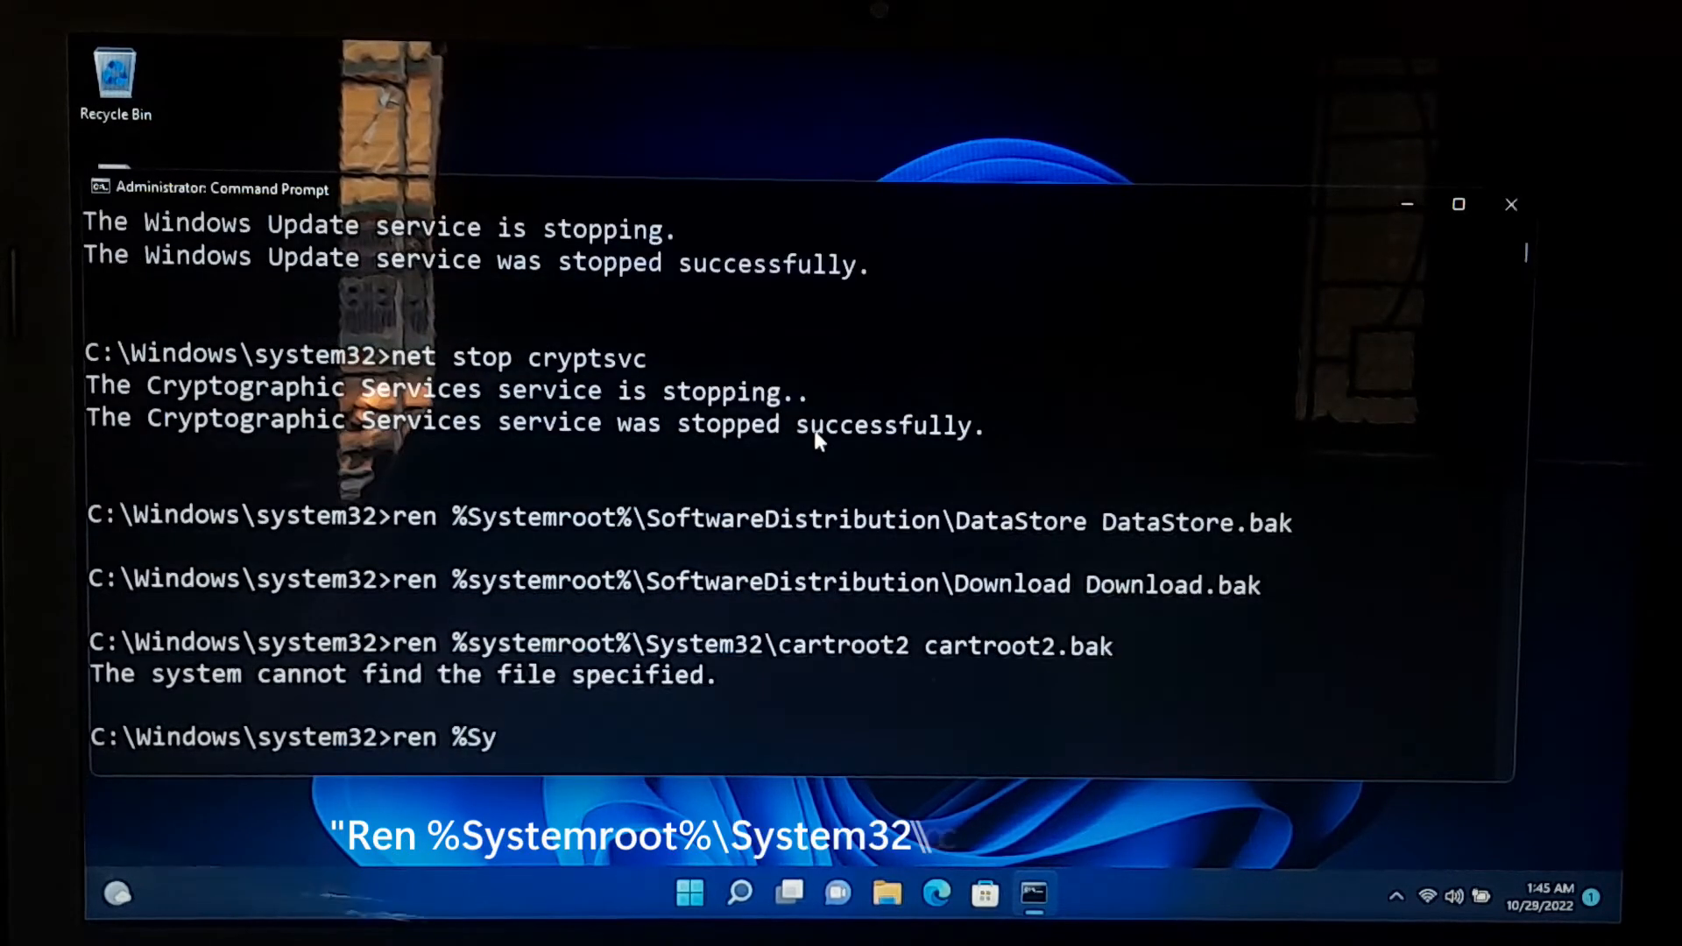
pyautogui.write('stemroot%\\System32\\ca')
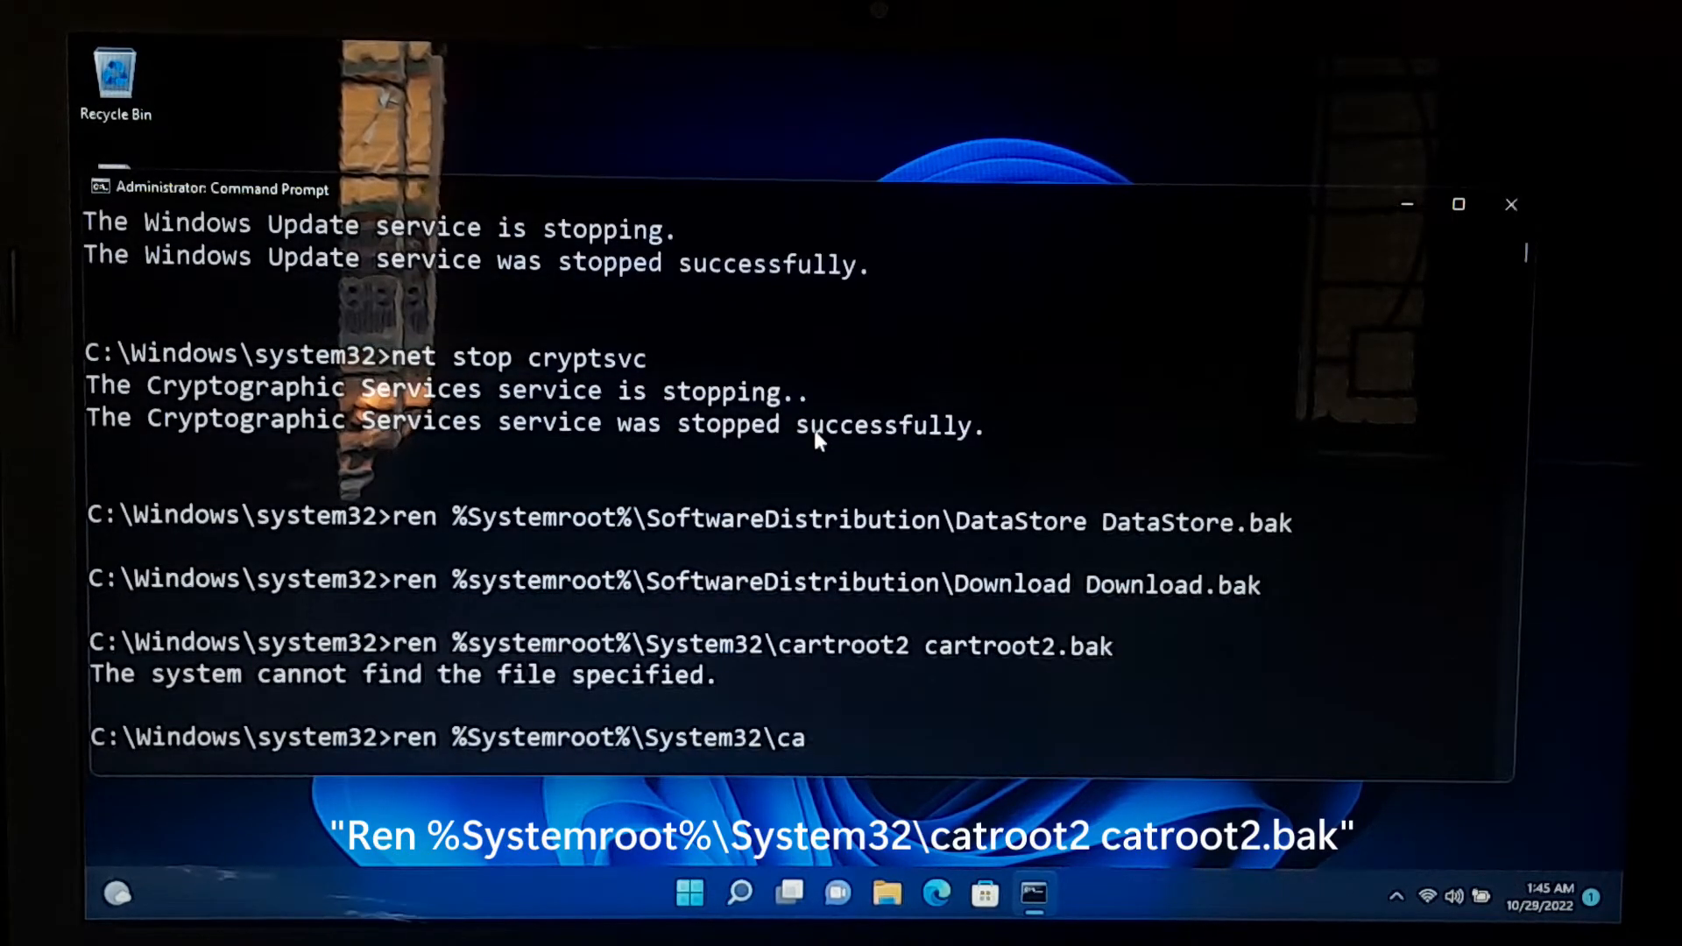
pyautogui.press('Return')
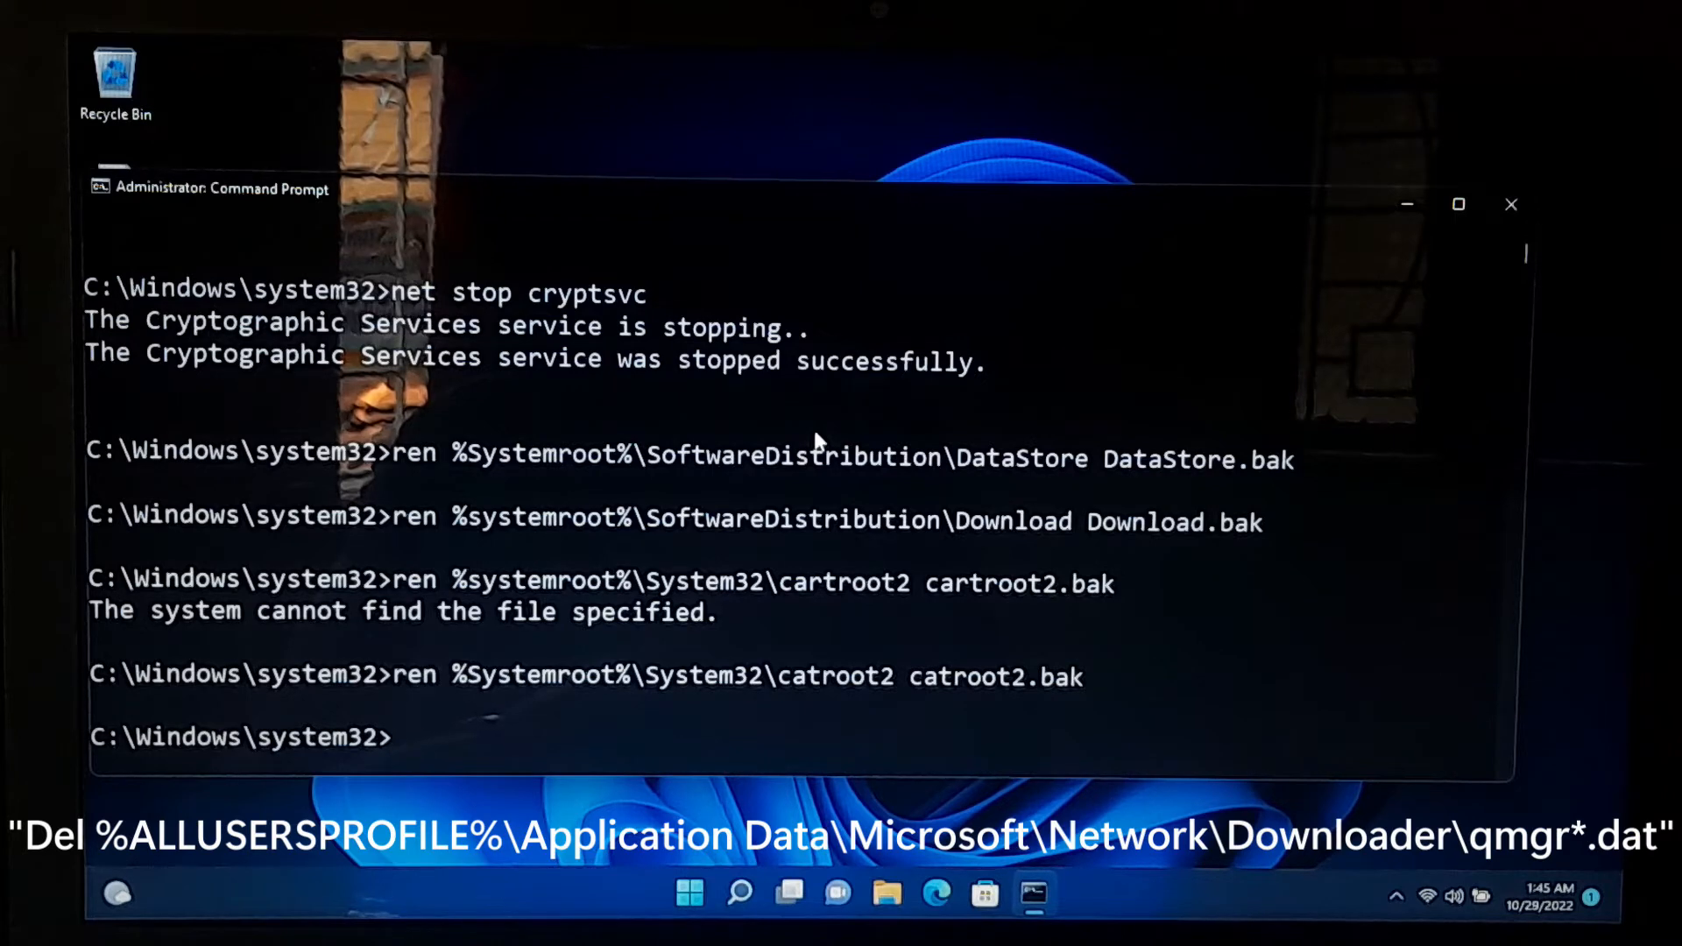
pyautogui.moveTo(708, 743)
pyautogui.write('Del "%ALLUSERSPROFILE%\\Application Data\\Microsoft\\Network\\Downloader\\qmgr*.dat"')
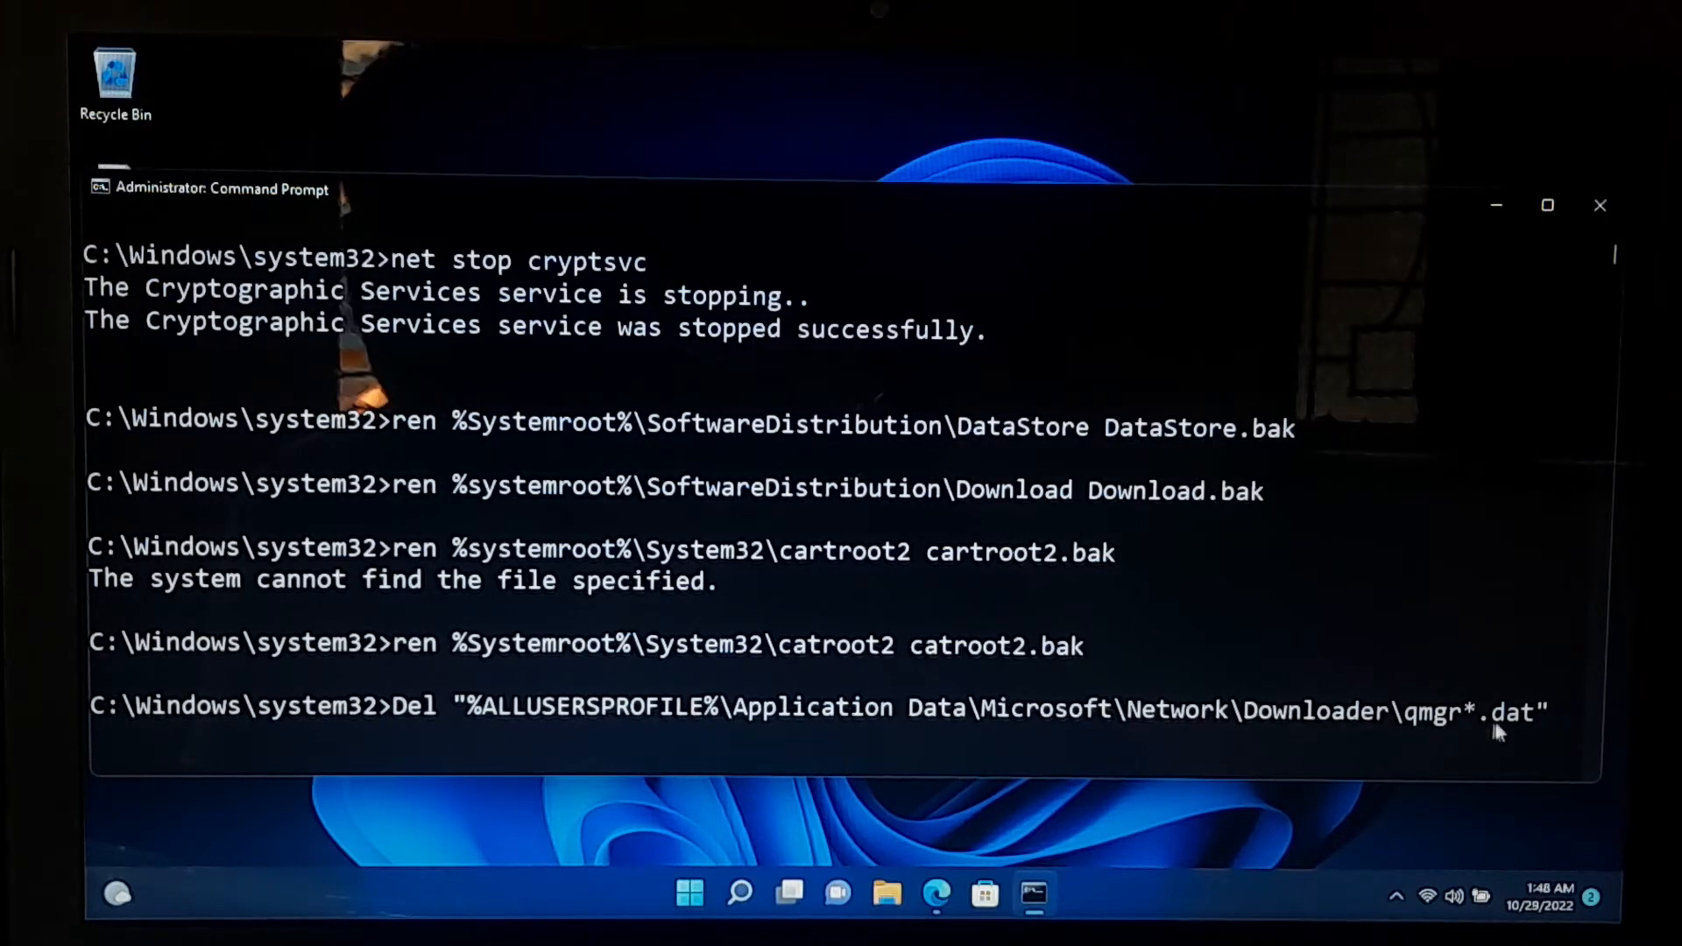
# - Delete the qmgr*.dat queue files under %ALLUSERSPROFILE%\...\Network\Downloader
pyautogui.press('Return')
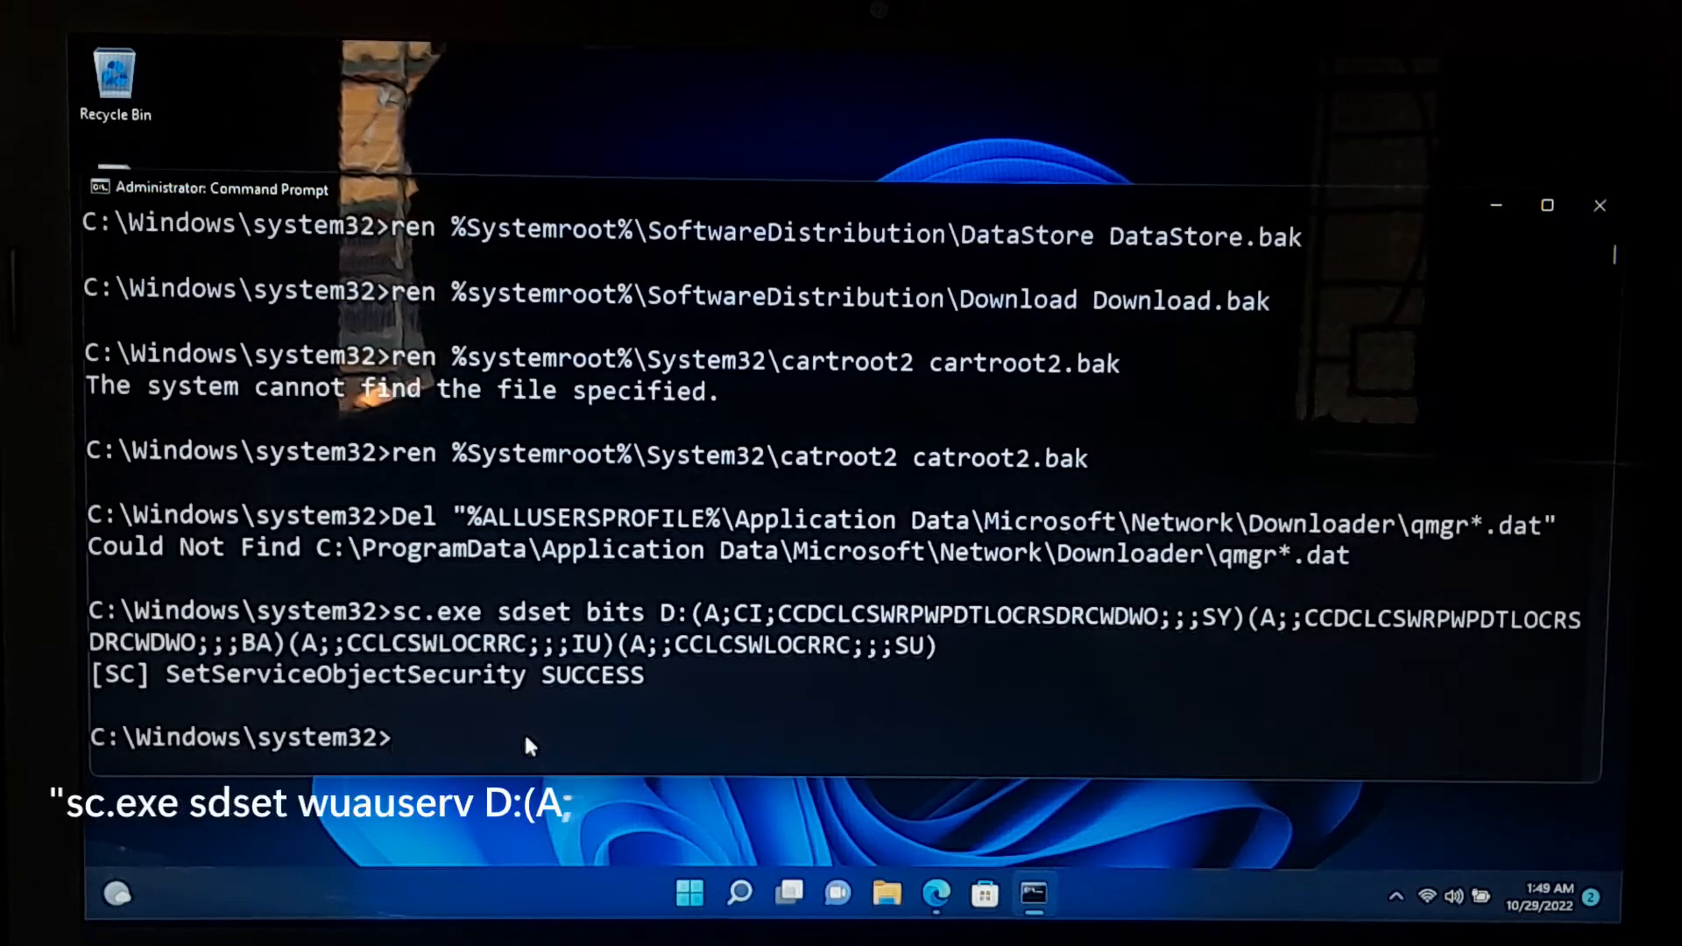
# - Run sc.exe sdset wuauserv with its default descriptor, getting SetServiceObjectSecurity SUCCESS
pyautogui.press('Return')
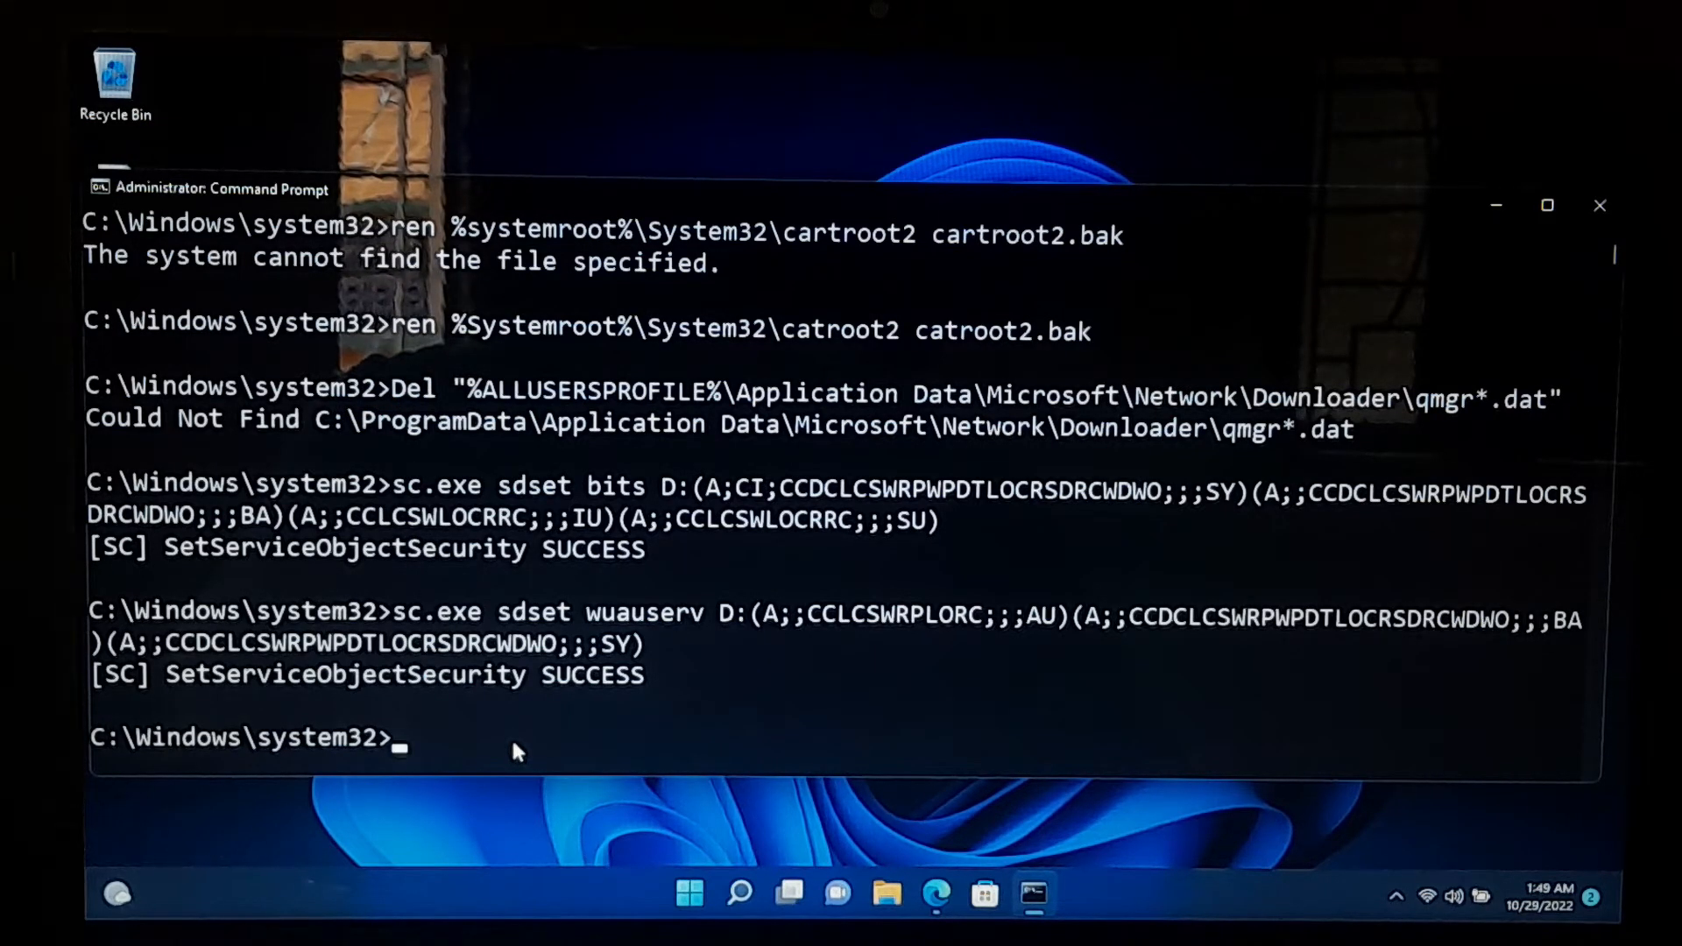
# - Enter cd /d %windir%\system32 to switch the working directory to system32
pyautogui.write('cd')
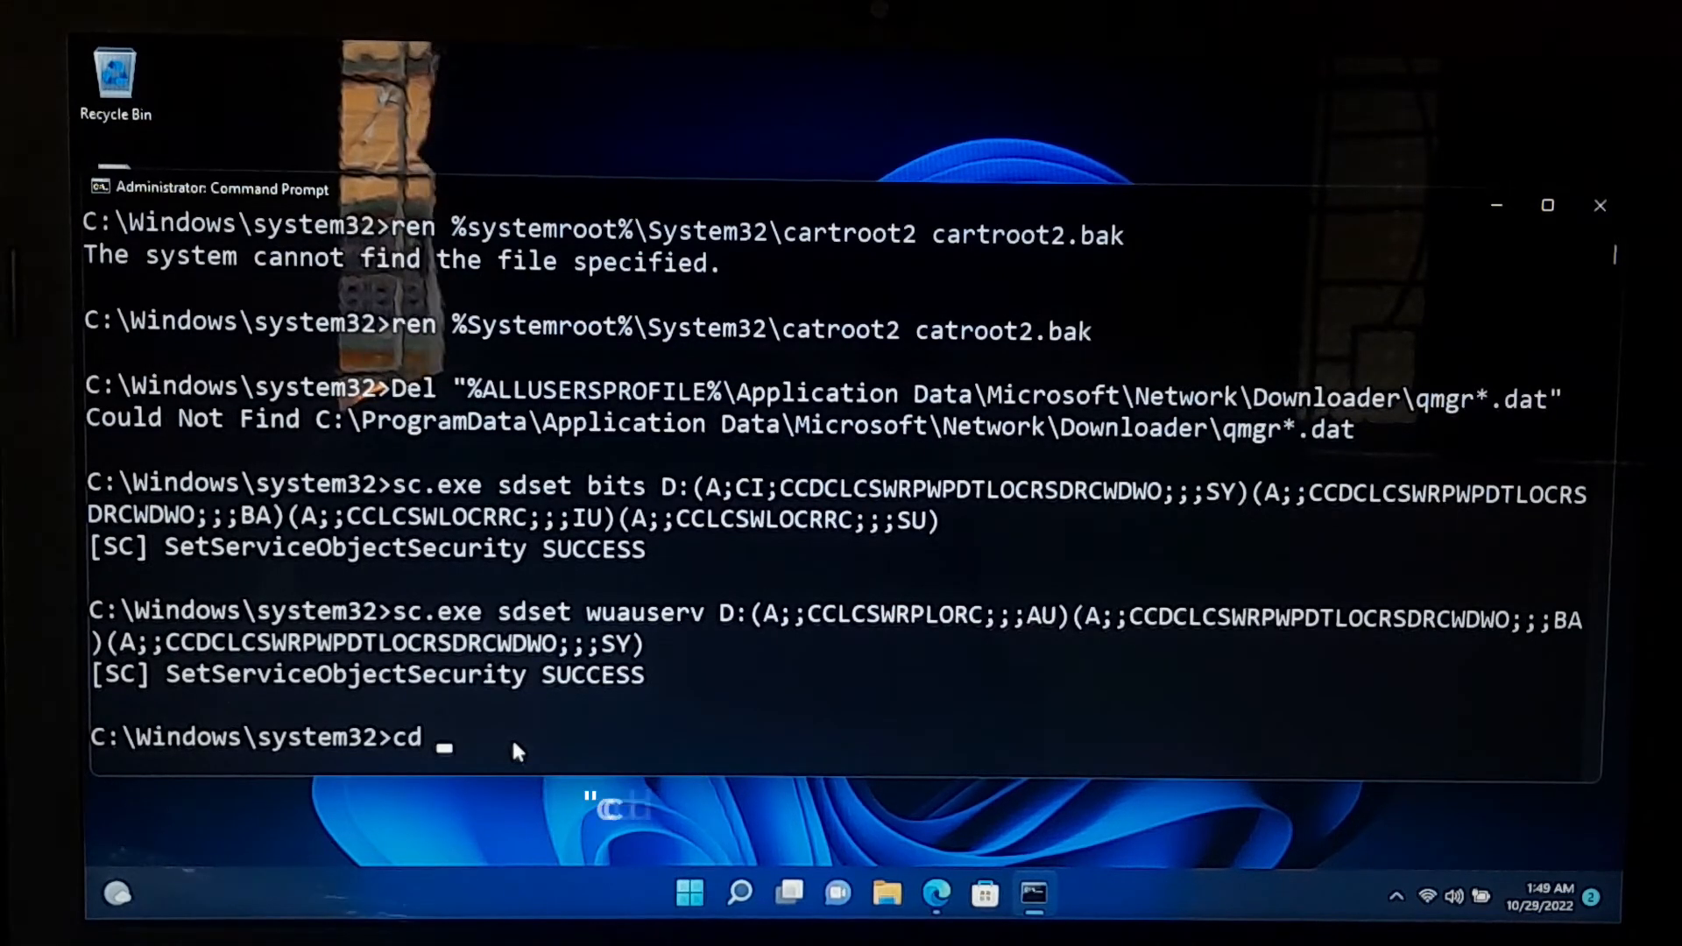
pyautogui.write('/d %')
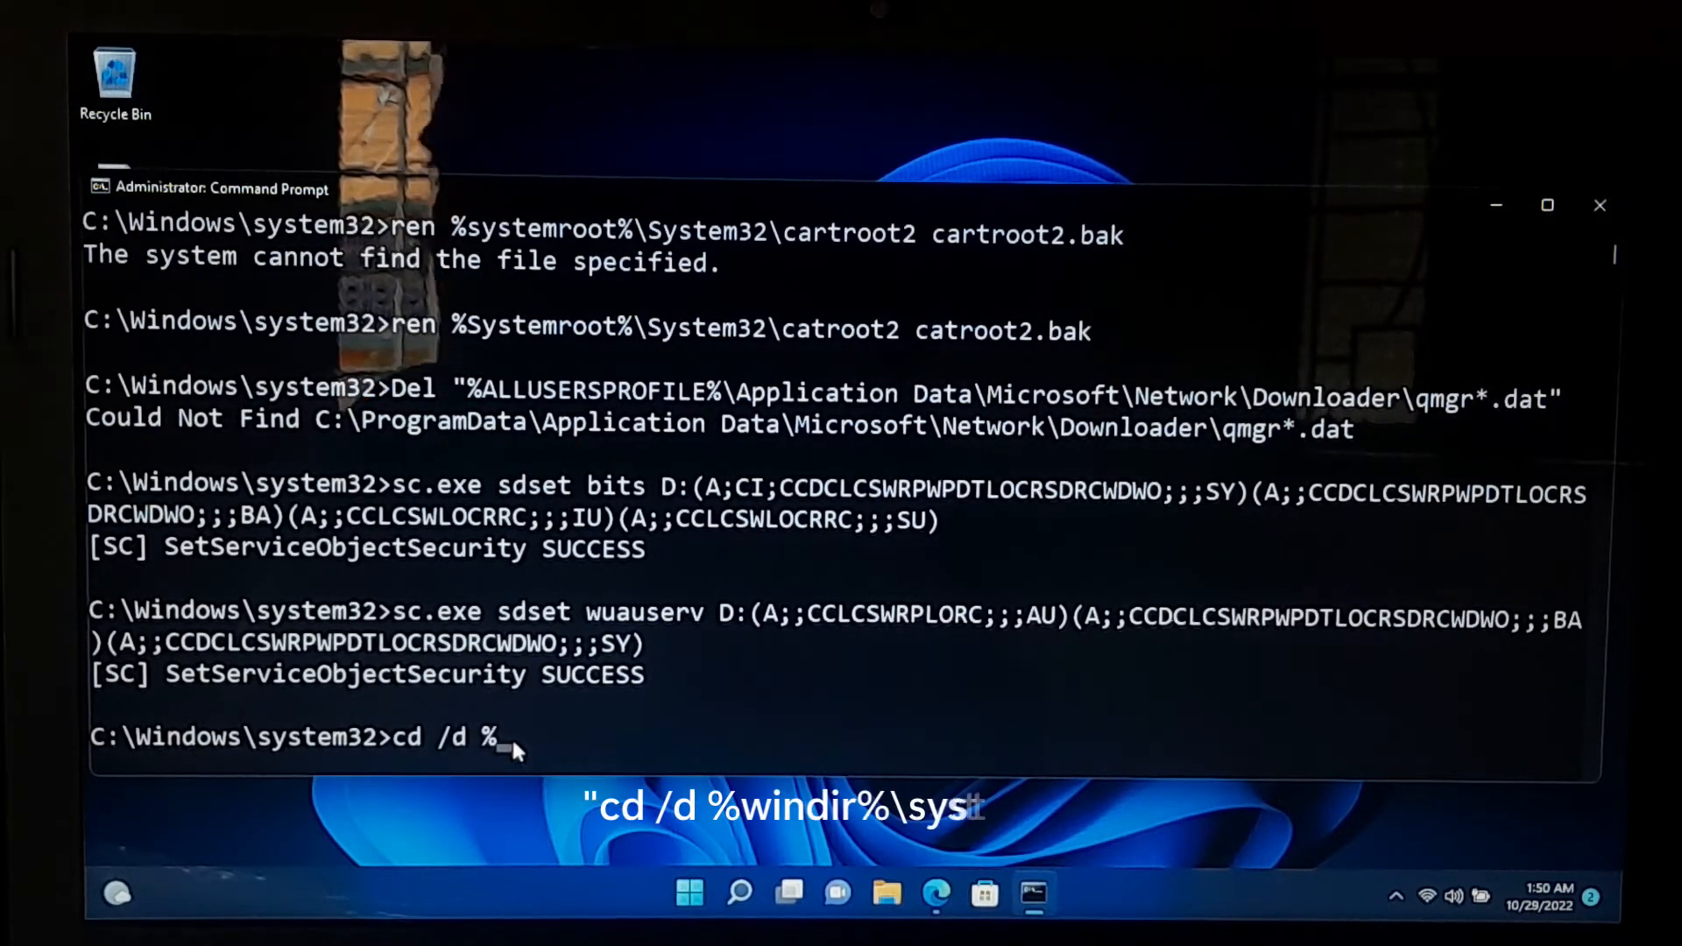
pyautogui.write('windir%')
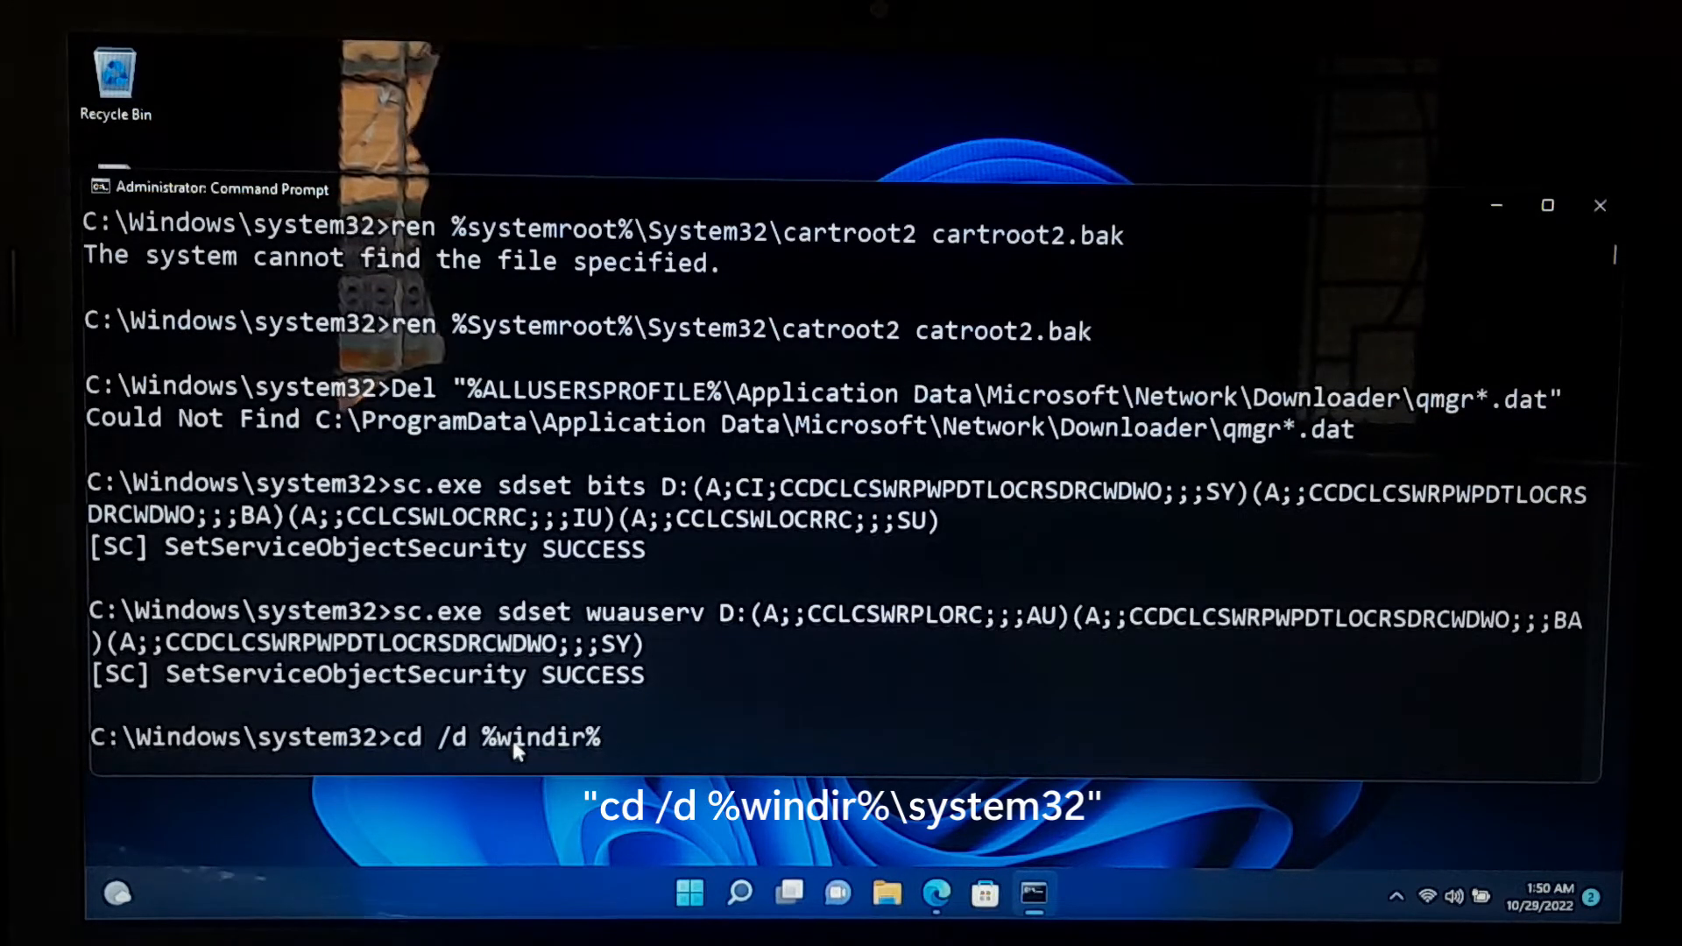
pyautogui.write('\\syste')
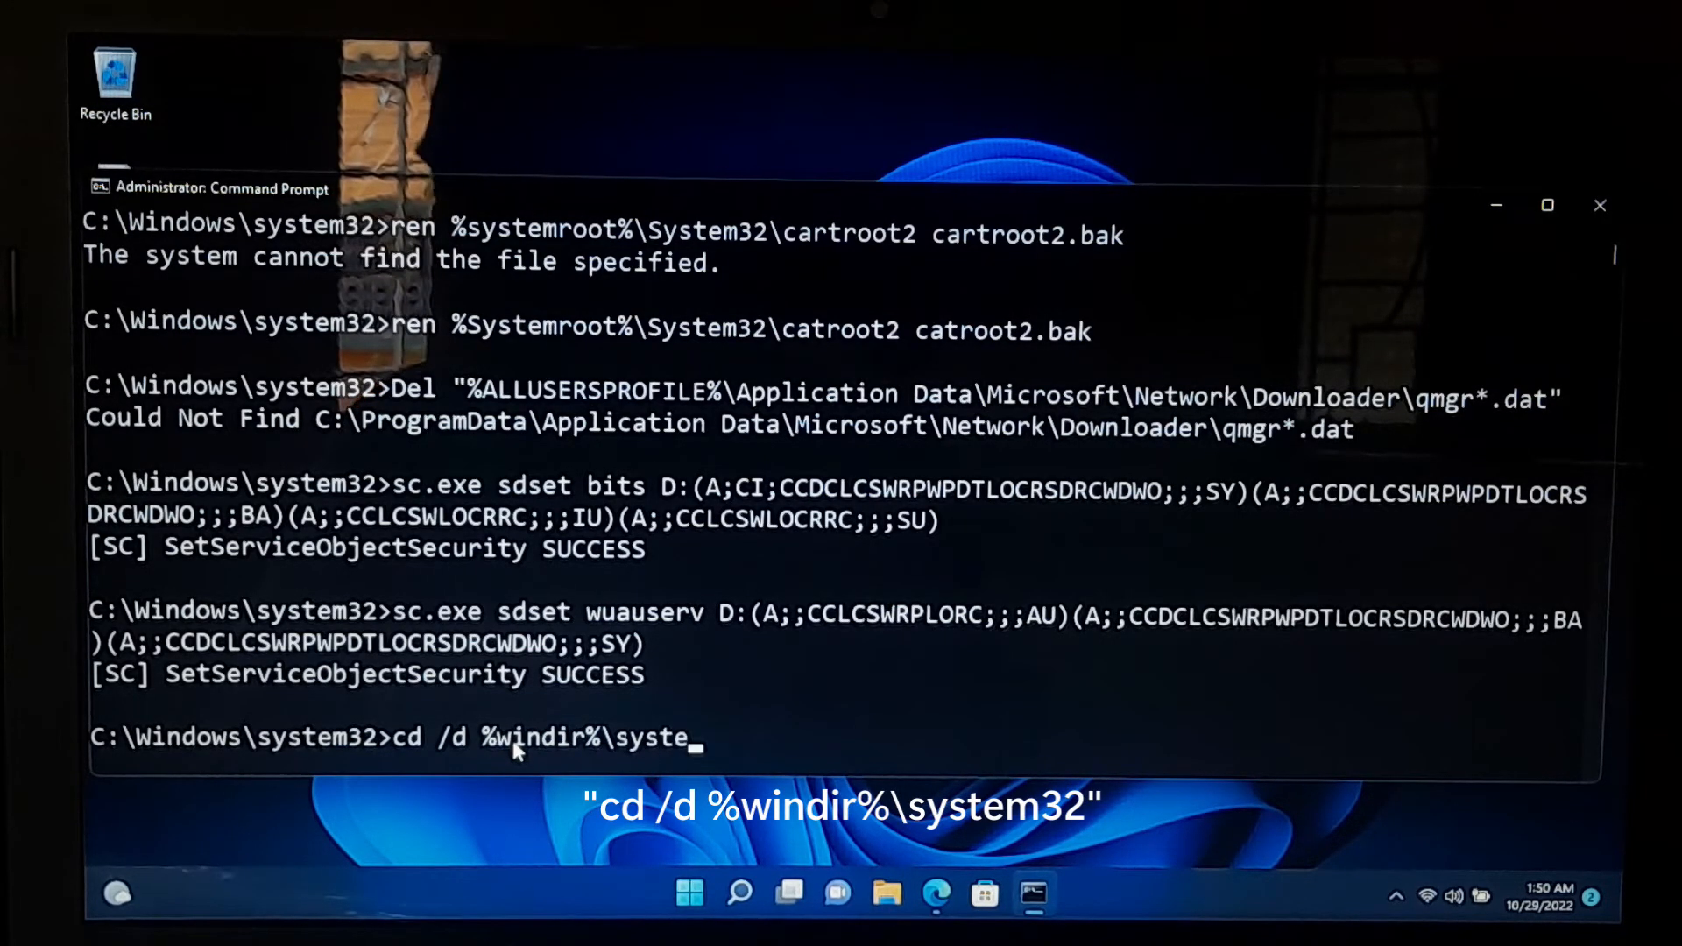
pyautogui.write('m32')
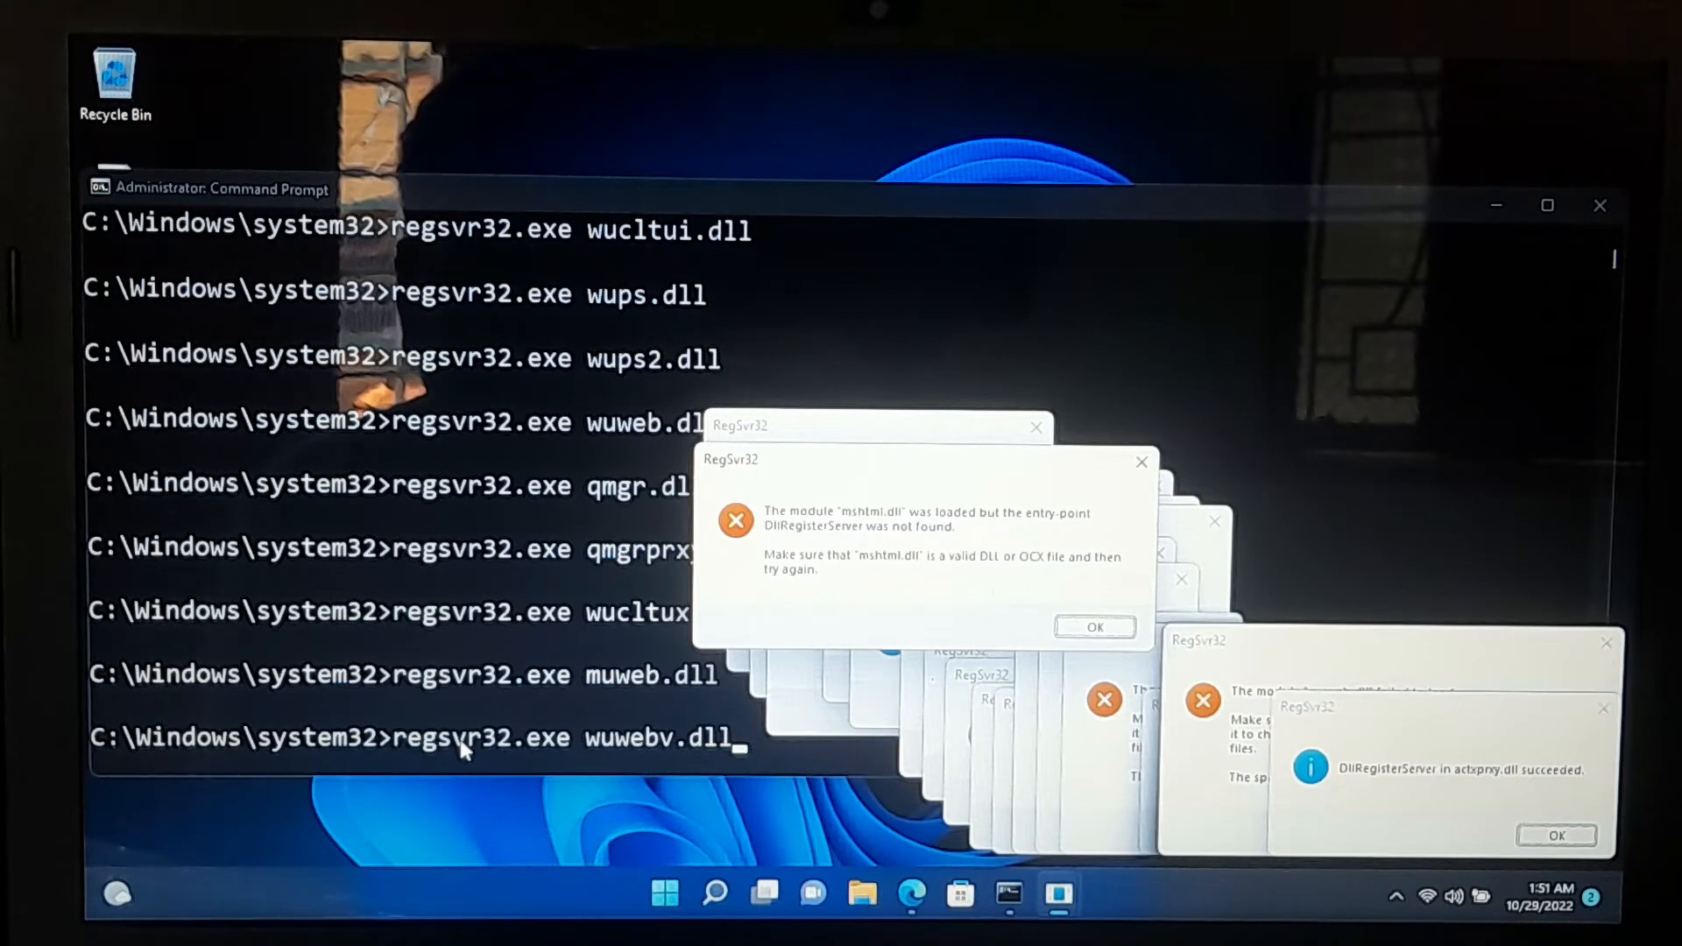
# - Dismiss every RegSvr32 result dialog (mshtml, urlmon, muweb, wups2, msxml3, atl) back to the prompt
pyautogui.click(1094, 627)
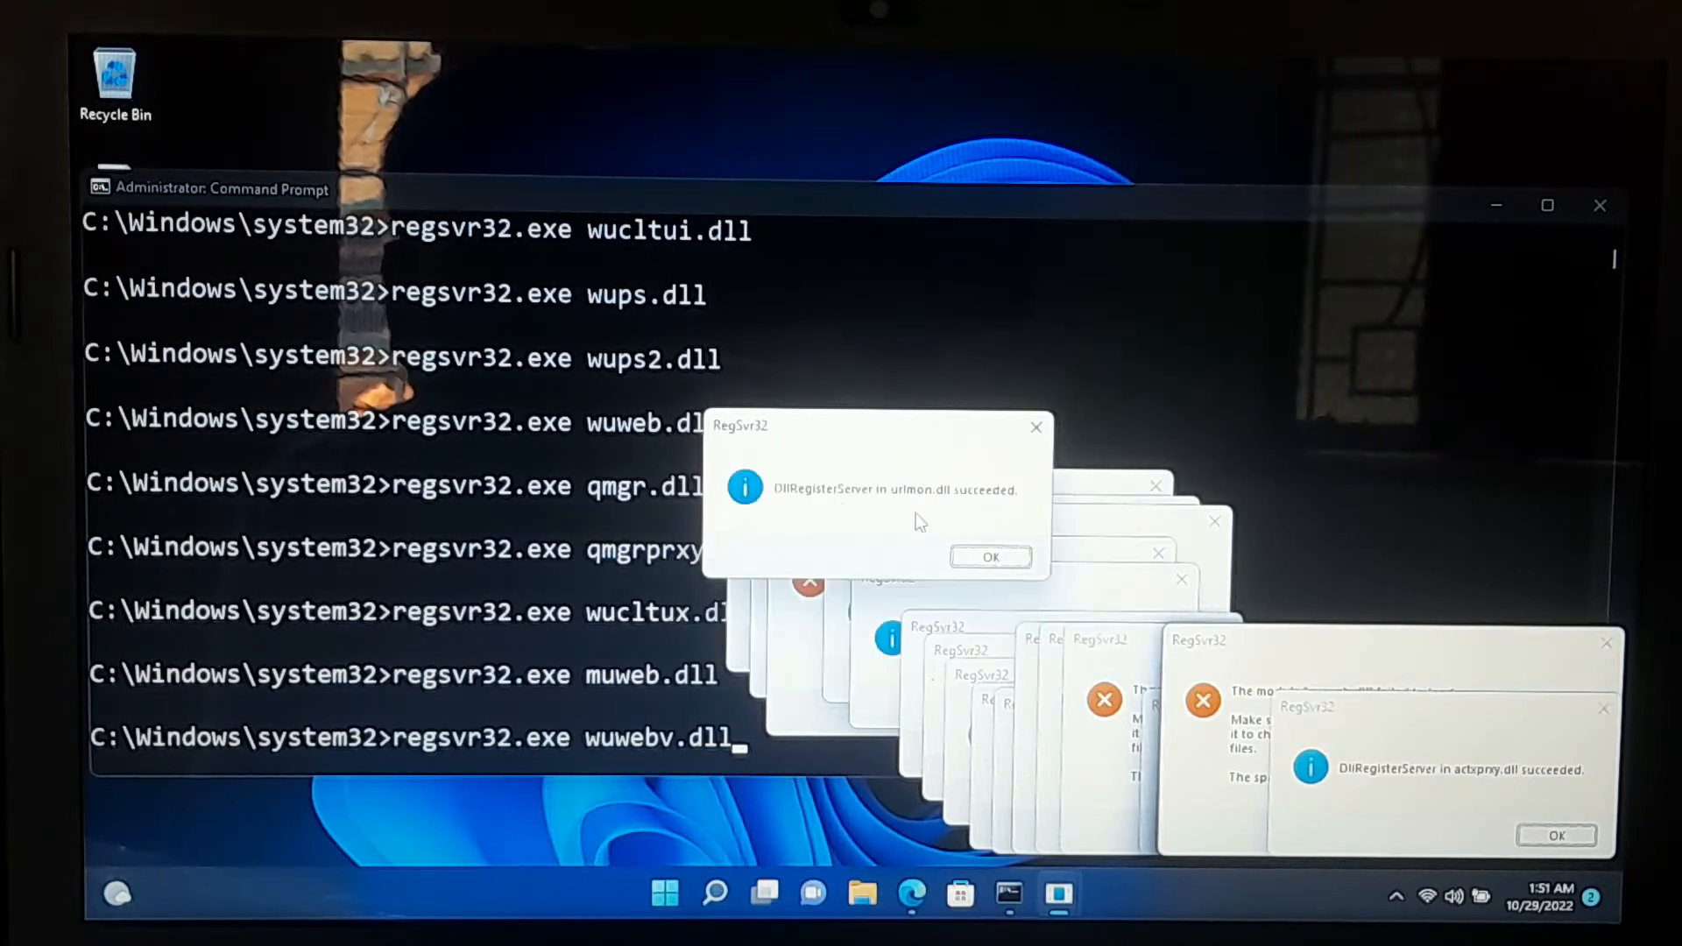
pyautogui.click(990, 558)
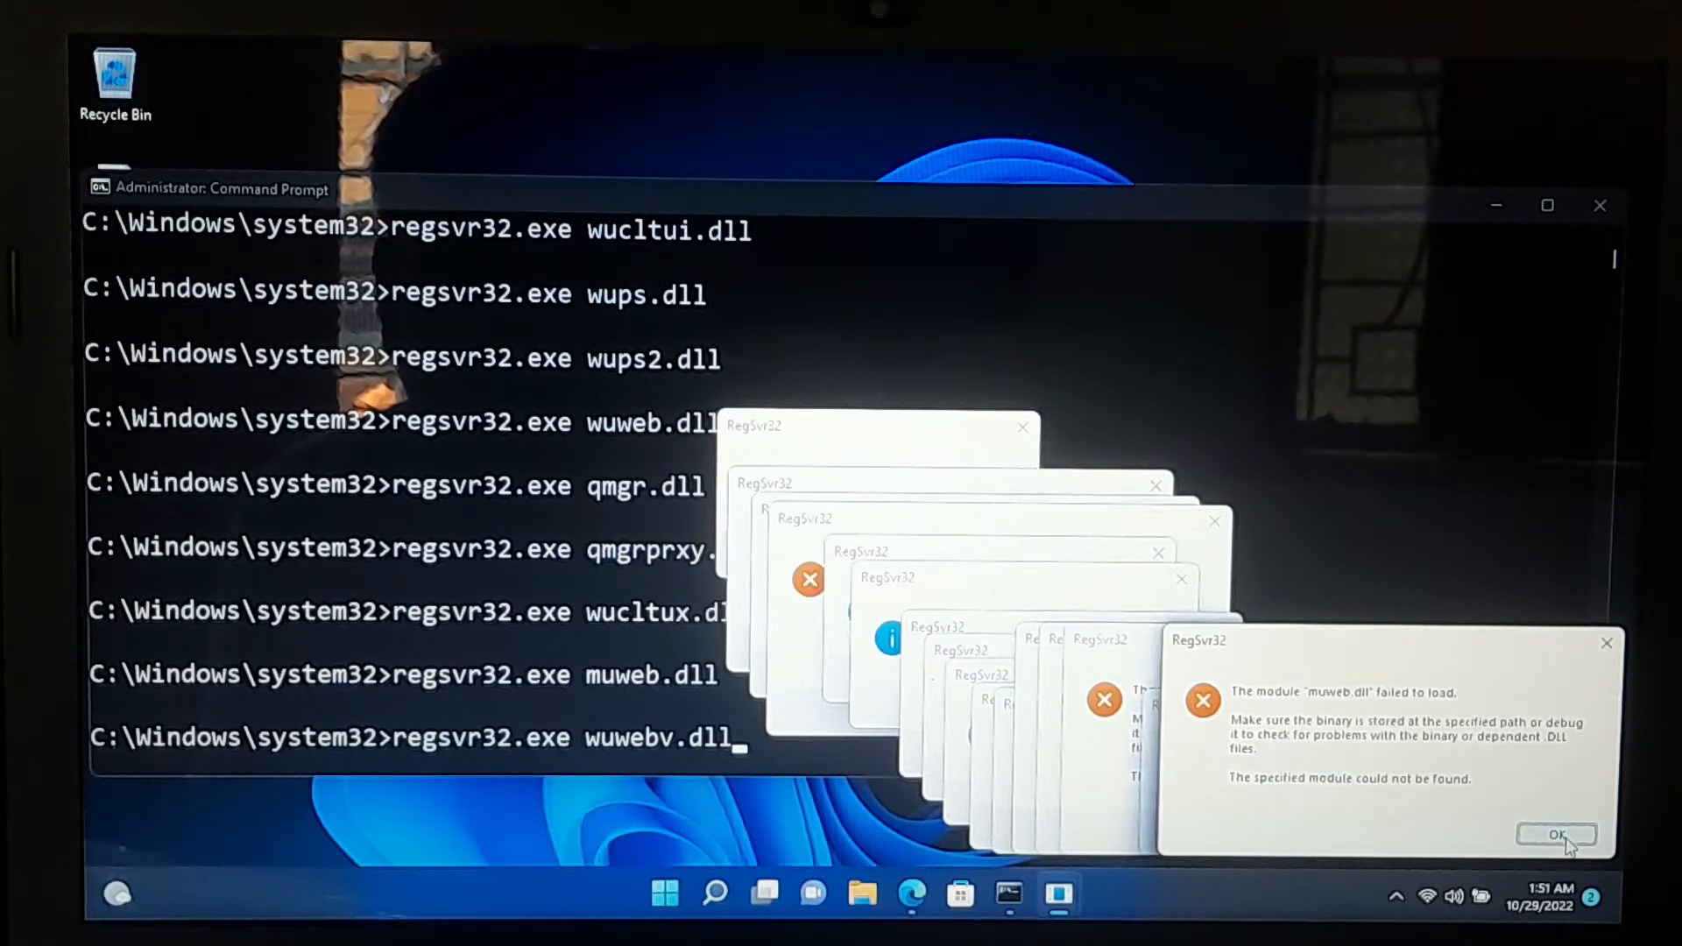
pyautogui.click(1557, 836)
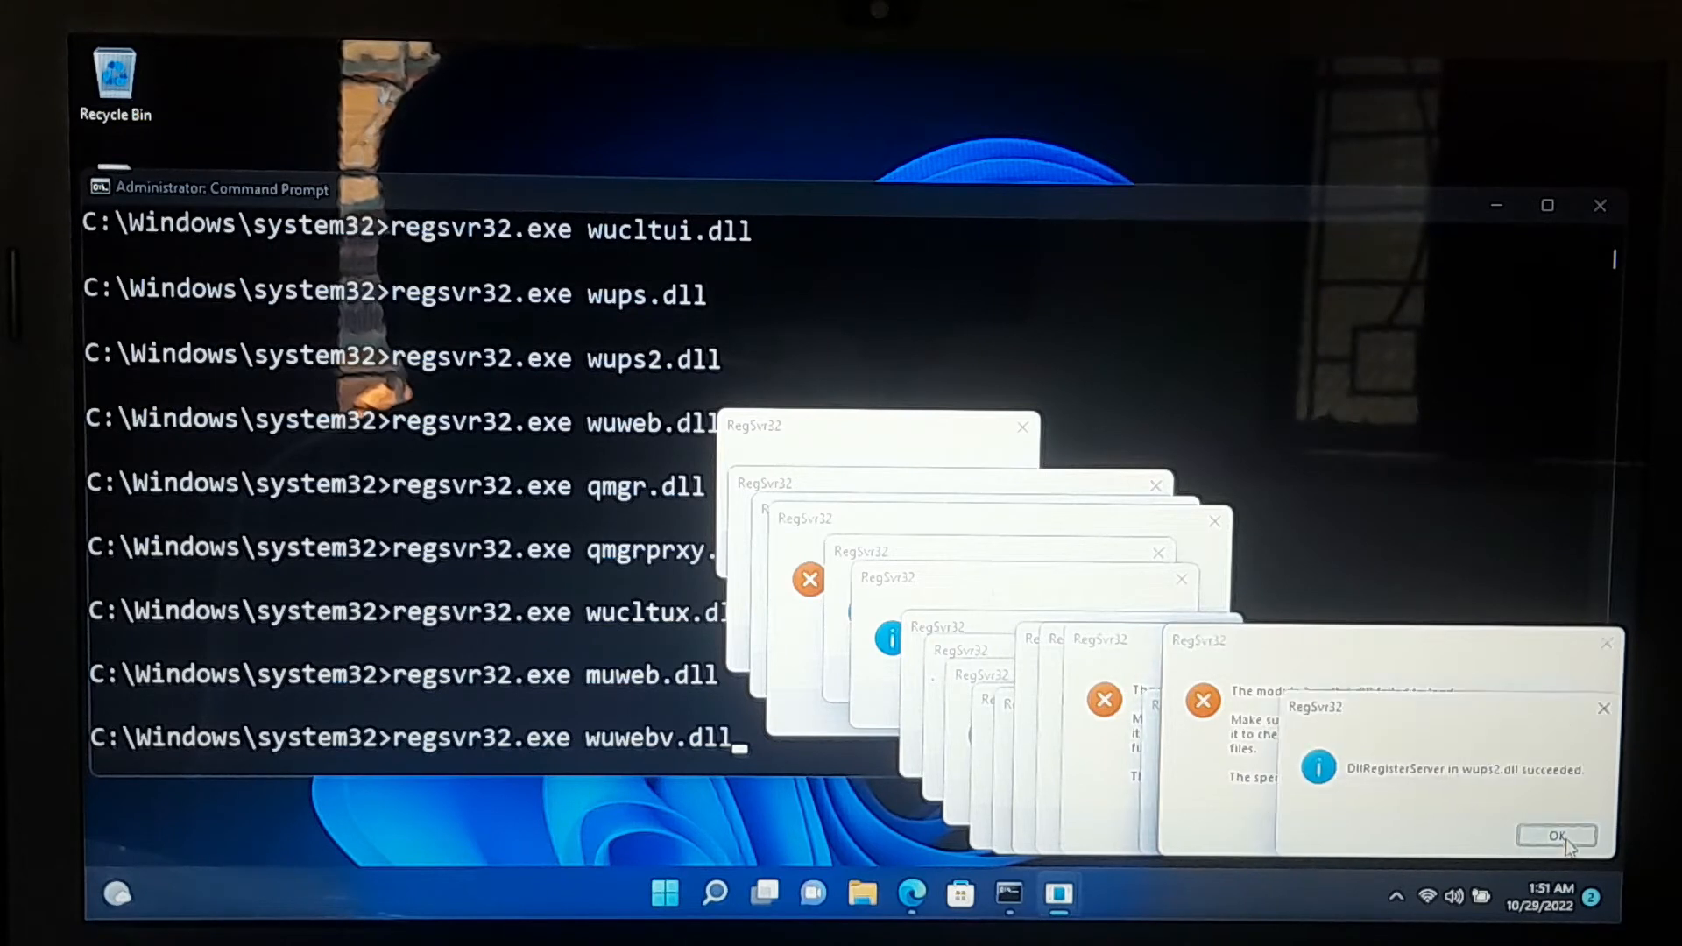
pyautogui.click(1556, 836)
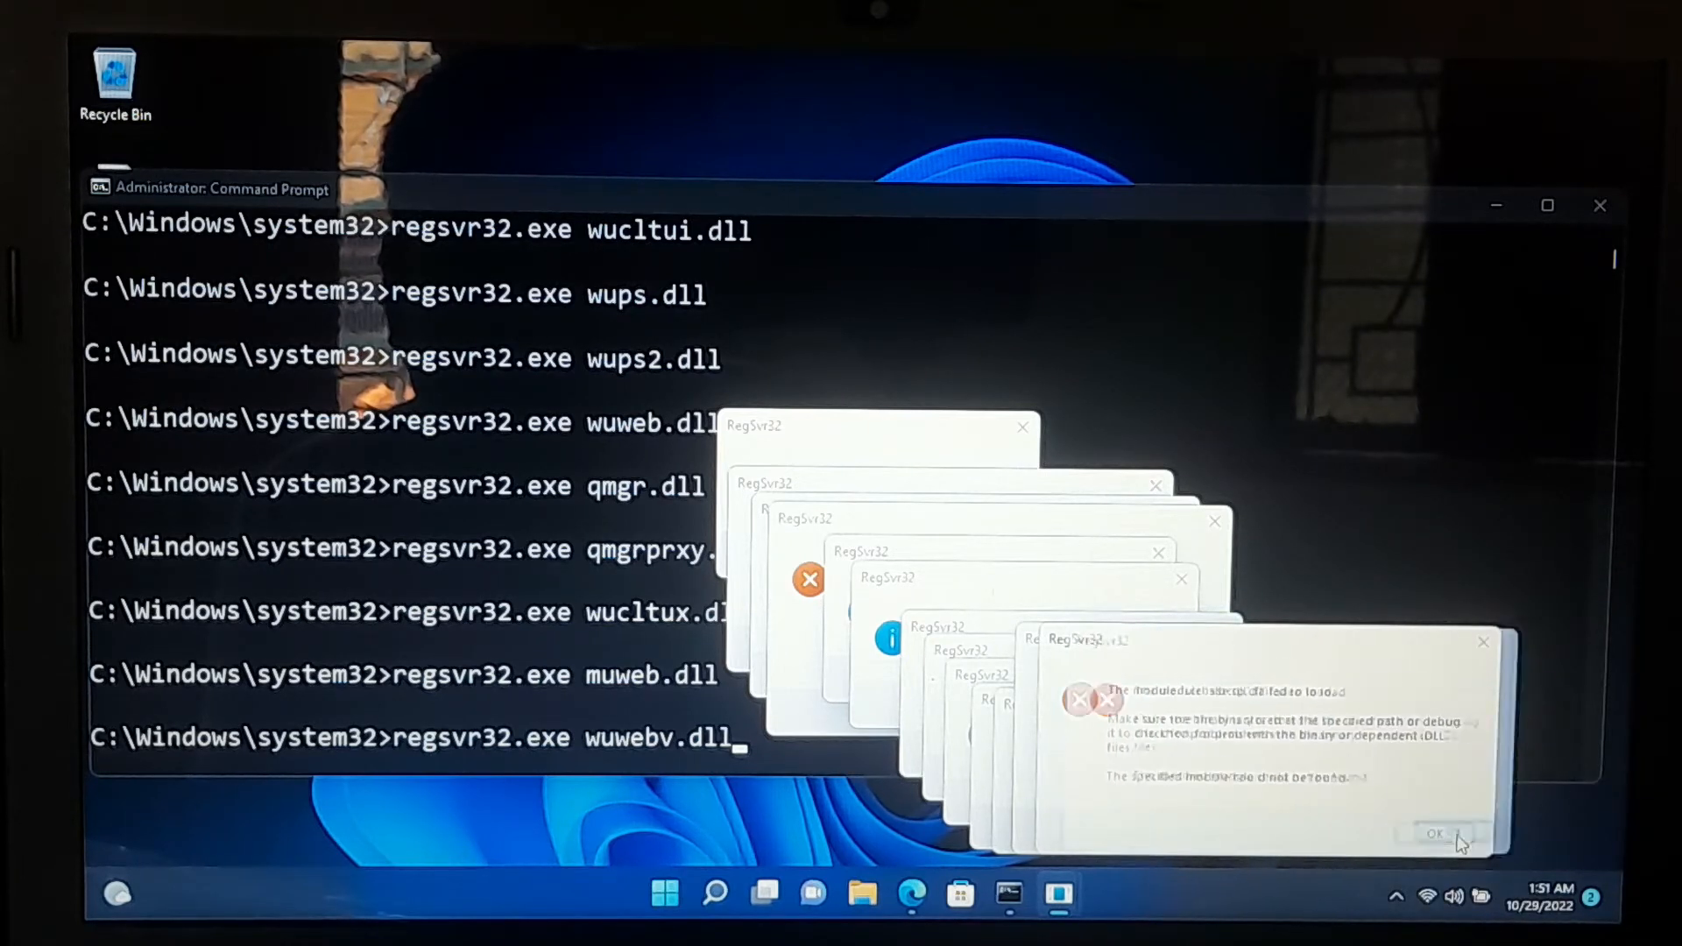
pyautogui.click(1437, 834)
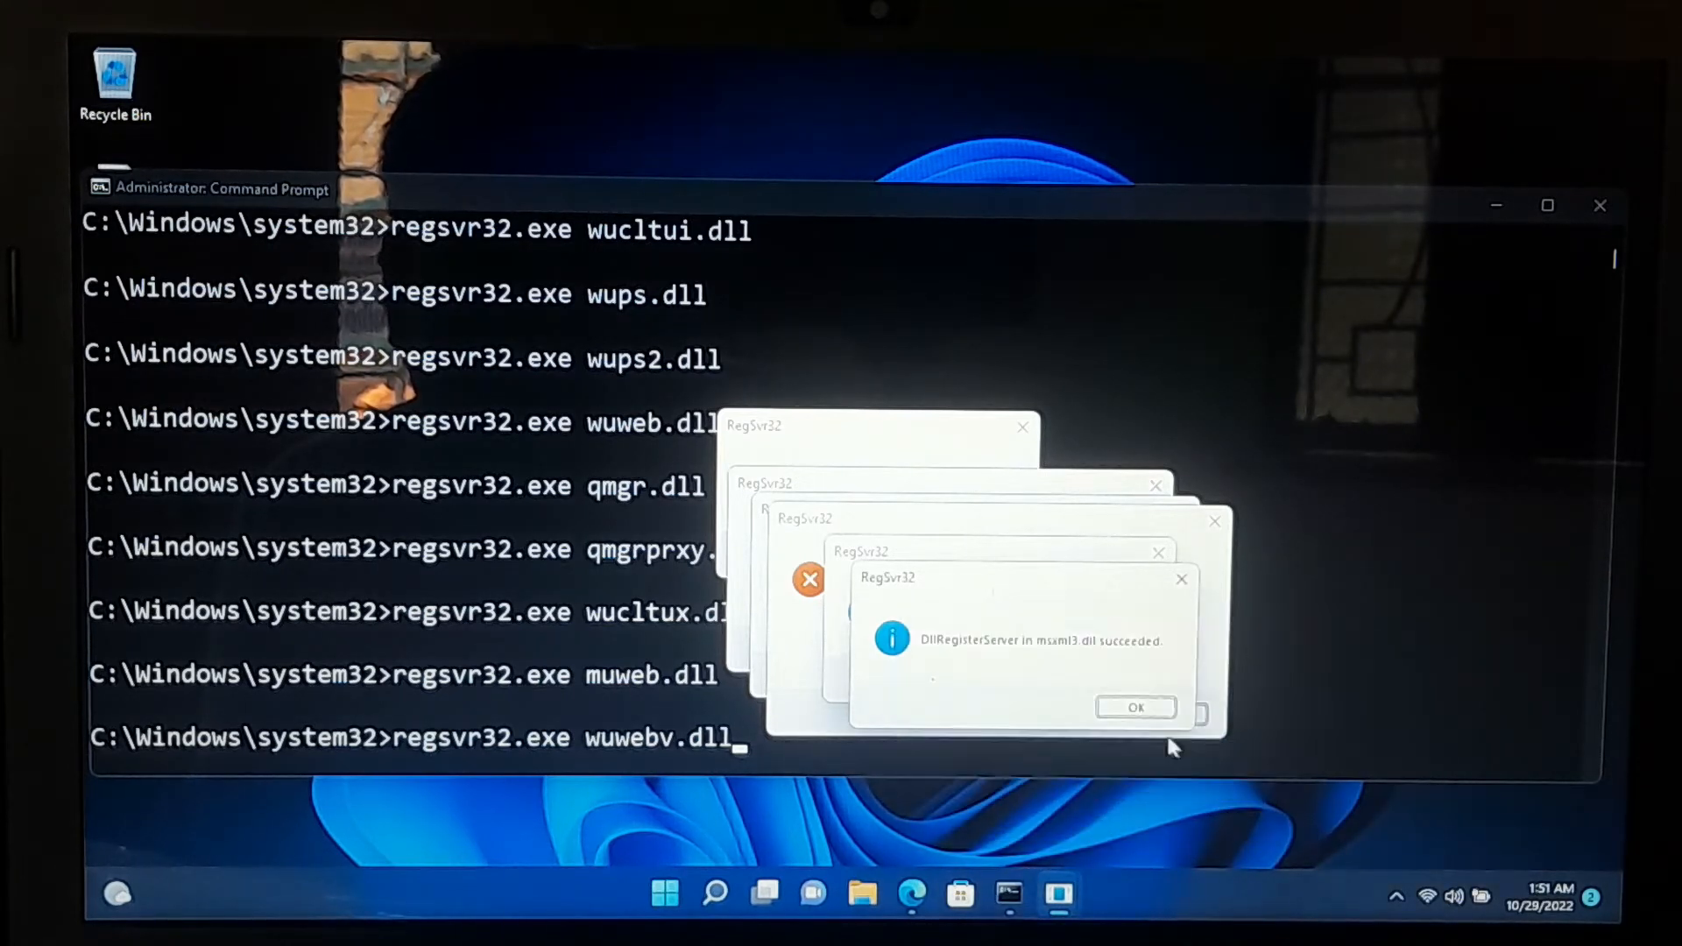
pyautogui.click(1135, 706)
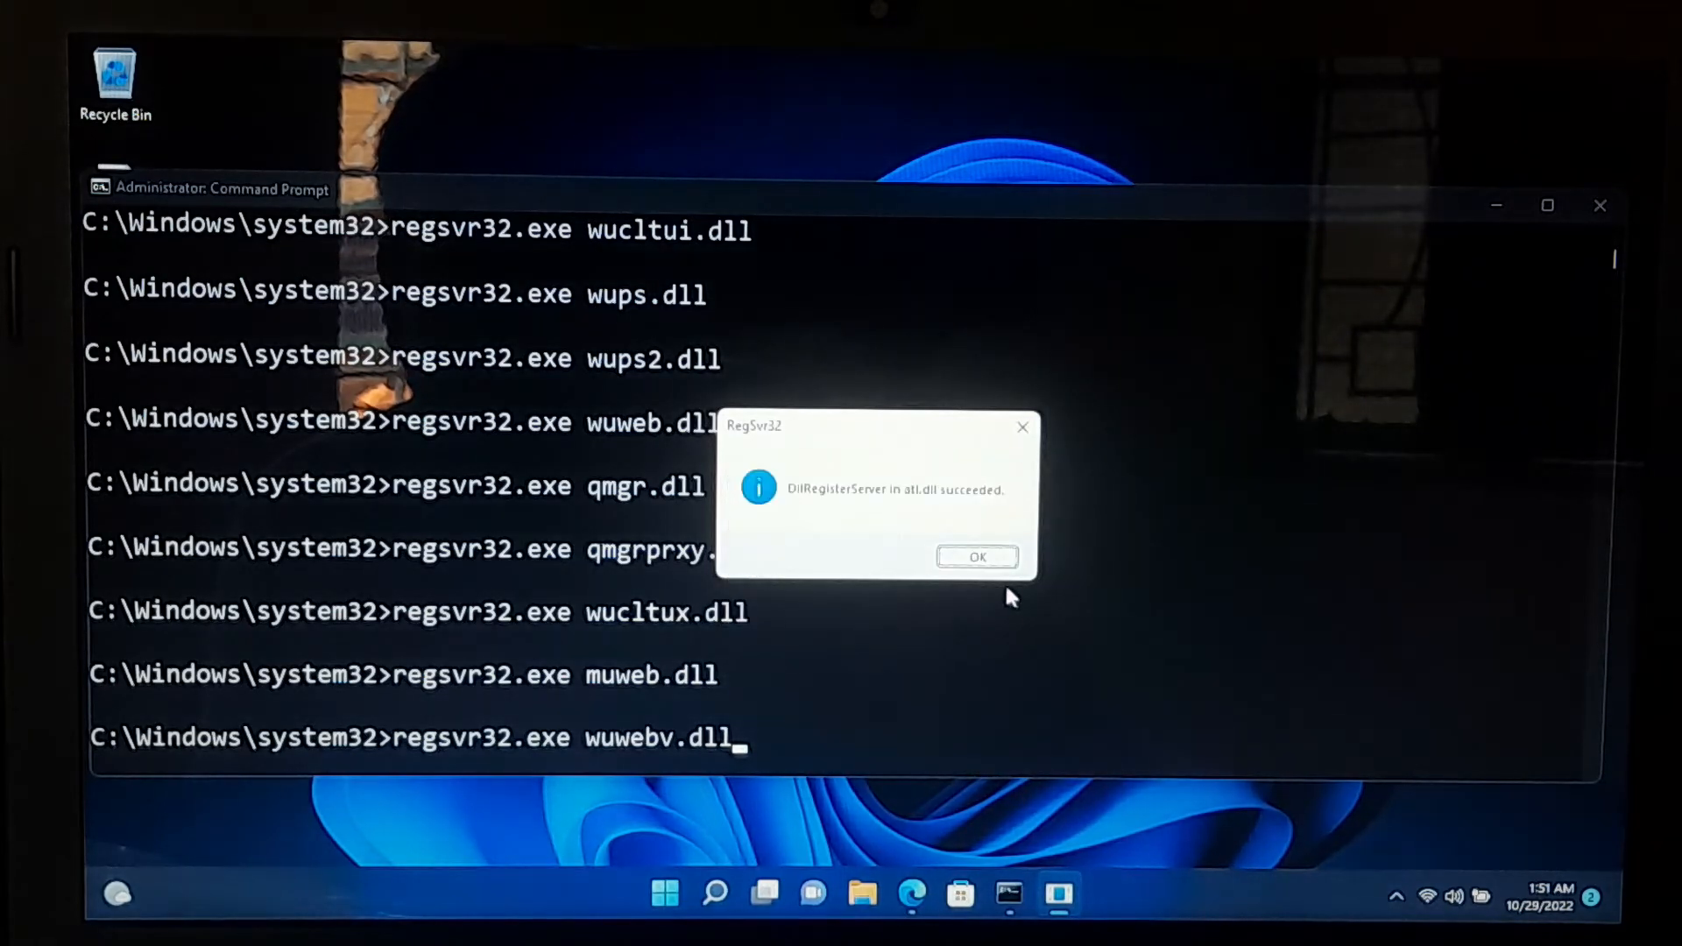
pyautogui.click(976, 557)
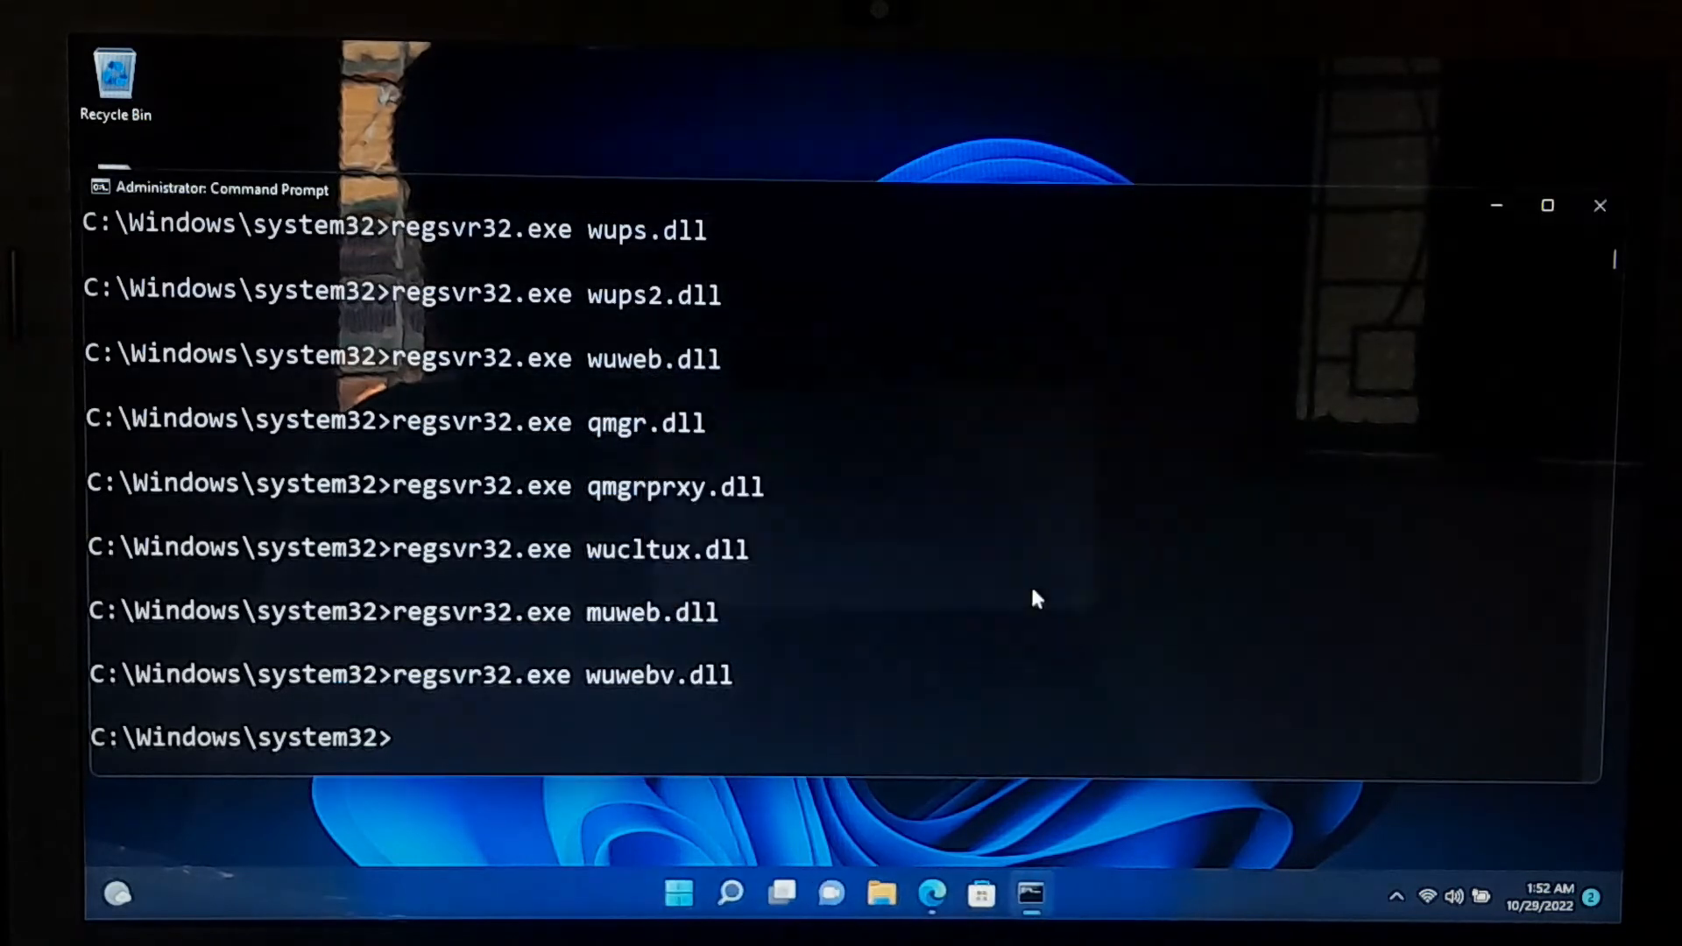
# - Reset the Winsock catalog with netsh winsock reset
pyautogui.write('netsh wi')
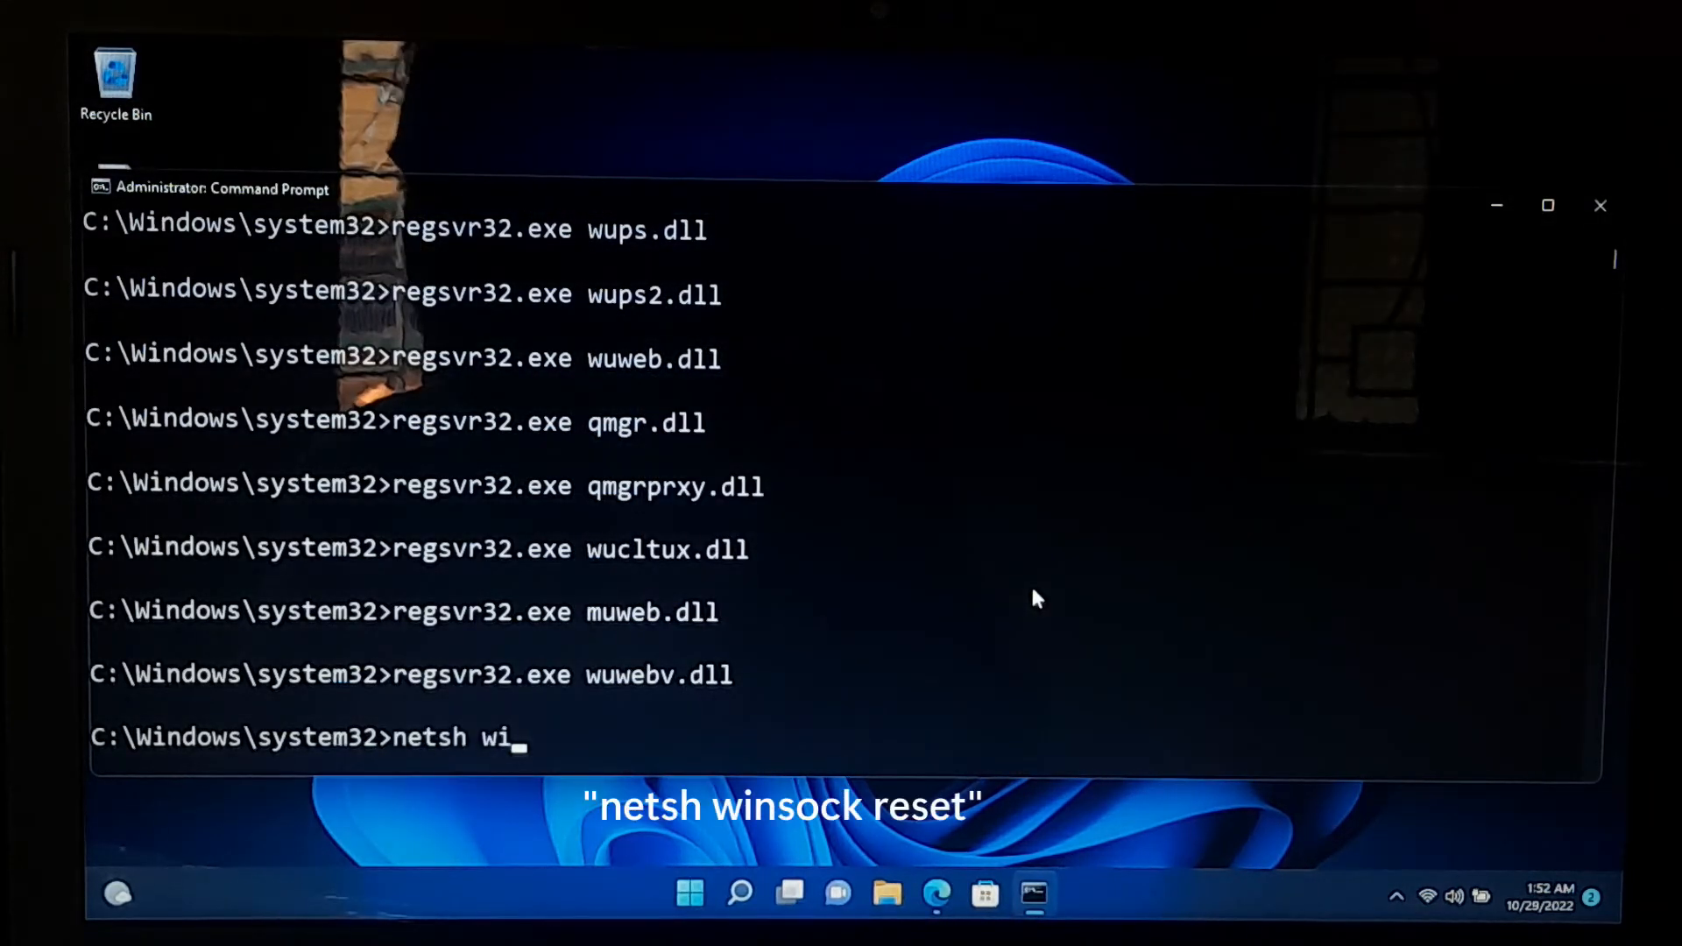
pyautogui.write('nsock rese')
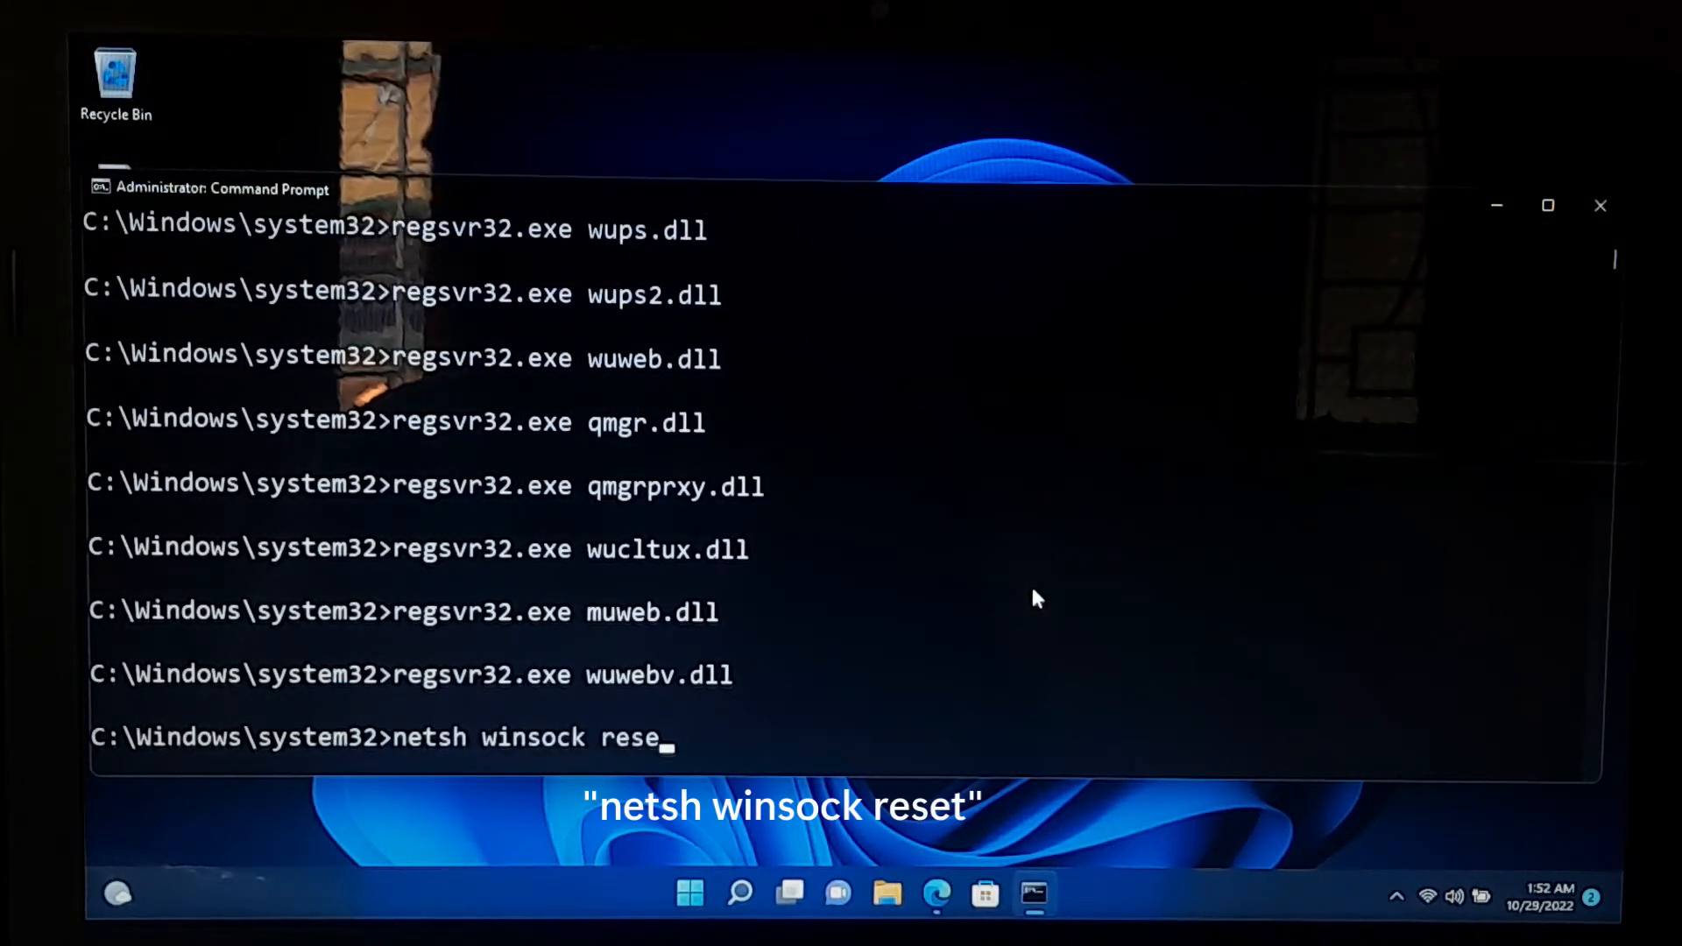
pyautogui.press('Return')
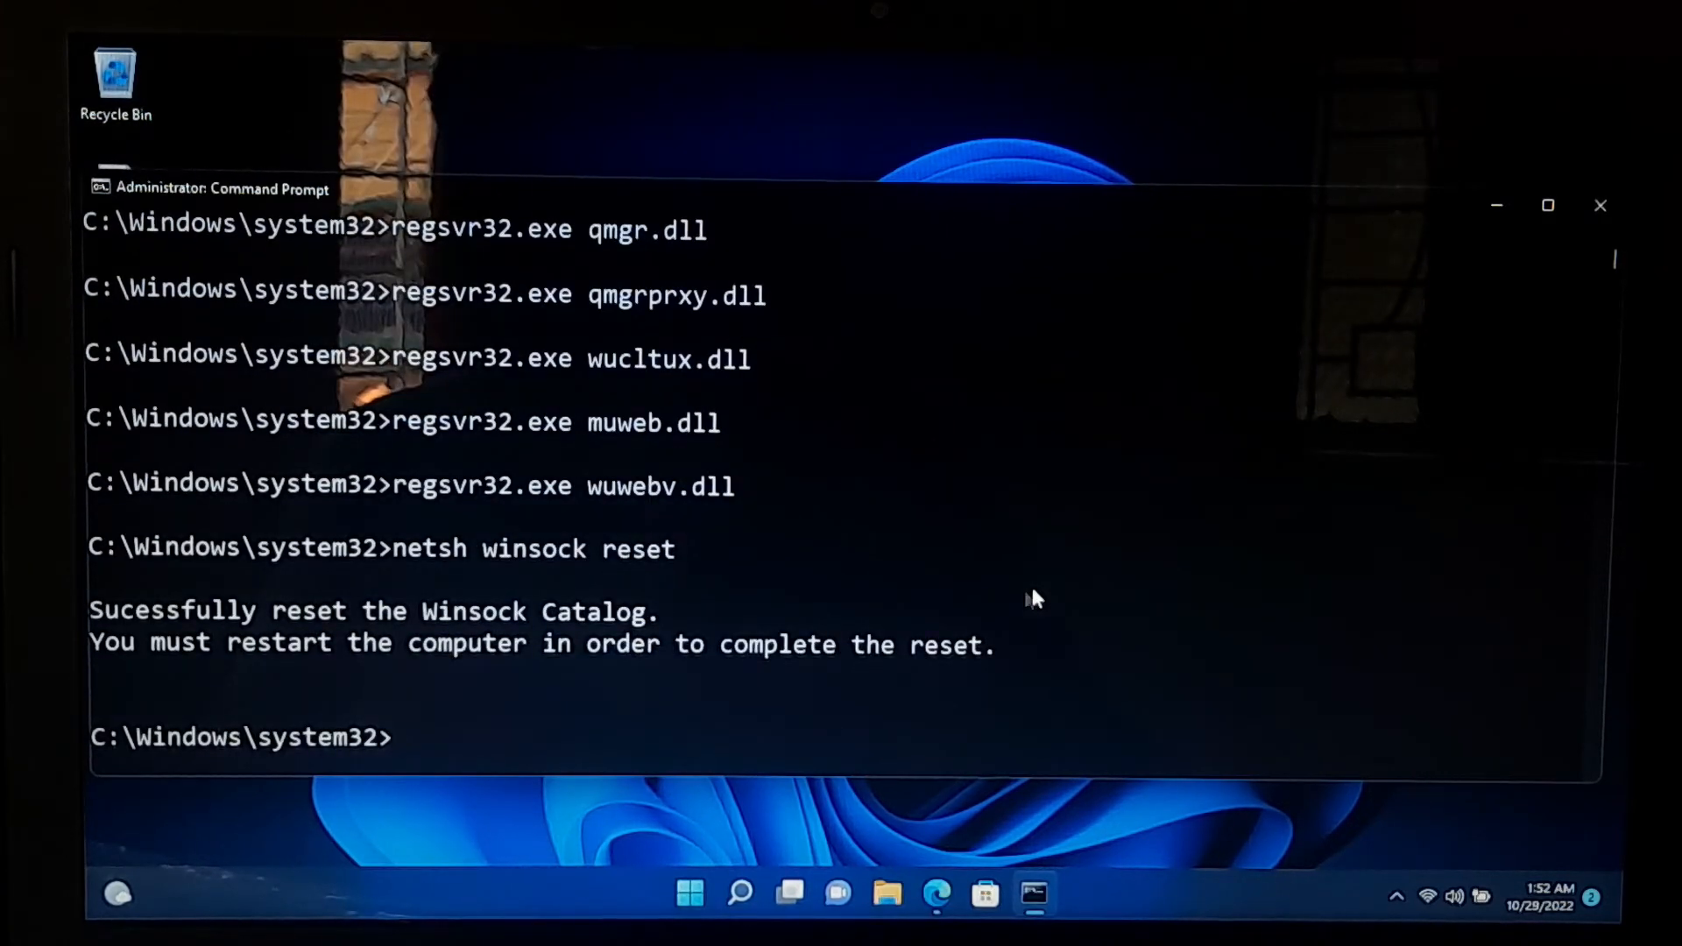
pyautogui.moveTo(976, 657)
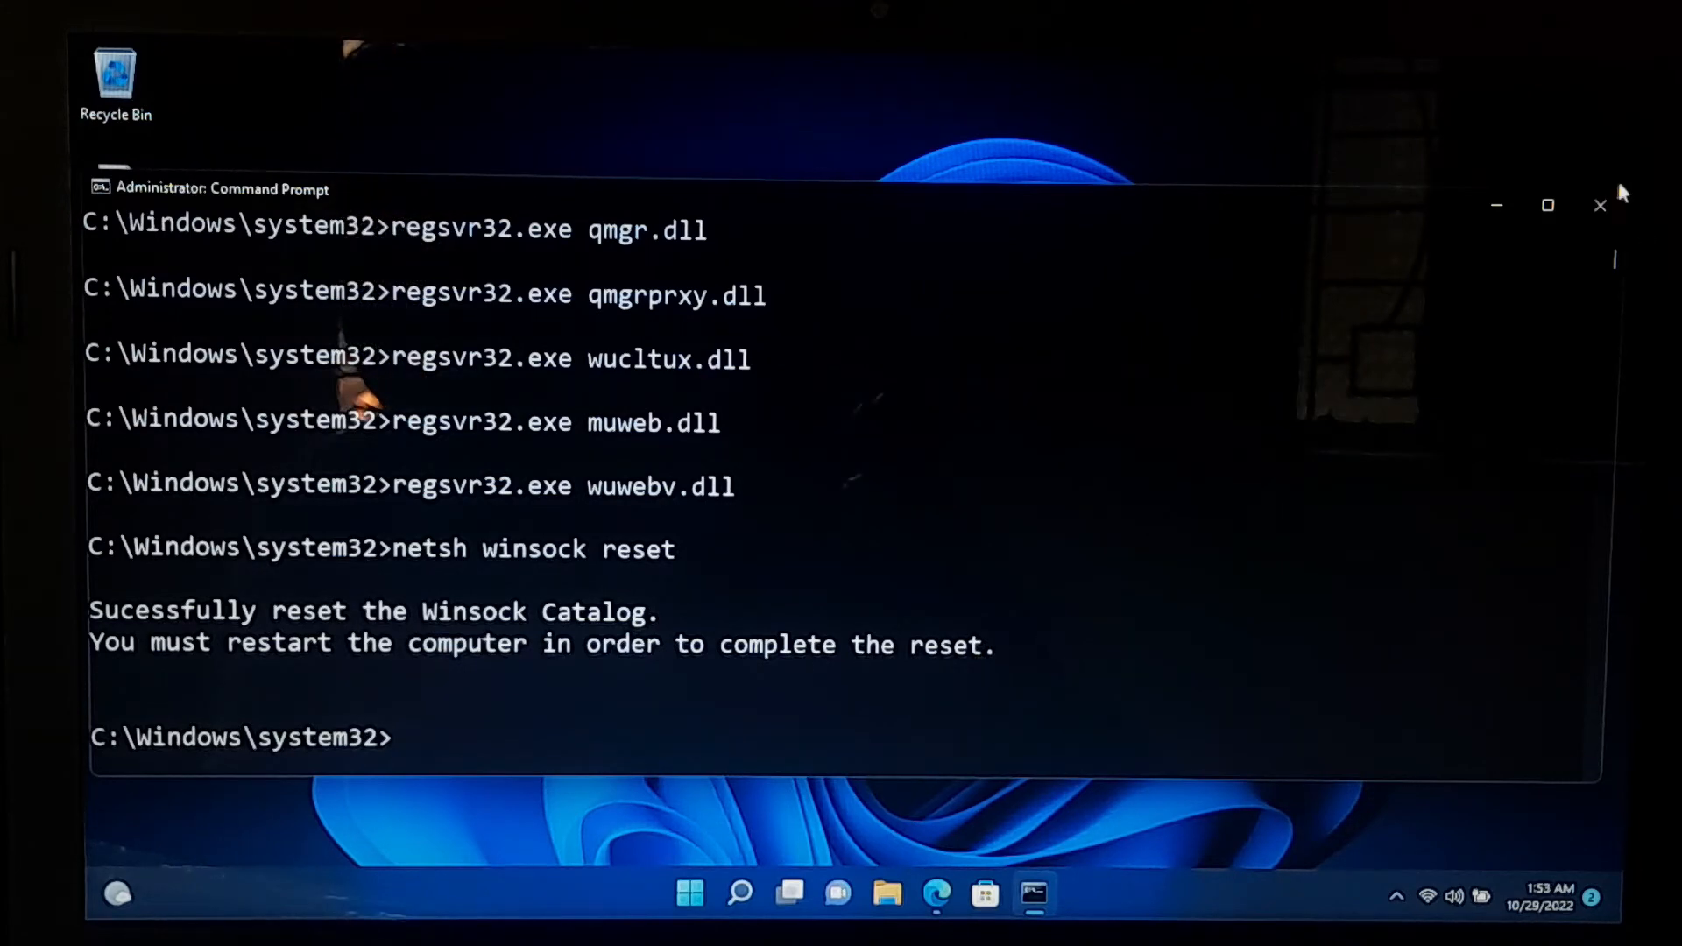
# - Close Command Prompt and restart the computer from the Start power menu
pyautogui.click(1600, 205)
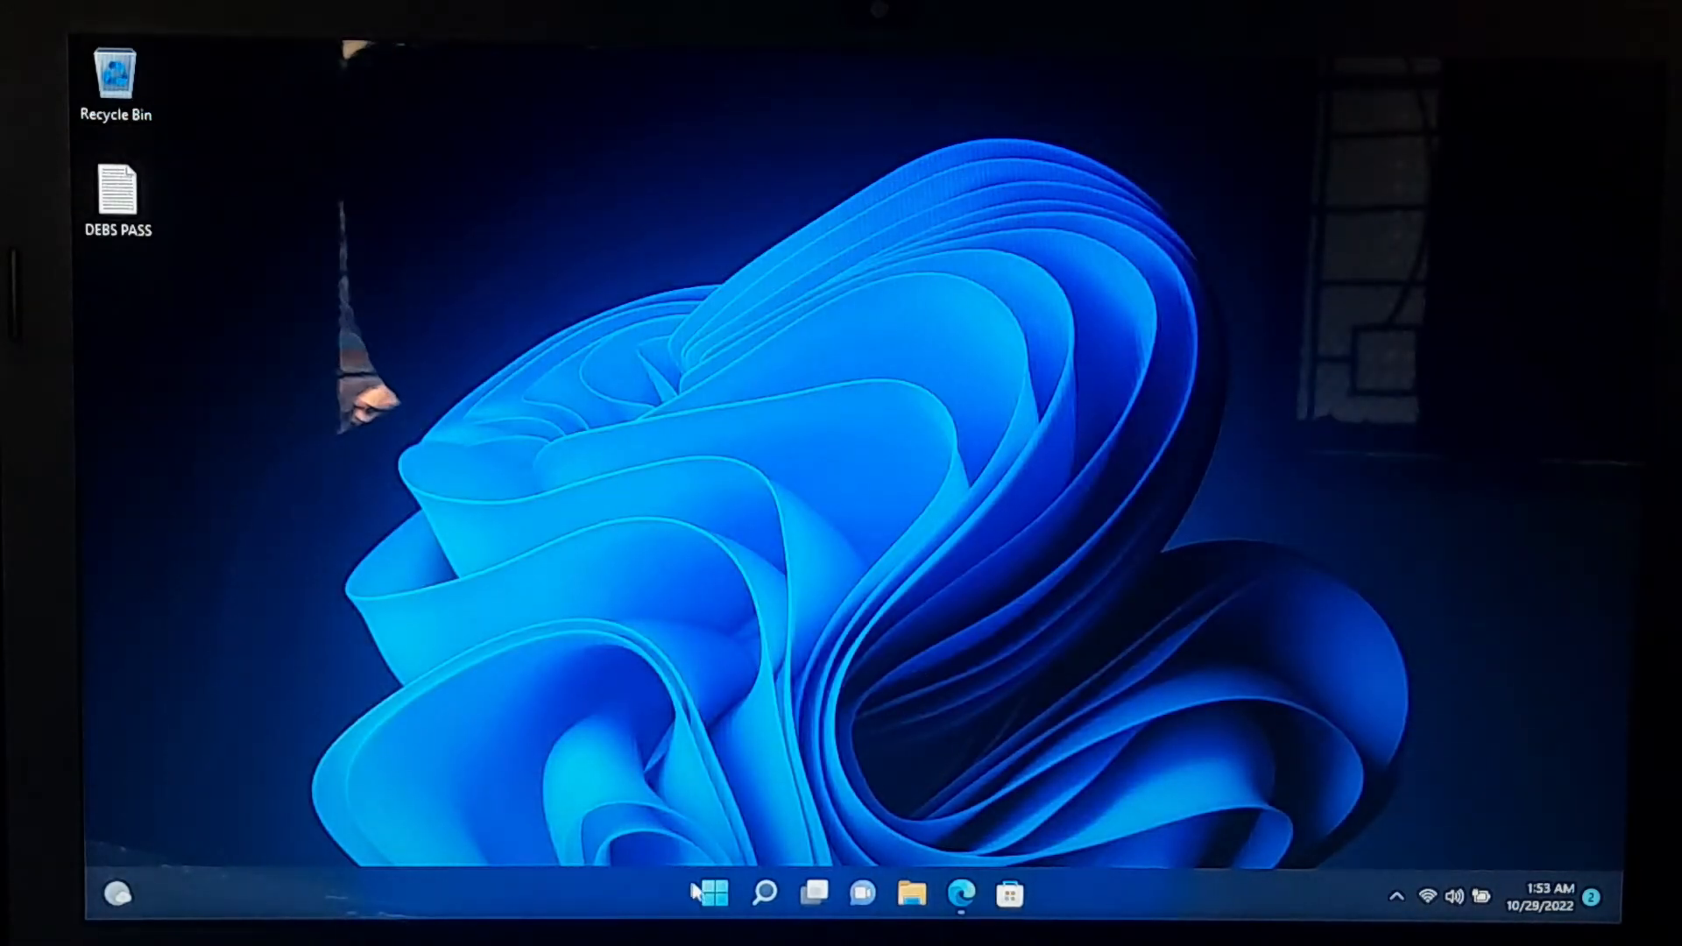
pyautogui.click(713, 892)
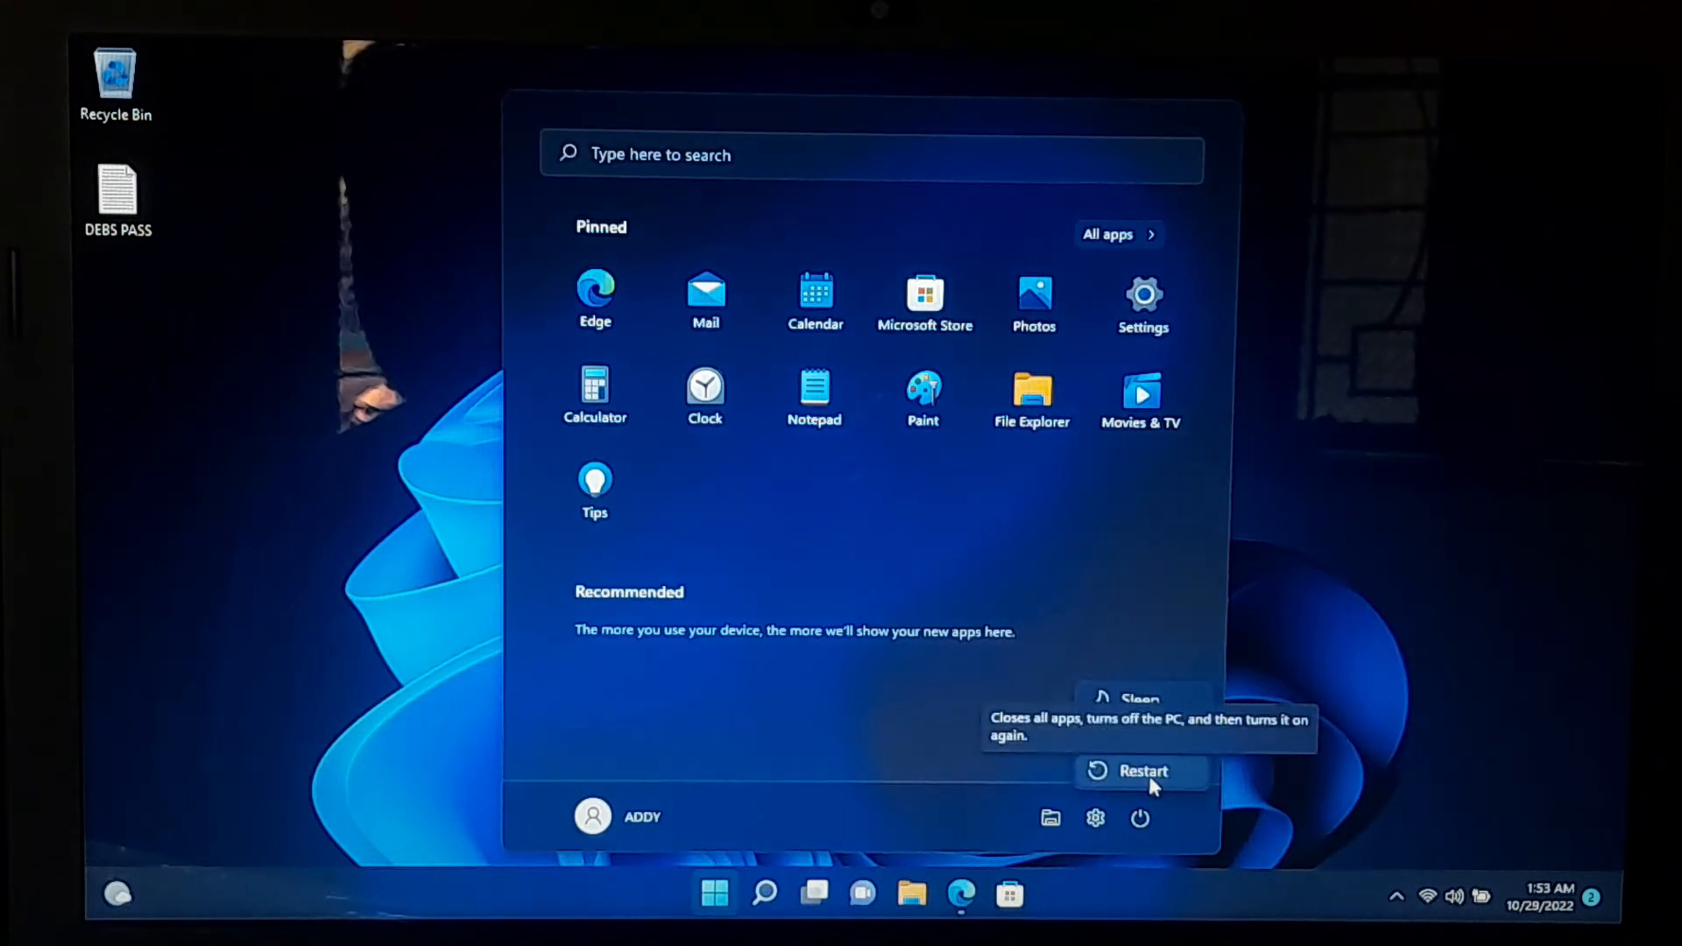
pyautogui.click(1143, 771)
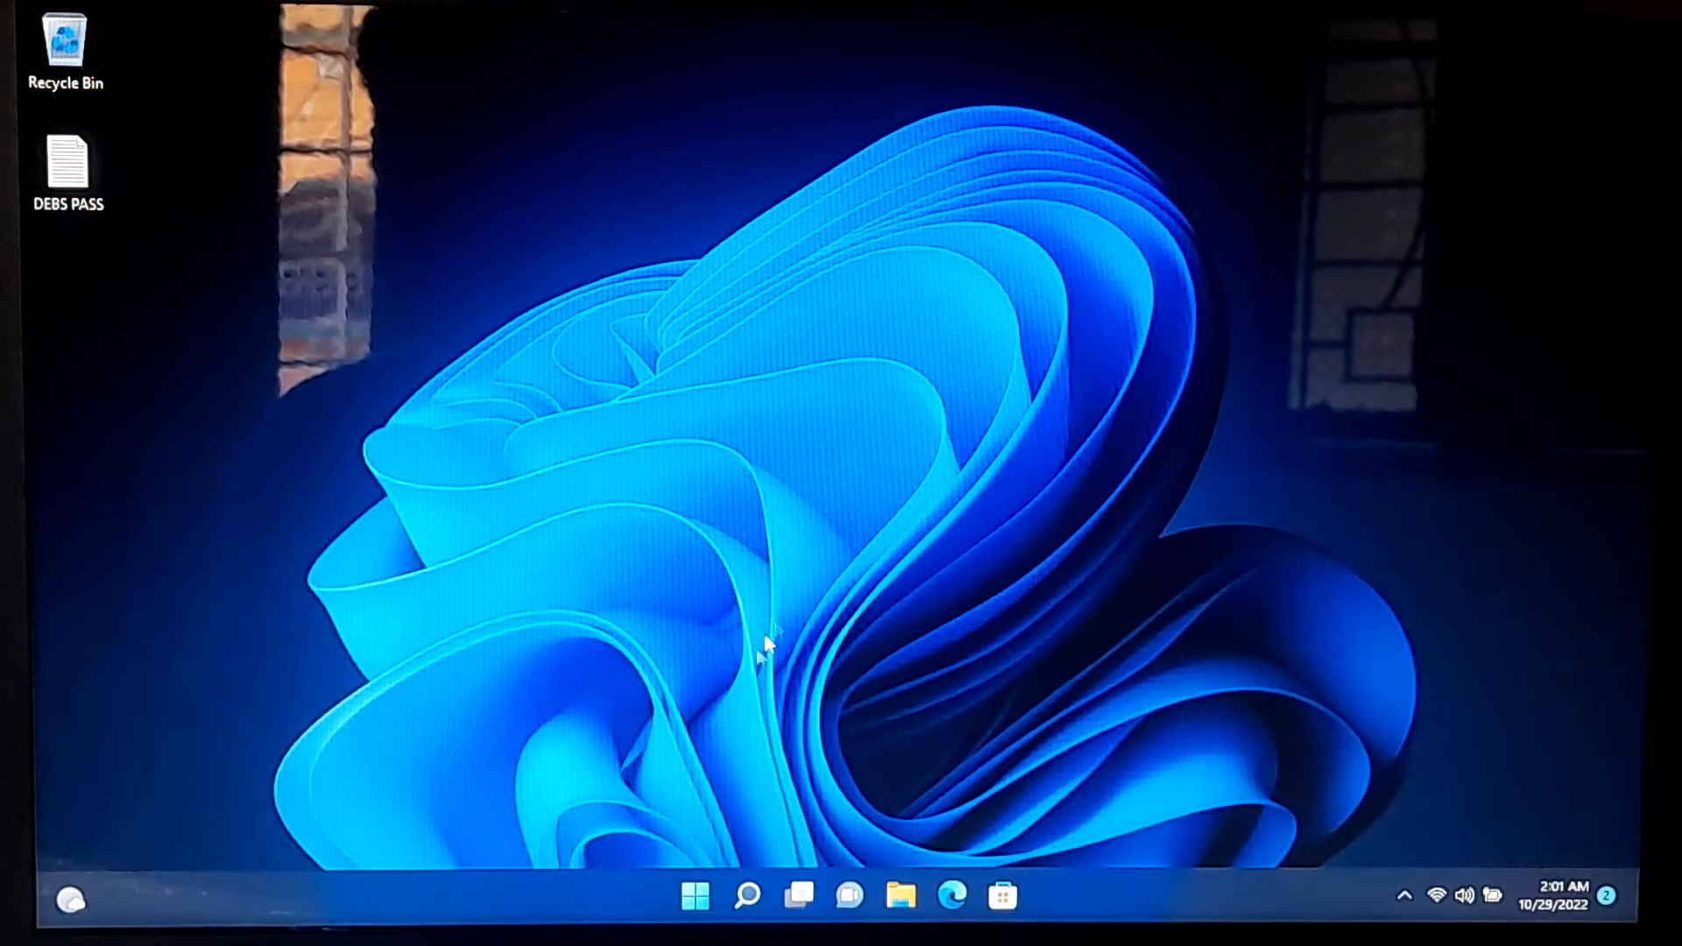
# - Launch Command Prompt as administrator via Windows Search for cmd, approving the UAC prompt
pyautogui.click(749, 895)
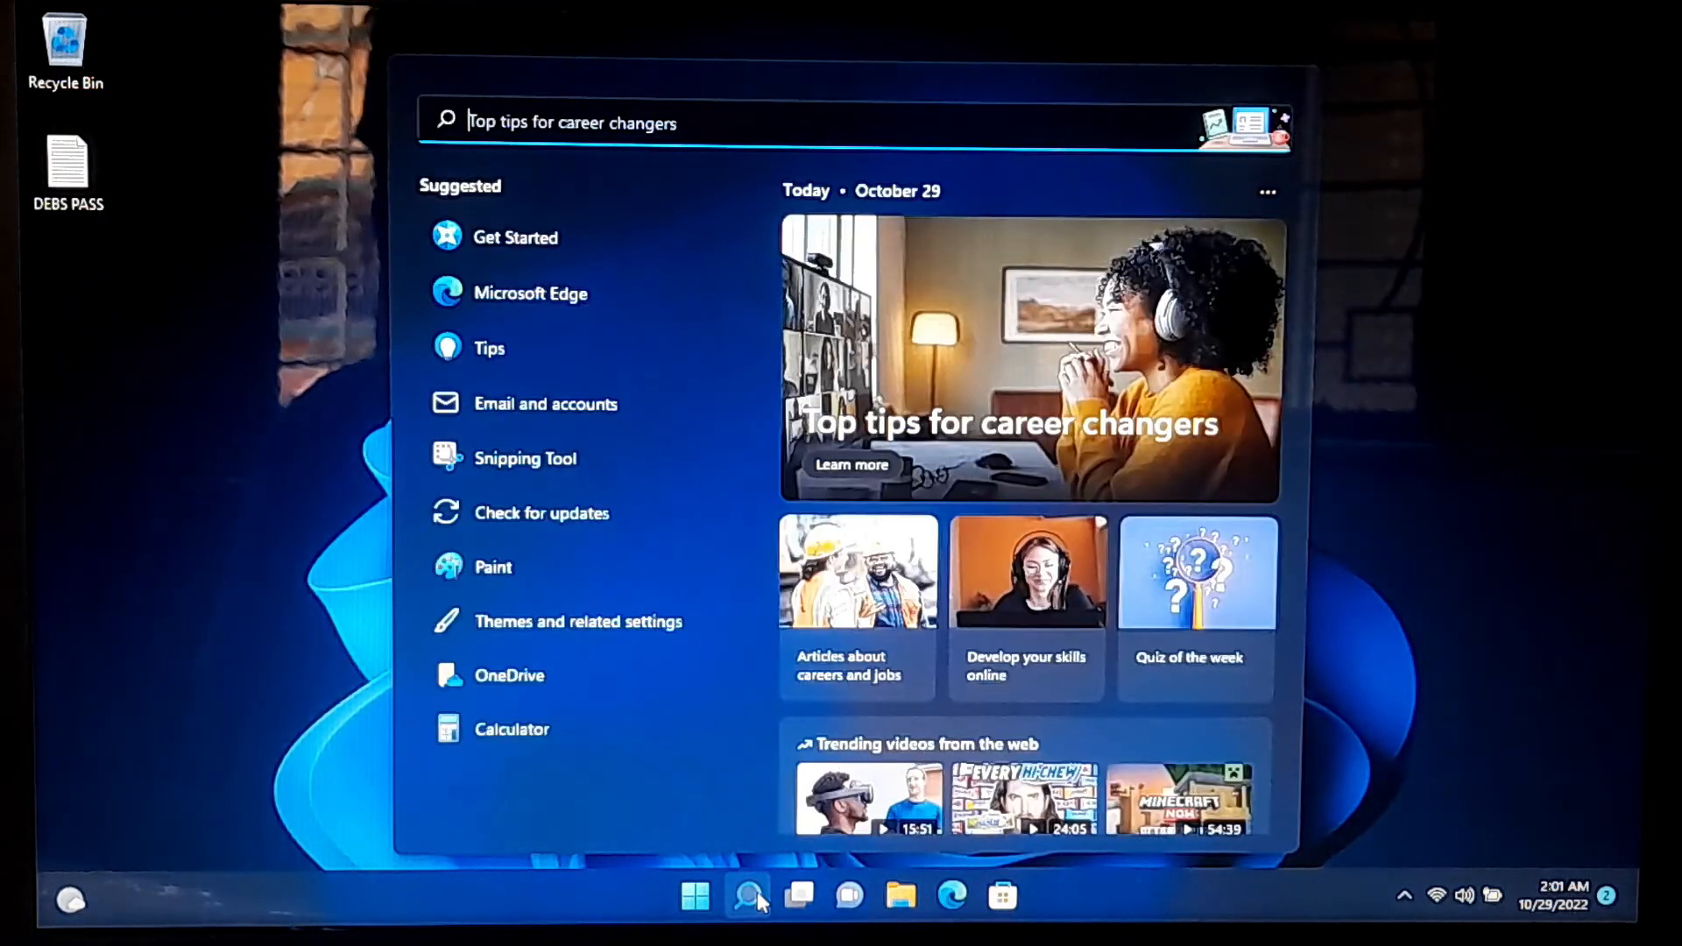
pyautogui.write('cmd')
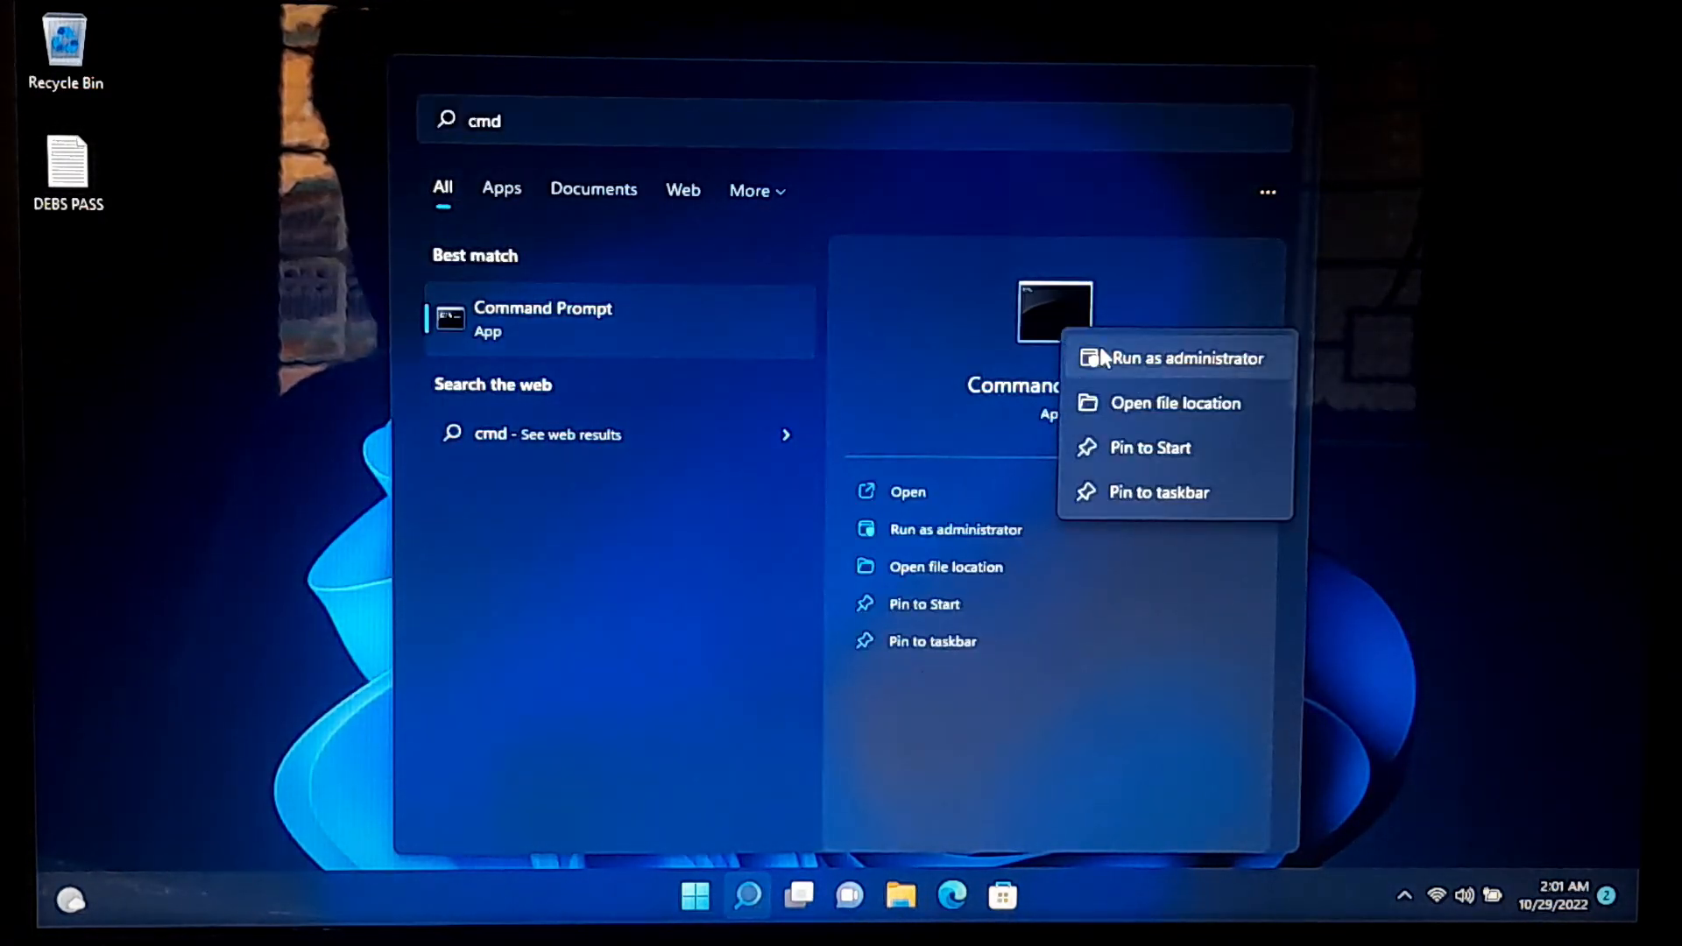
pyautogui.click(1187, 358)
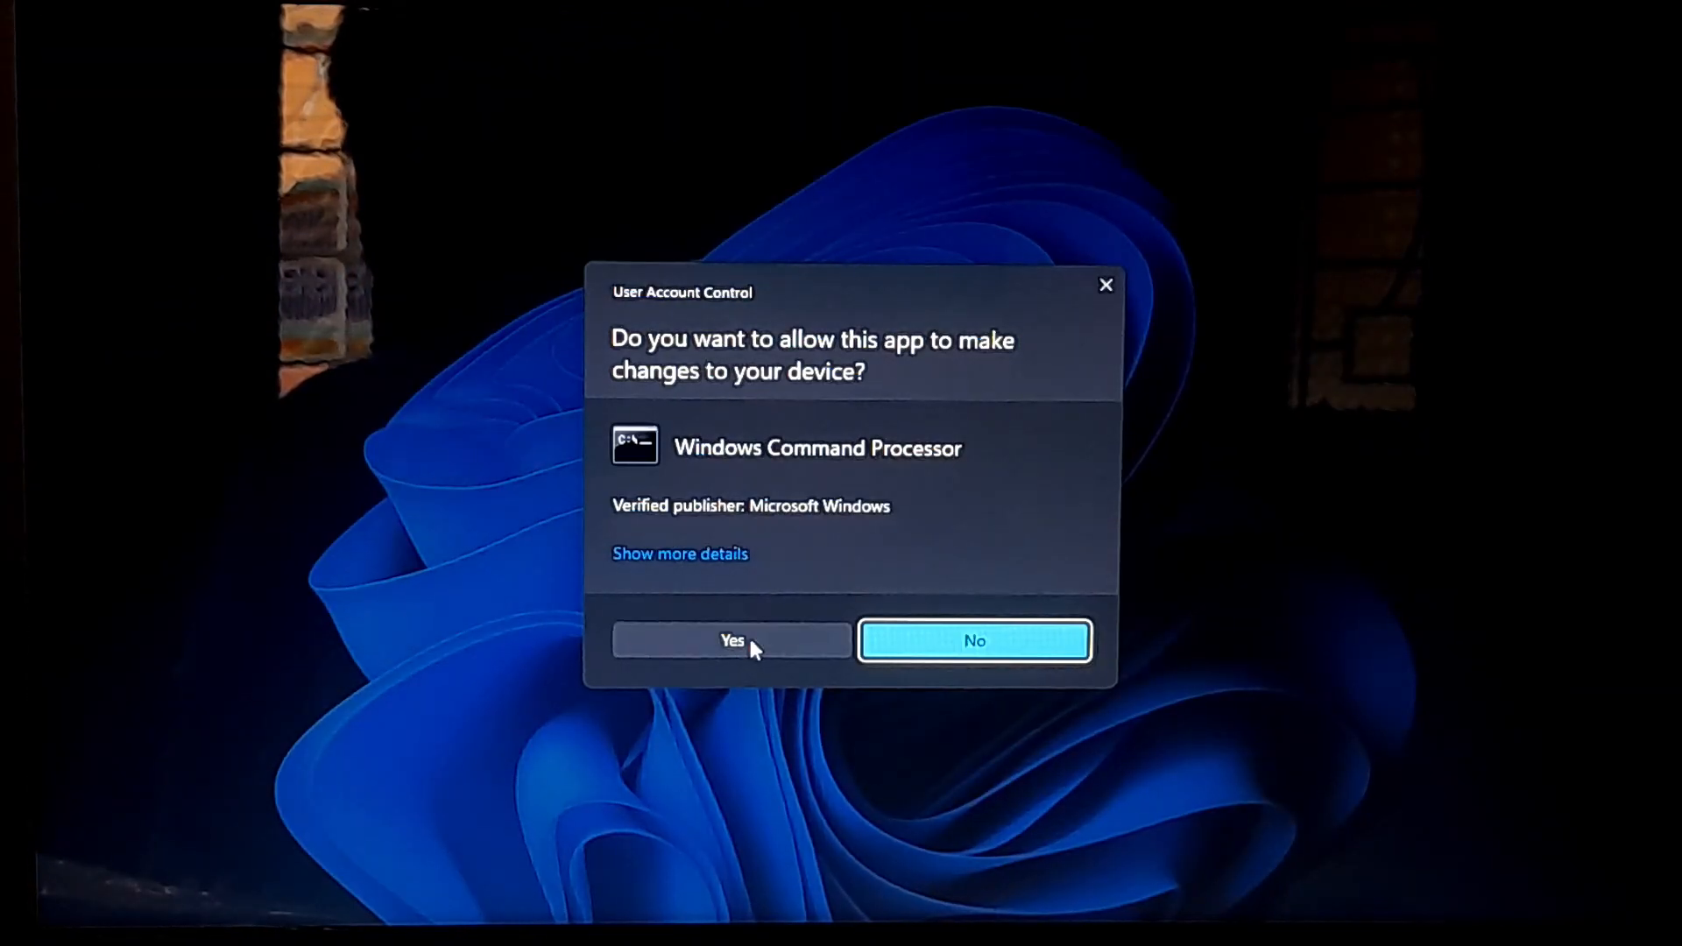
pyautogui.click(732, 641)
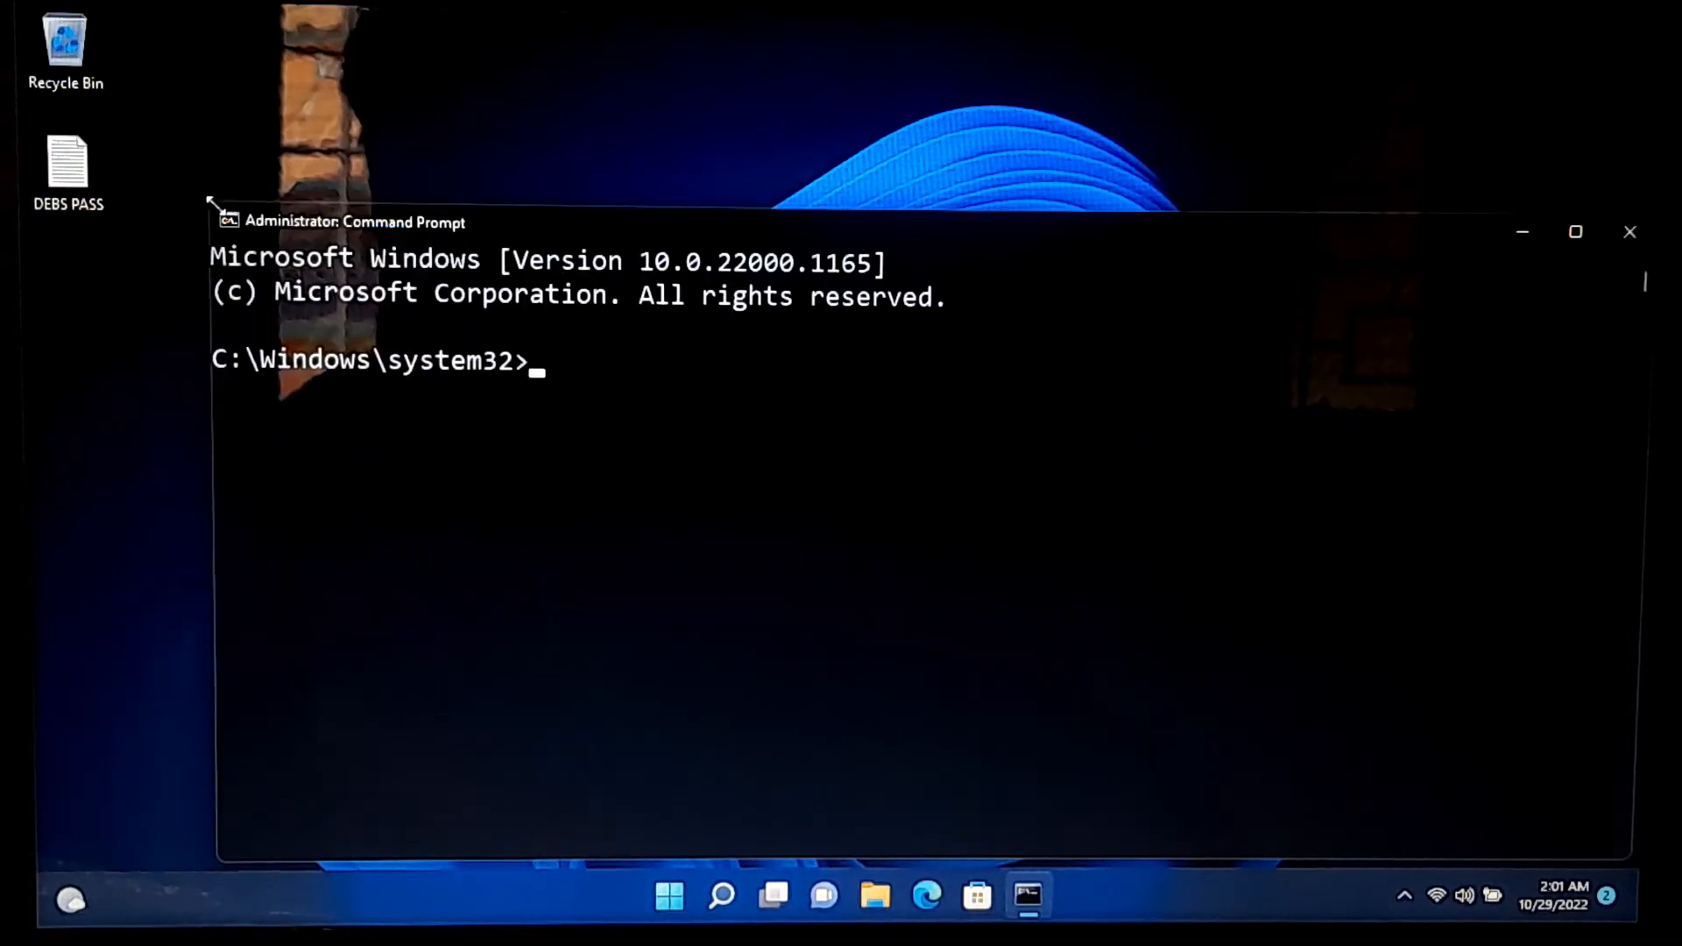
# - Start the BITS and Windows Update services with net start bits and net start wuauserv
pyautogui.write('net')
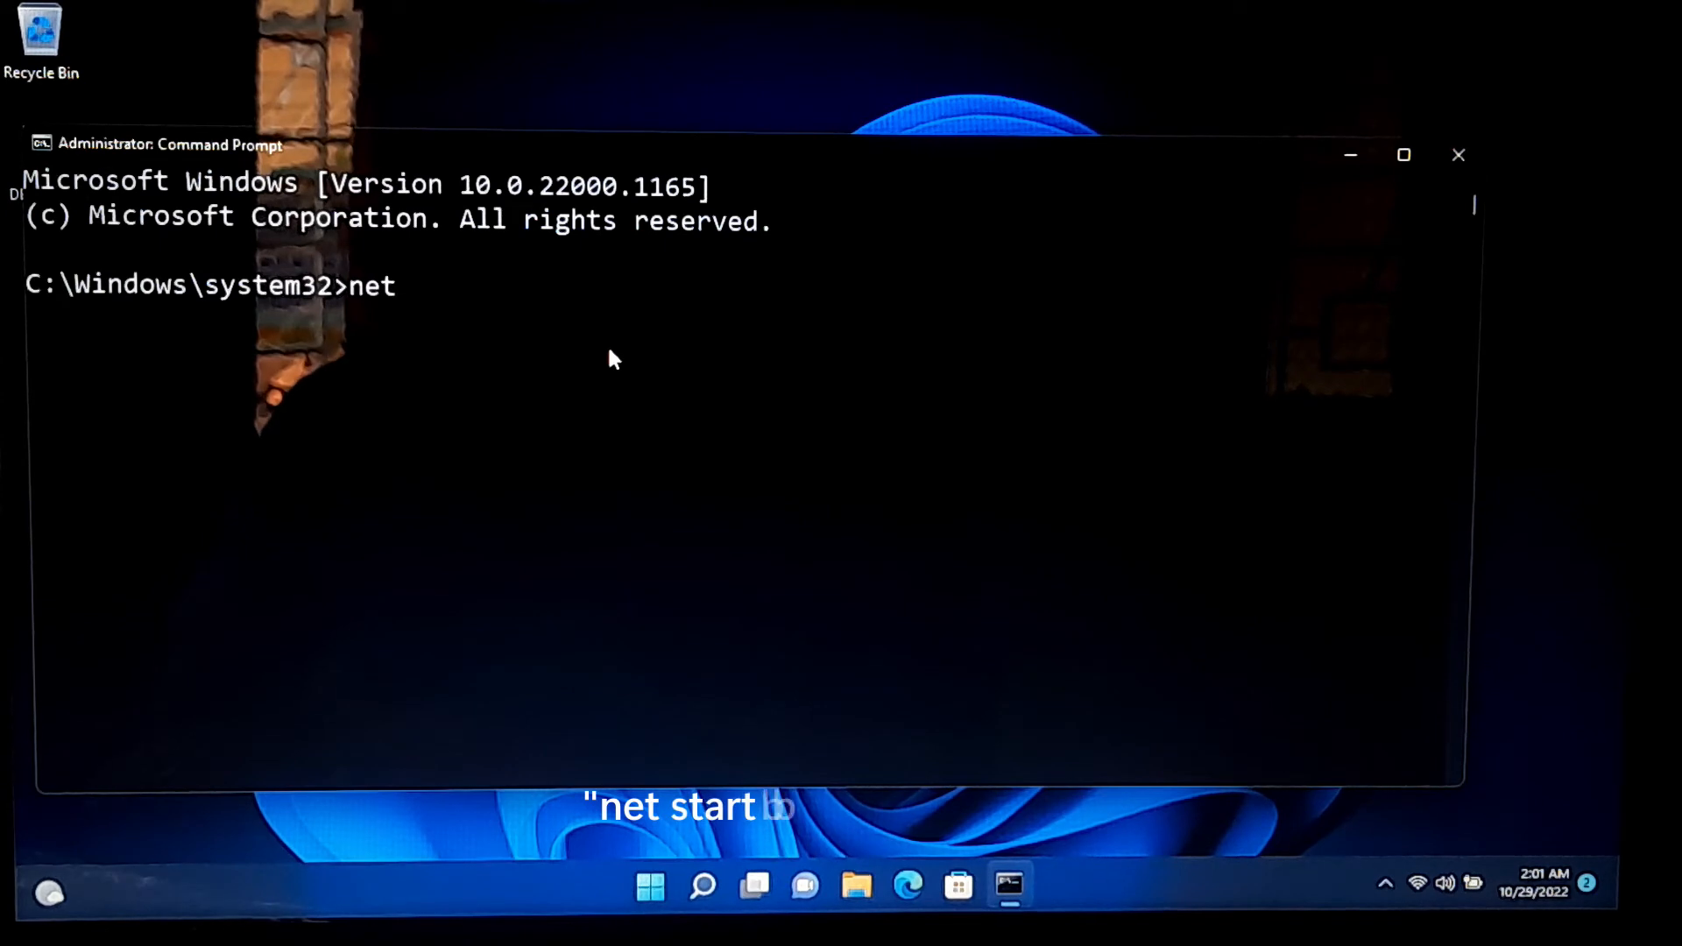
pyautogui.write('start bits')
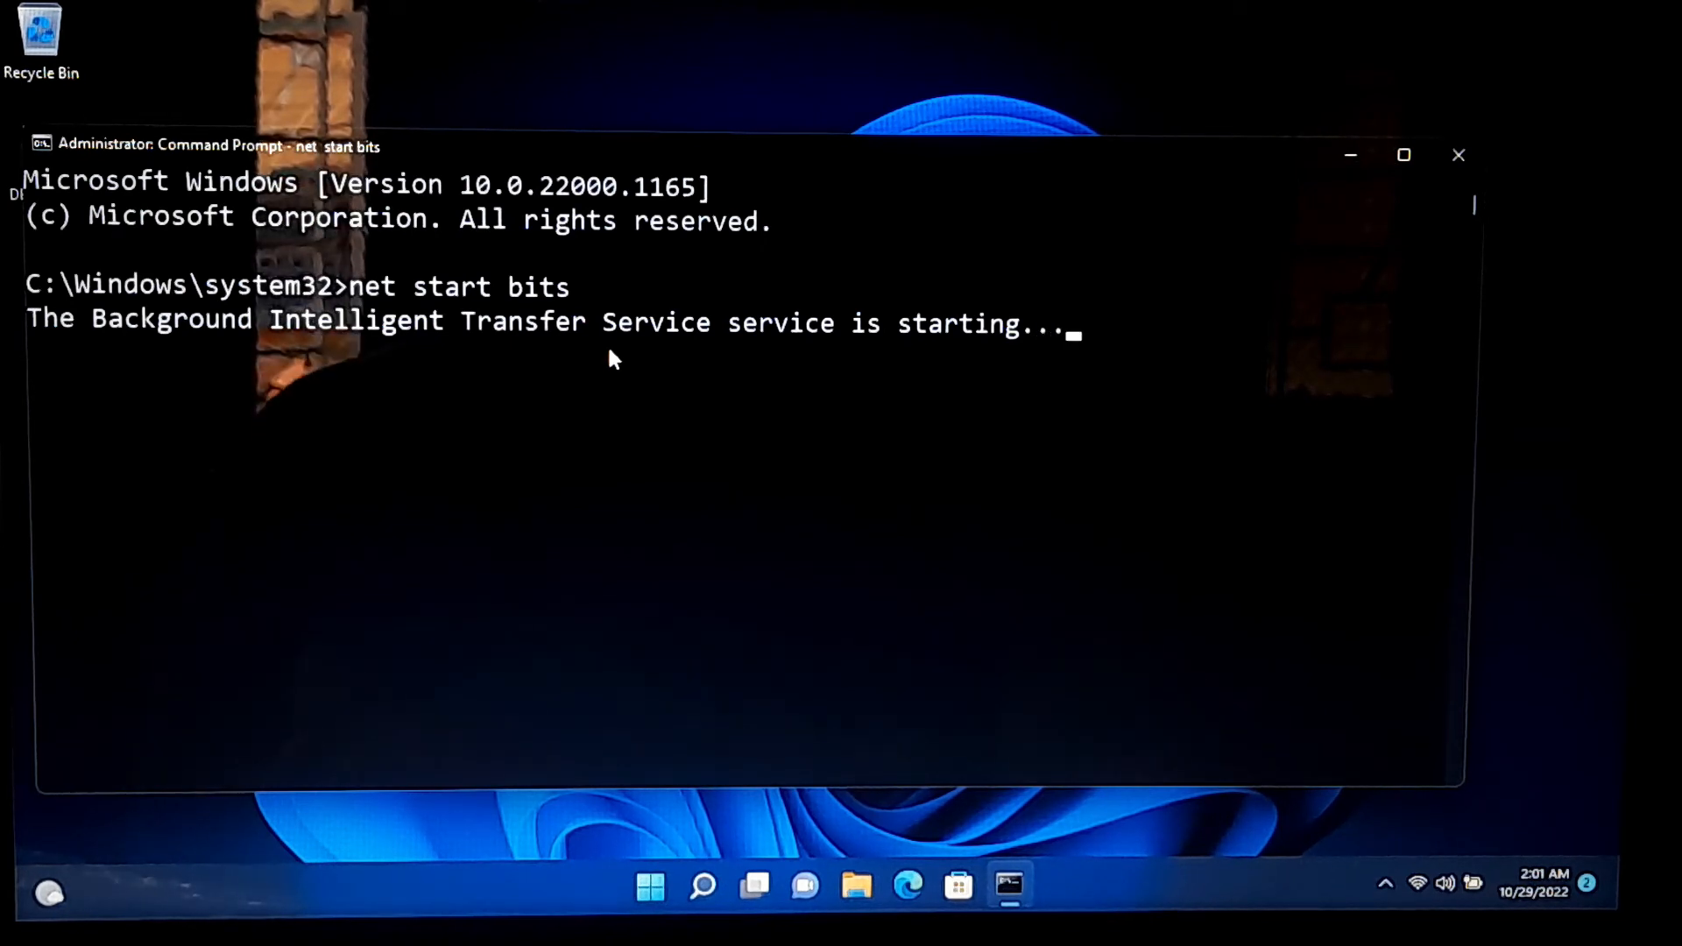
pyautogui.write('net s')
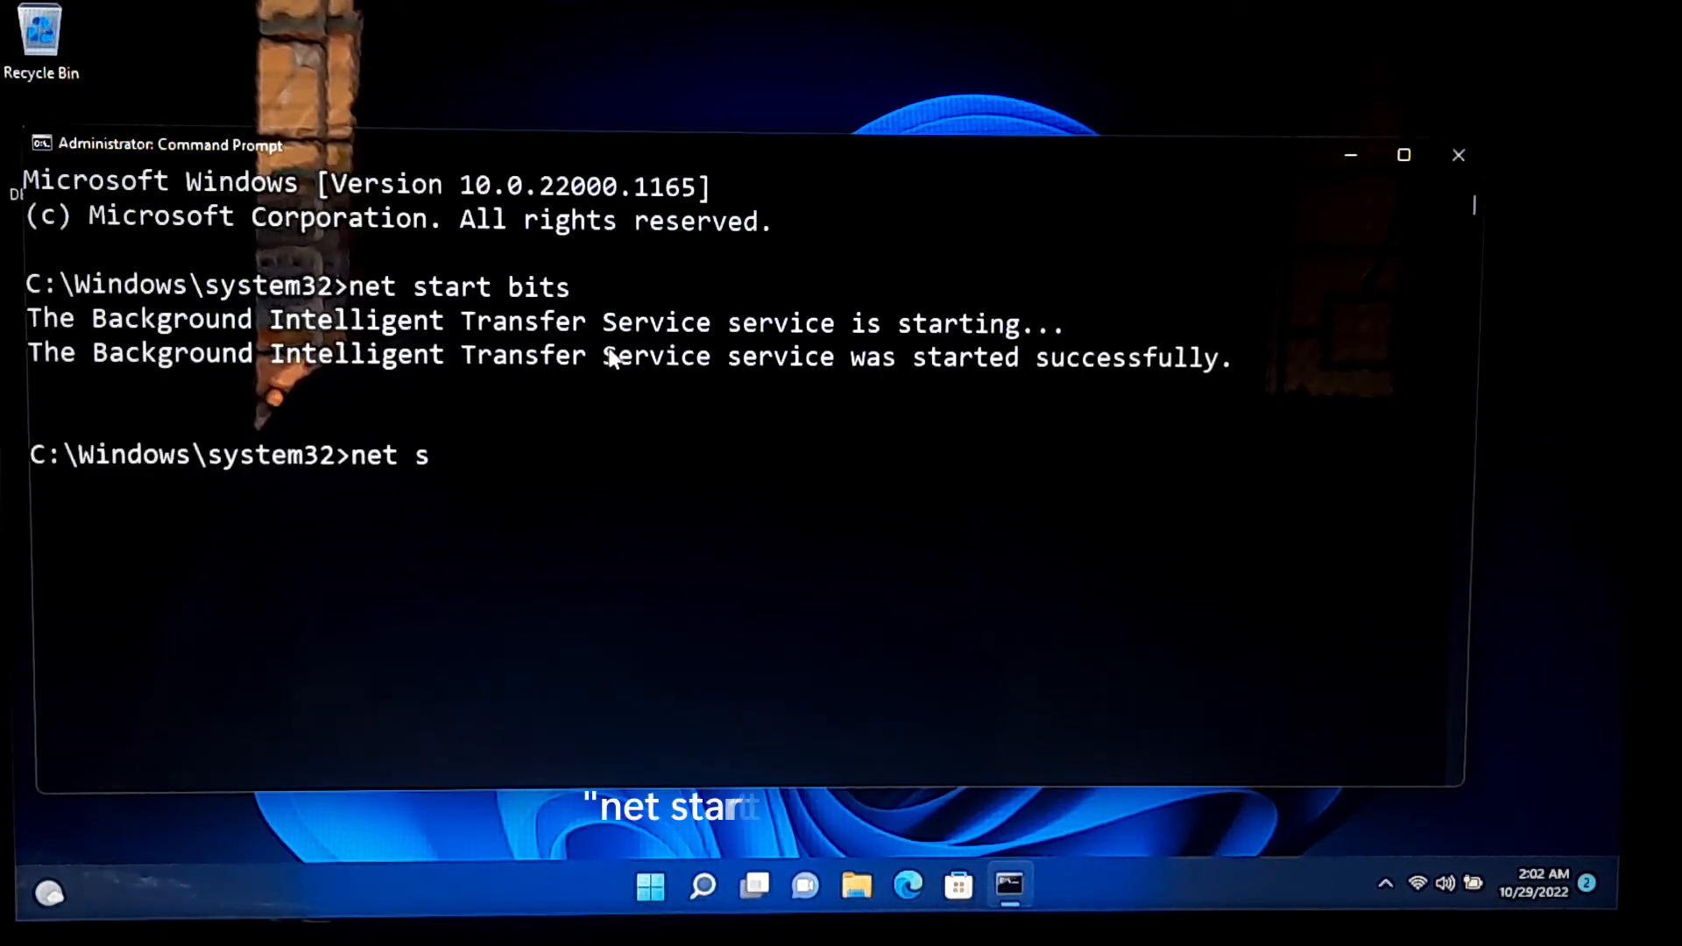
pyautogui.write('tart w')
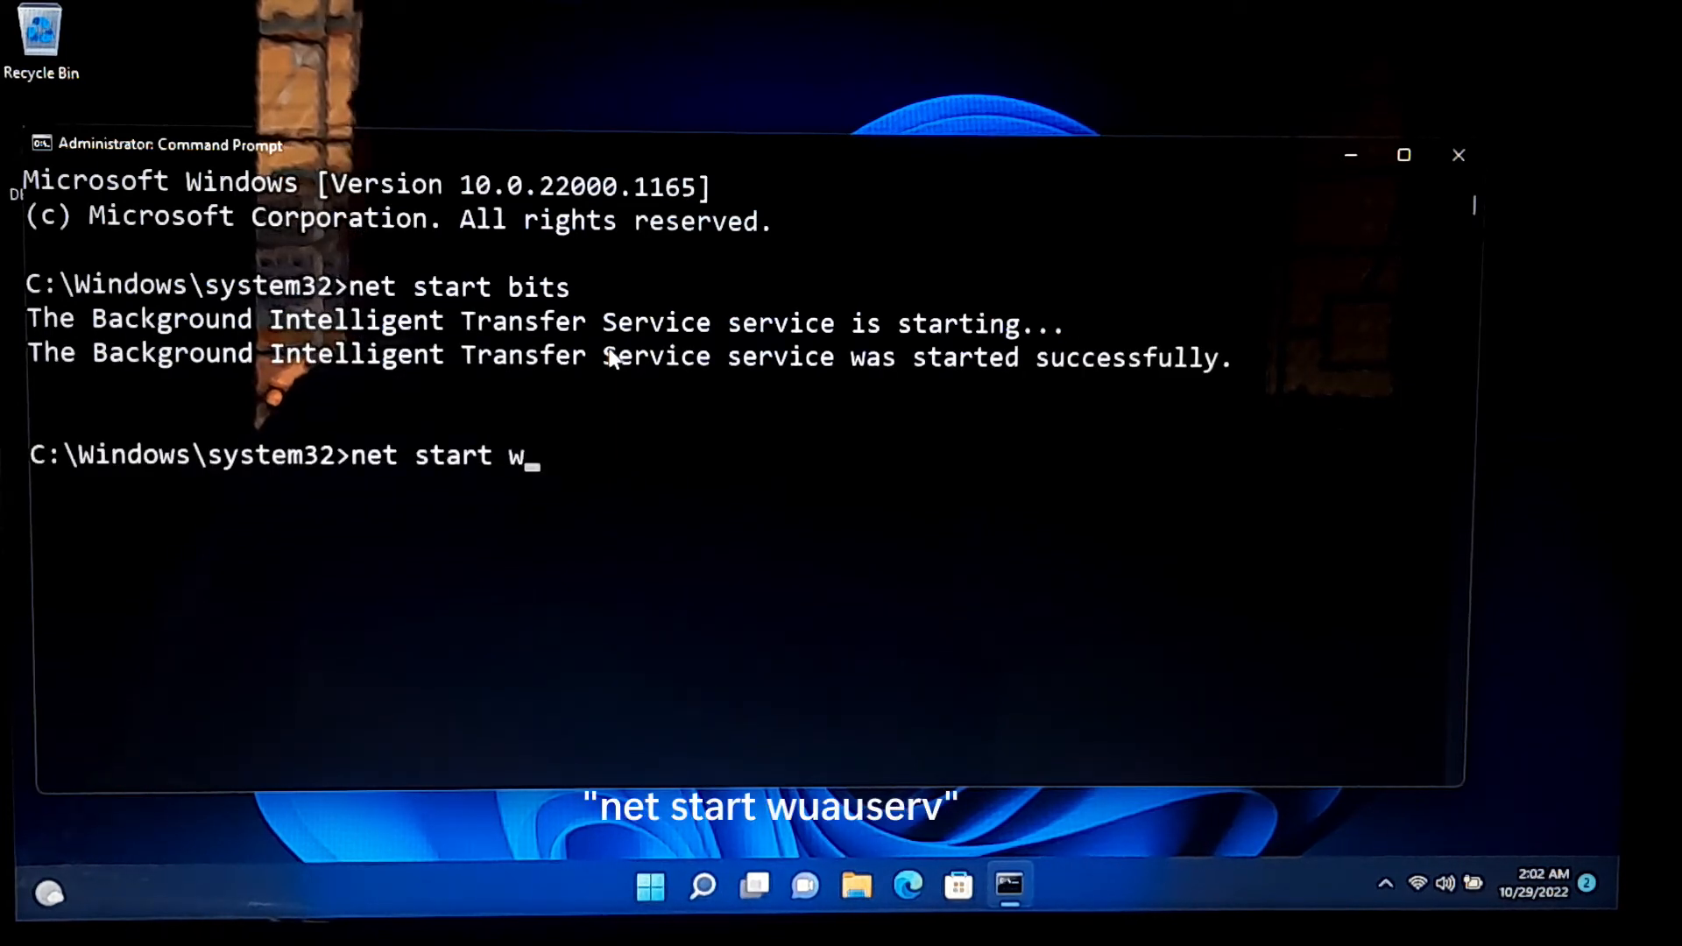
pyautogui.write('uauserv')
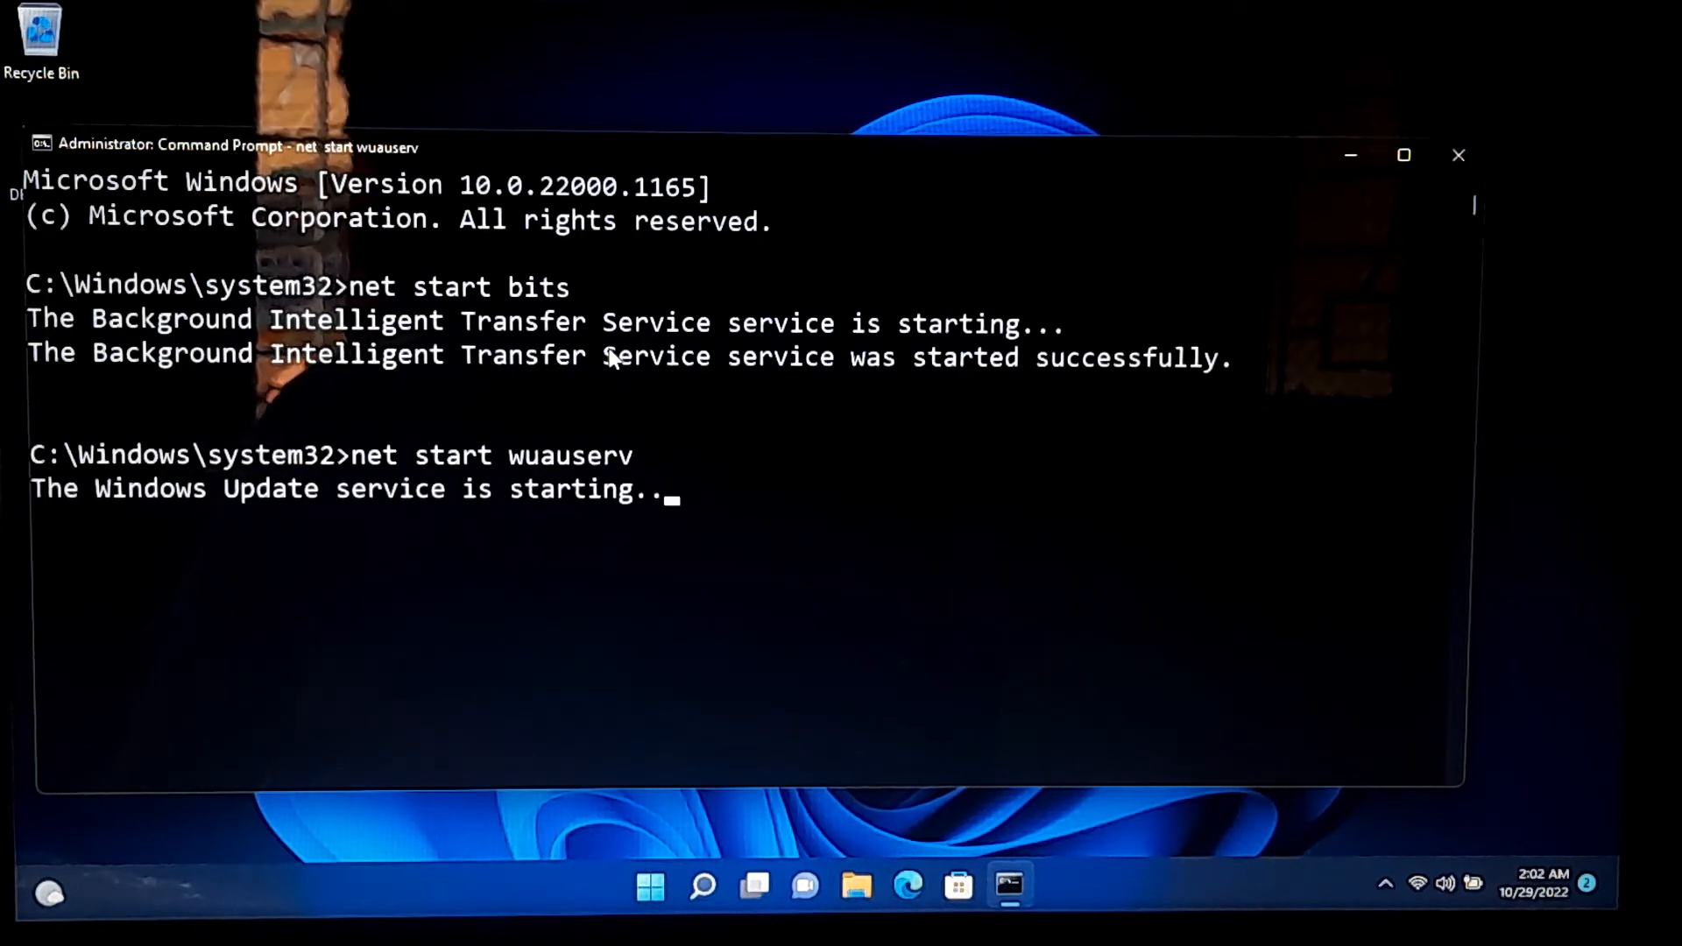
# - Run net start cryptsvc, which reports the service already running, then exit Command Prompt
pyautogui.write('ne')
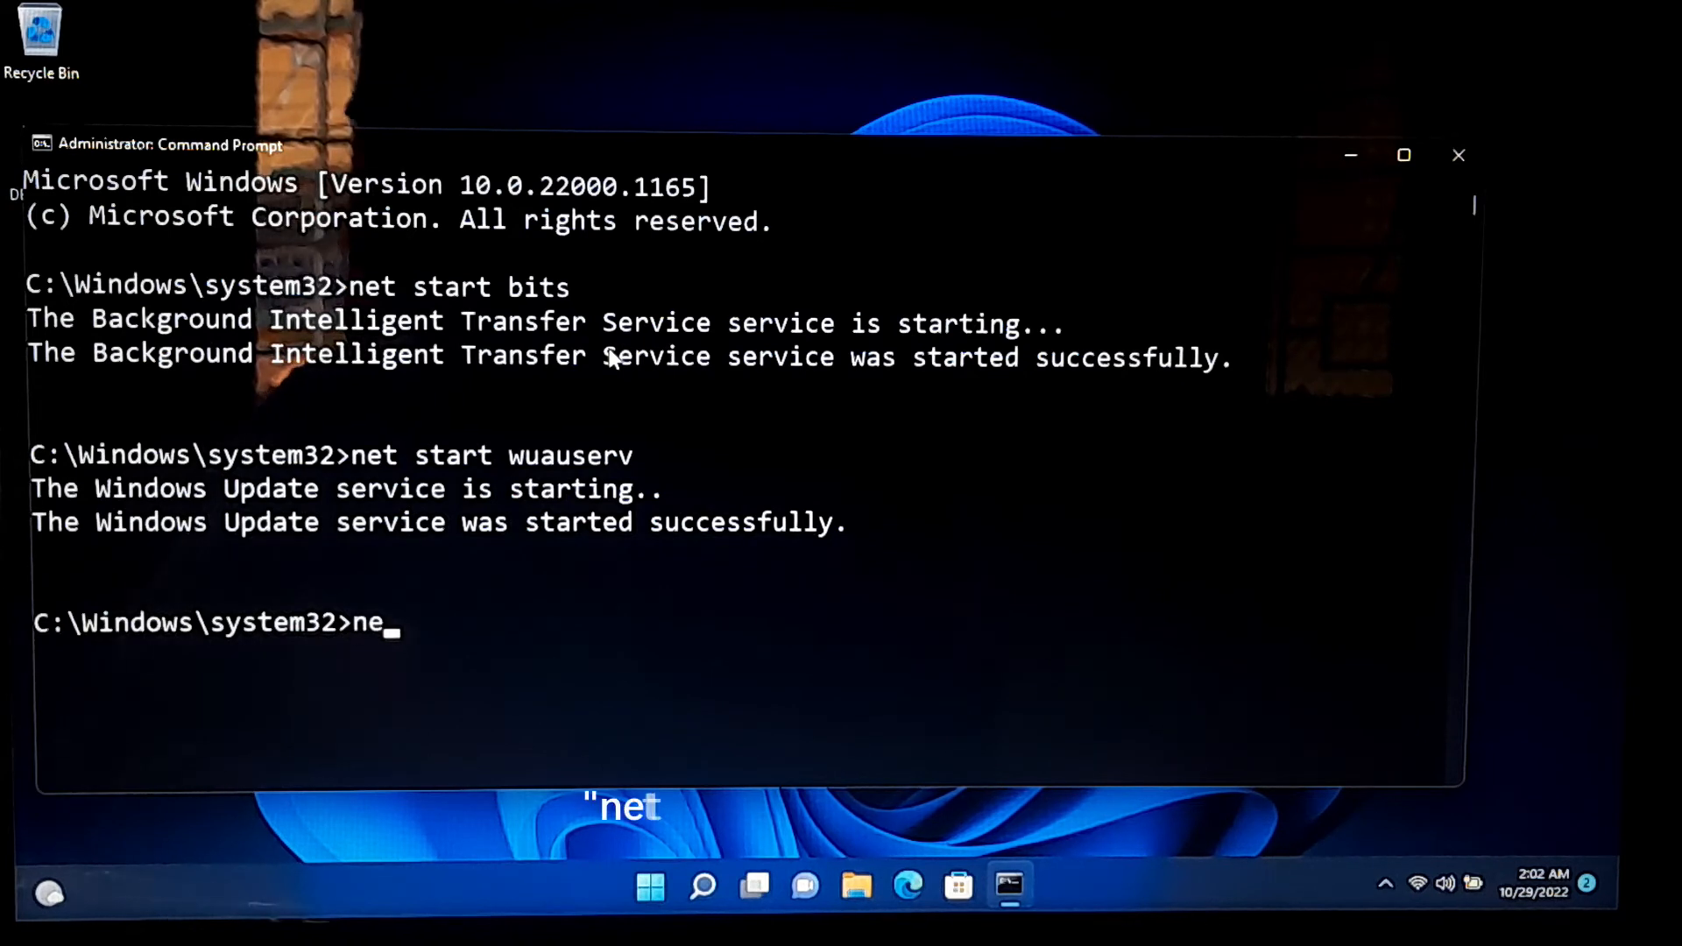
pyautogui.write('t start')
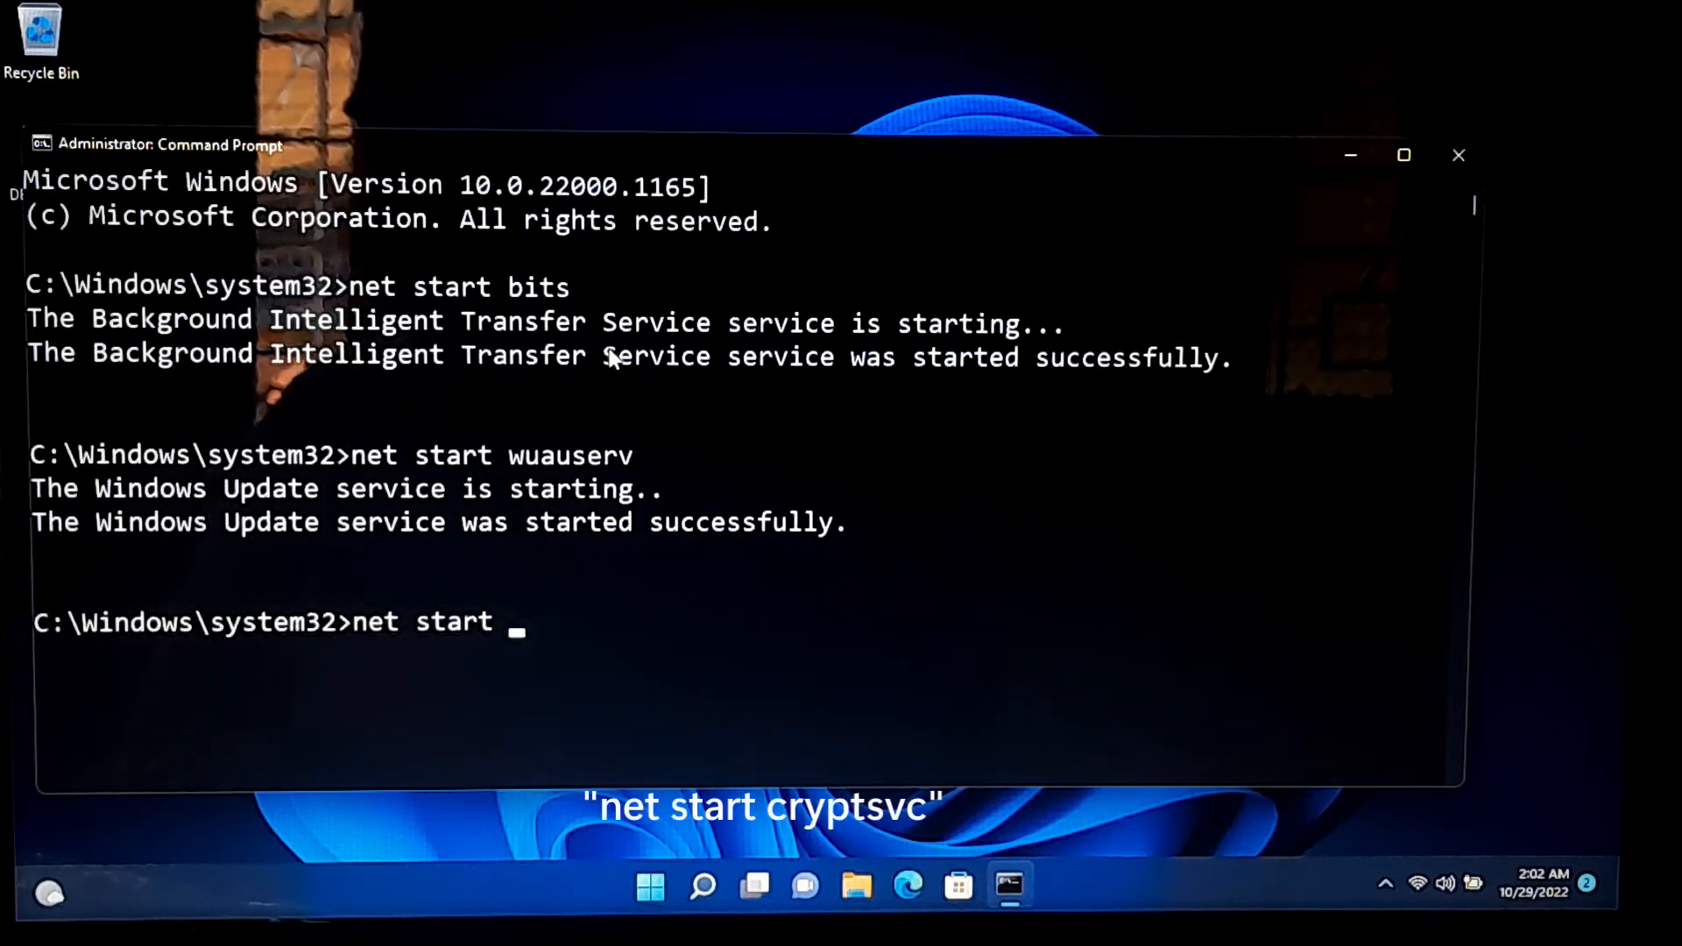
pyautogui.write('cryp')
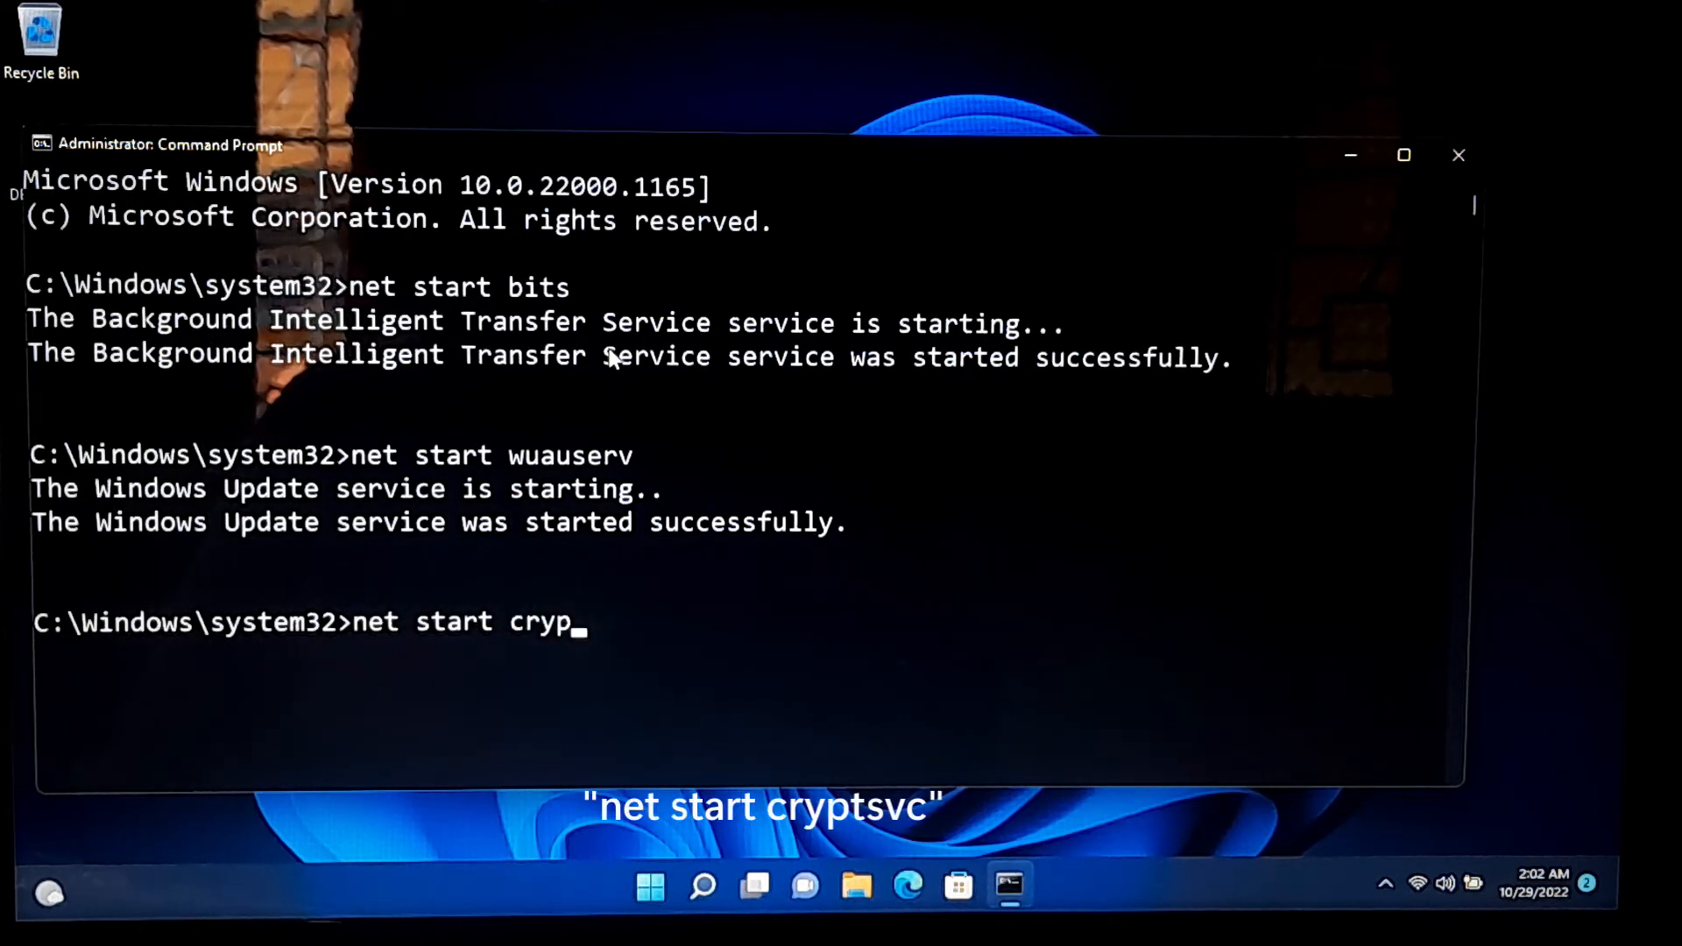
pyautogui.write('tsvc')
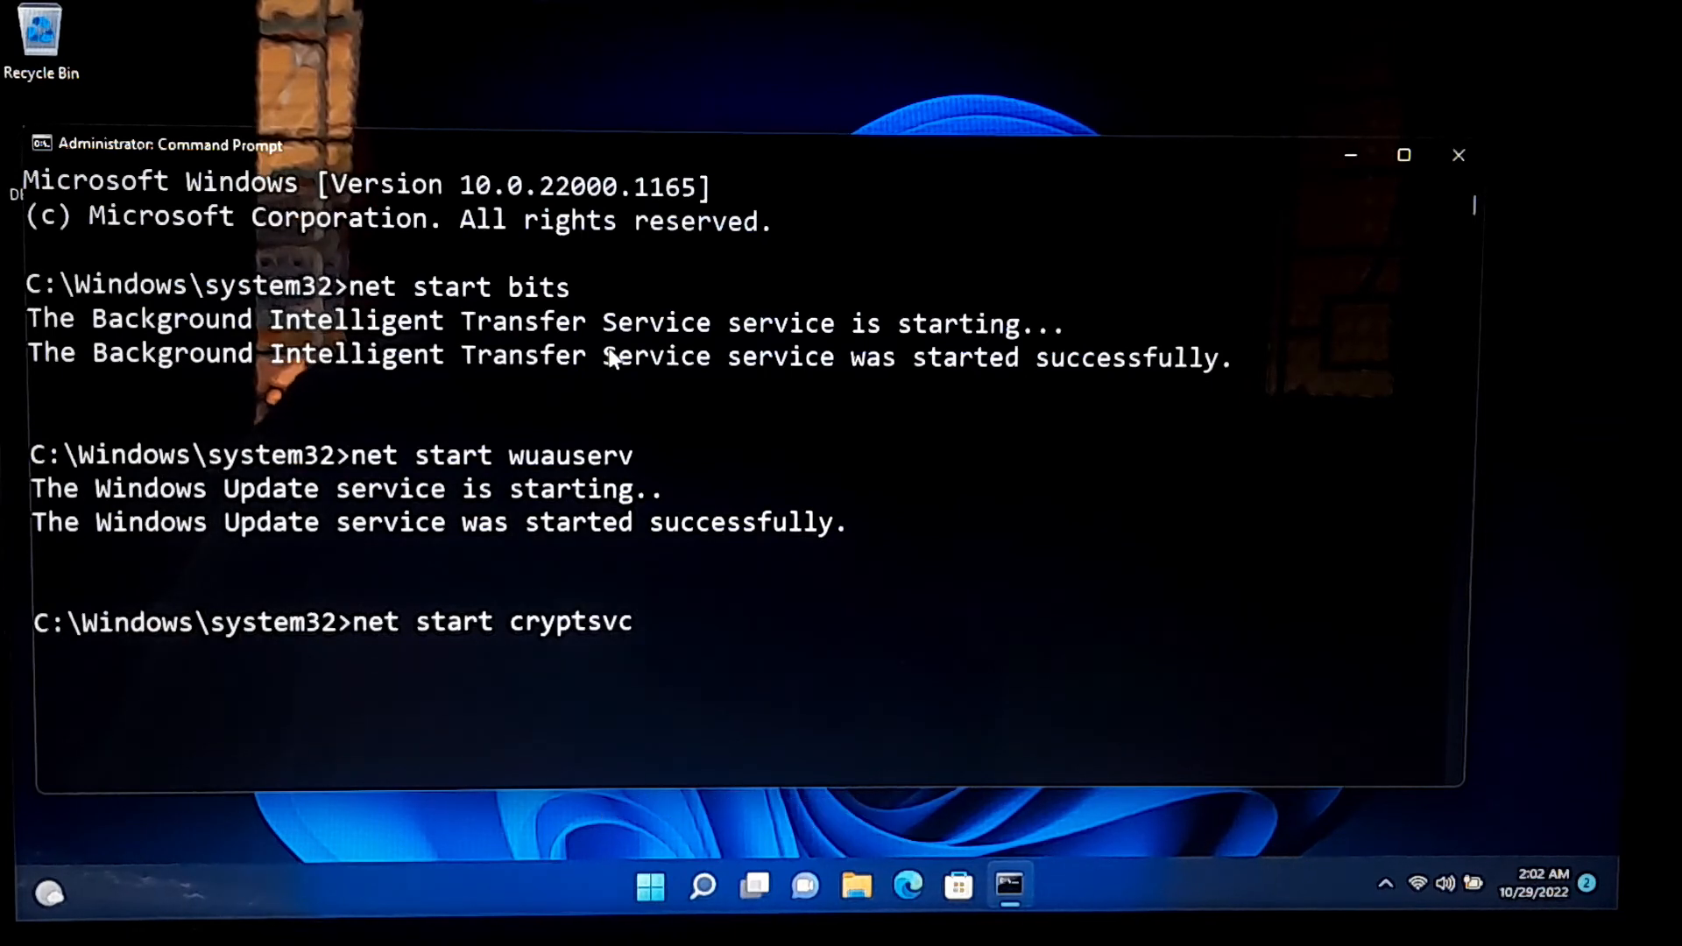
pyautogui.press('Return')
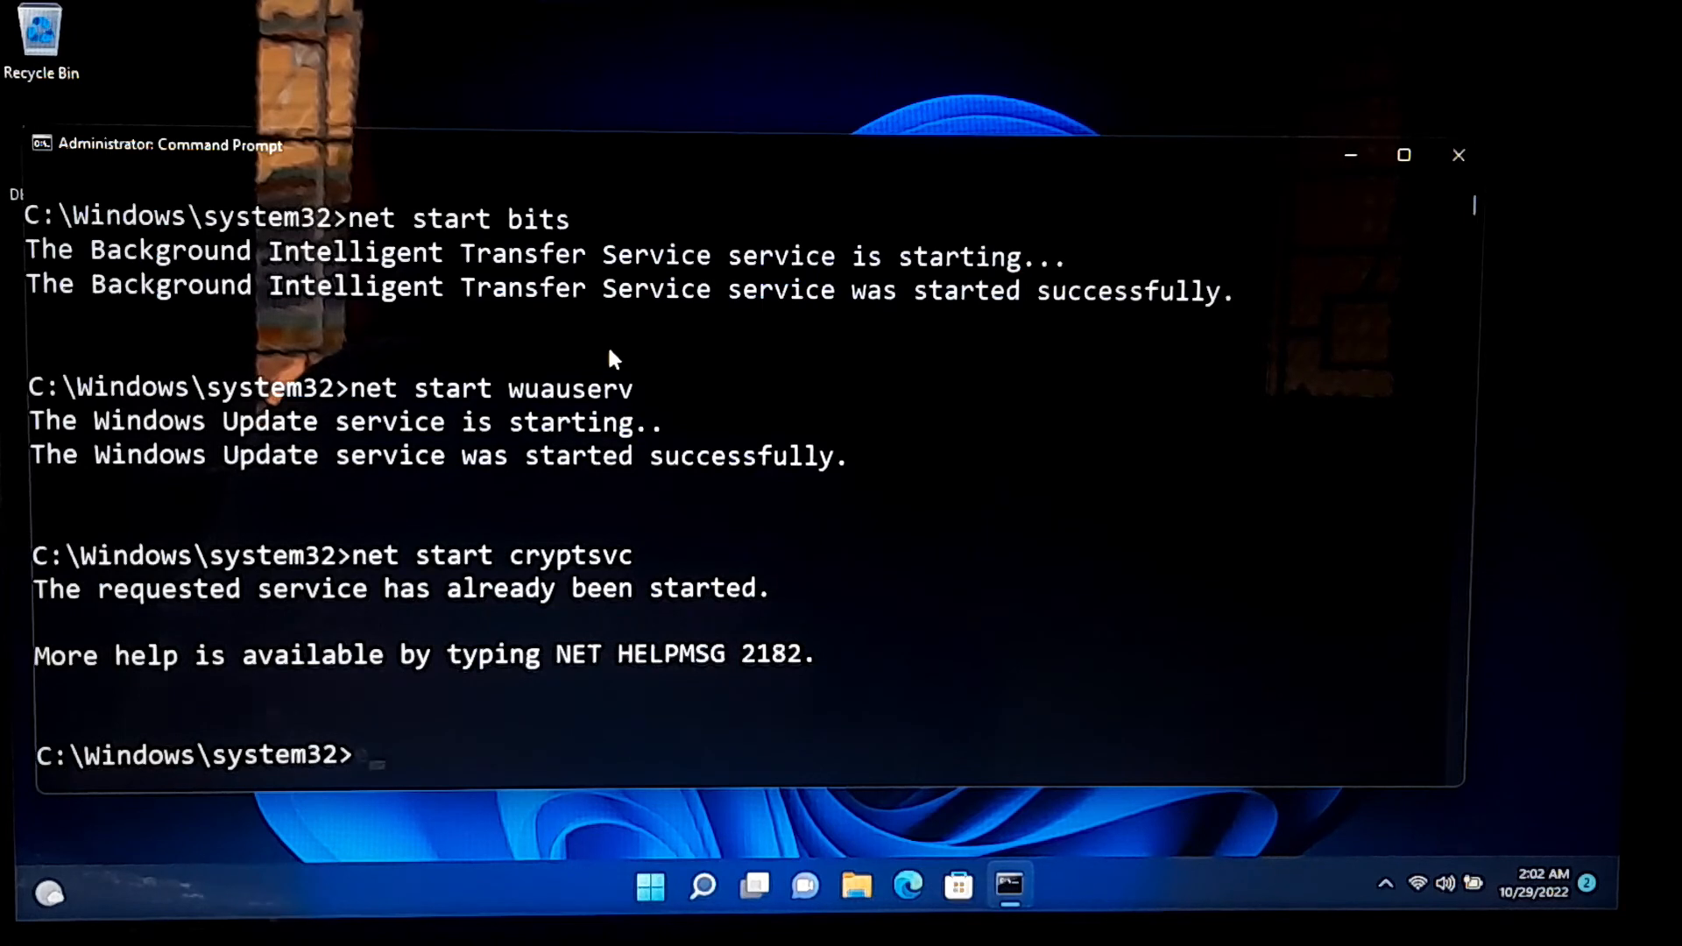
pyautogui.write('exit')
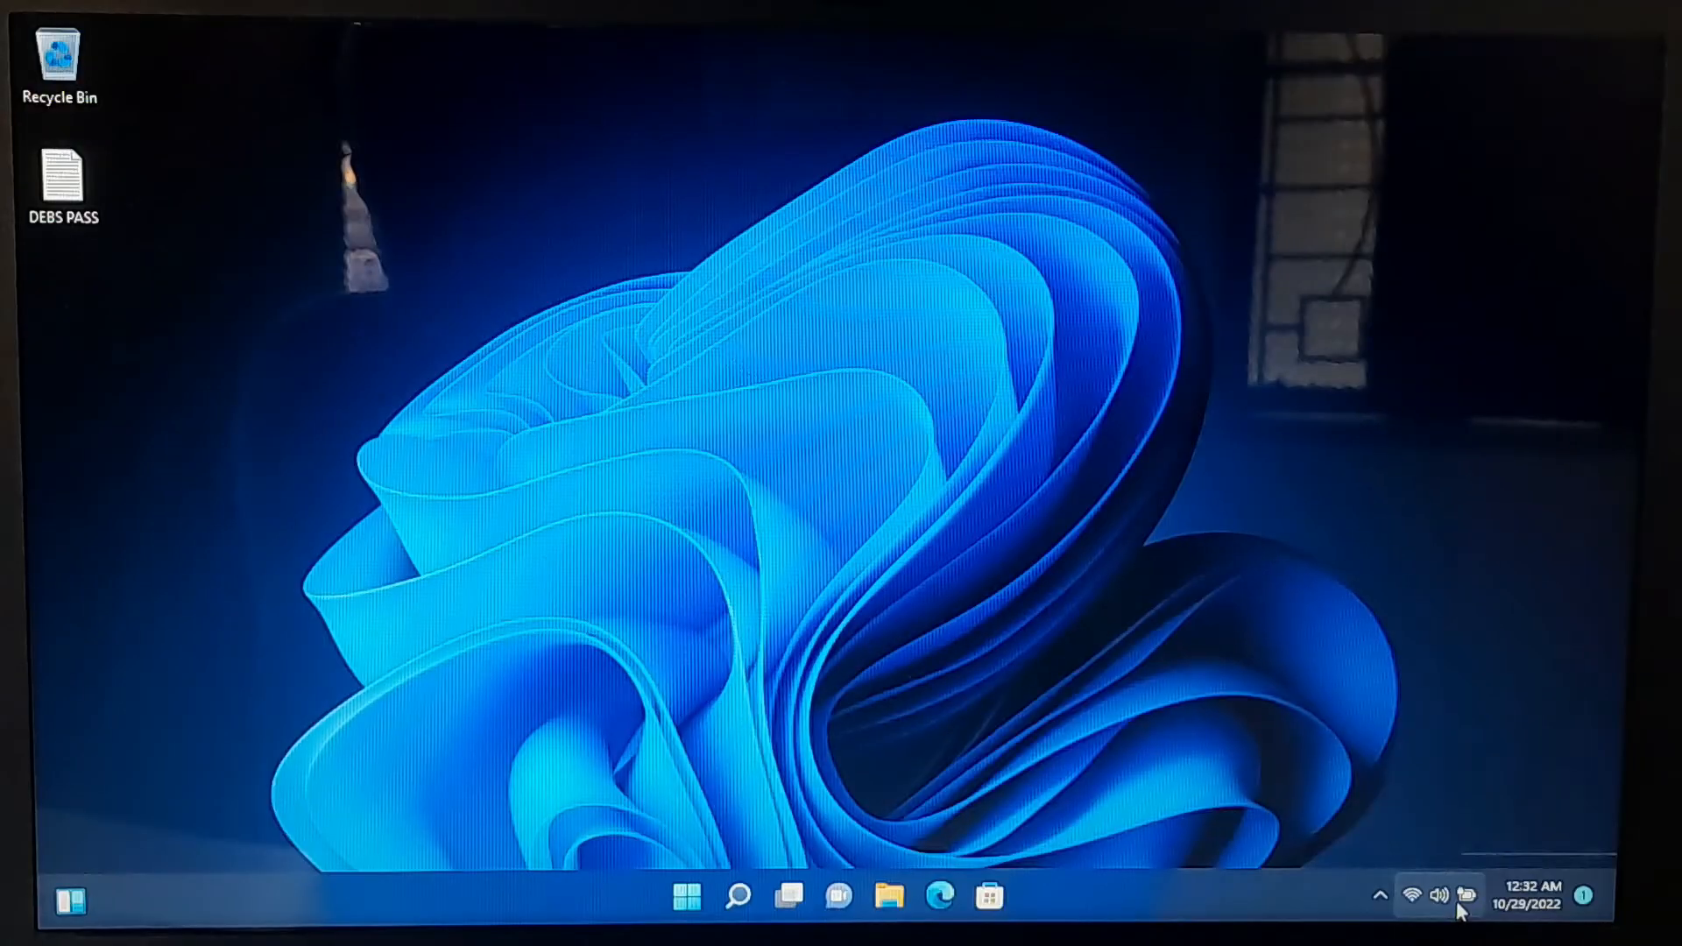
# - Download and install the 2022-10 Cumulative Update from Settings' Windows Update page and restart now
pyautogui.click(1015, 896)
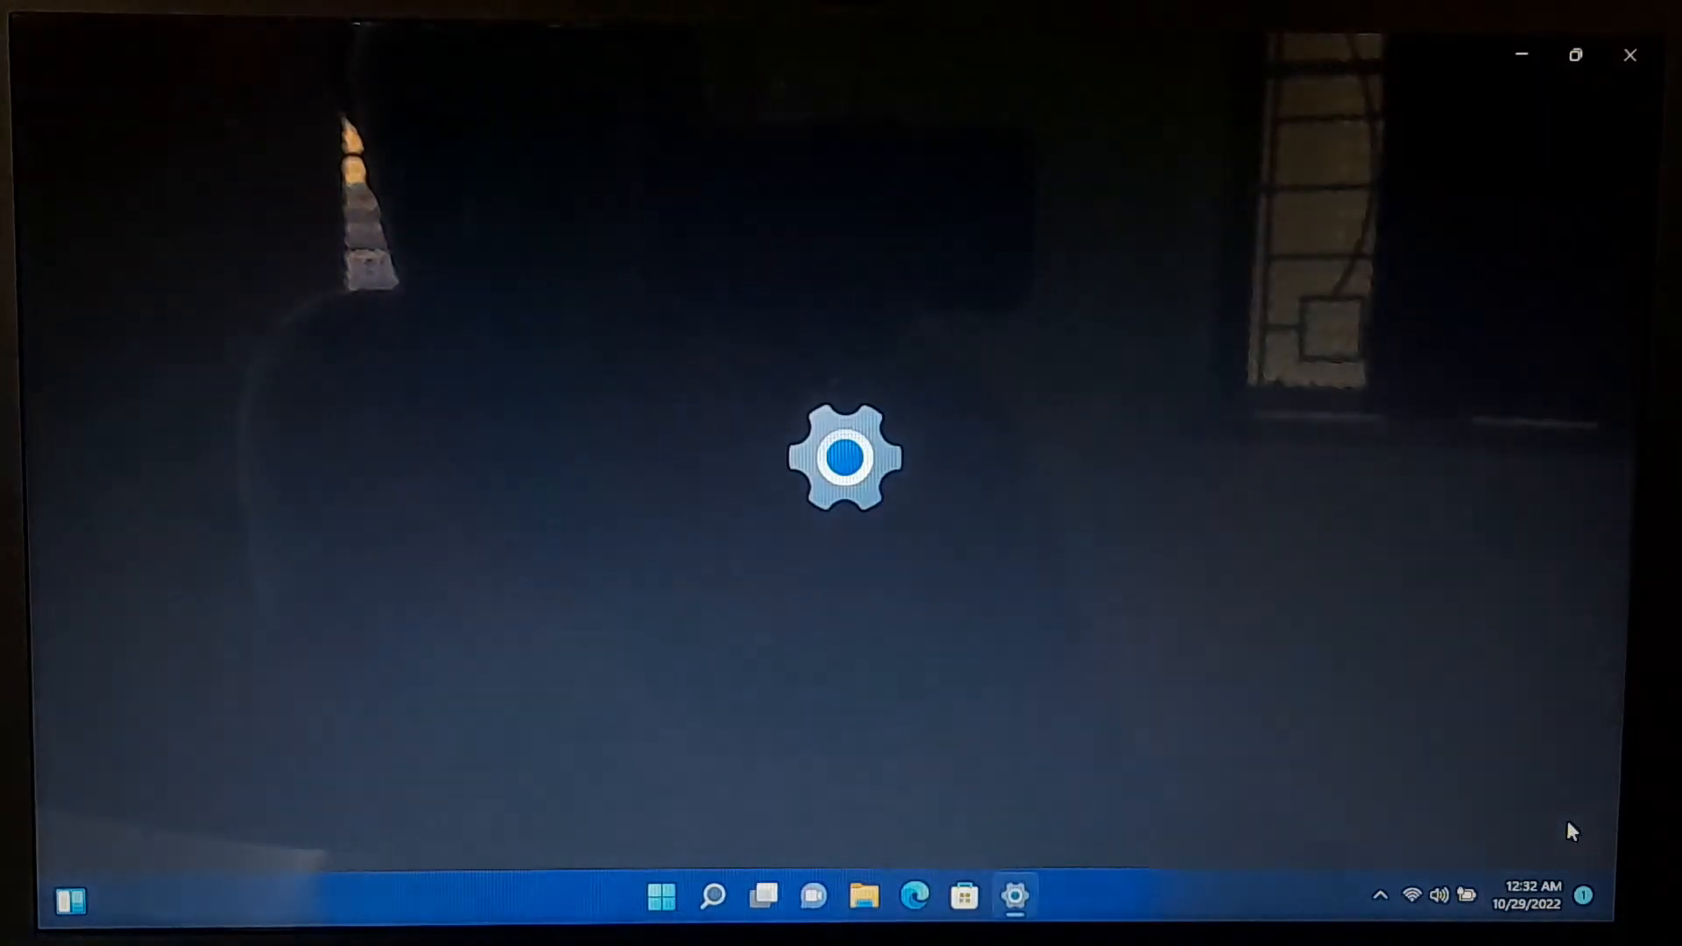
pyautogui.click(1013, 896)
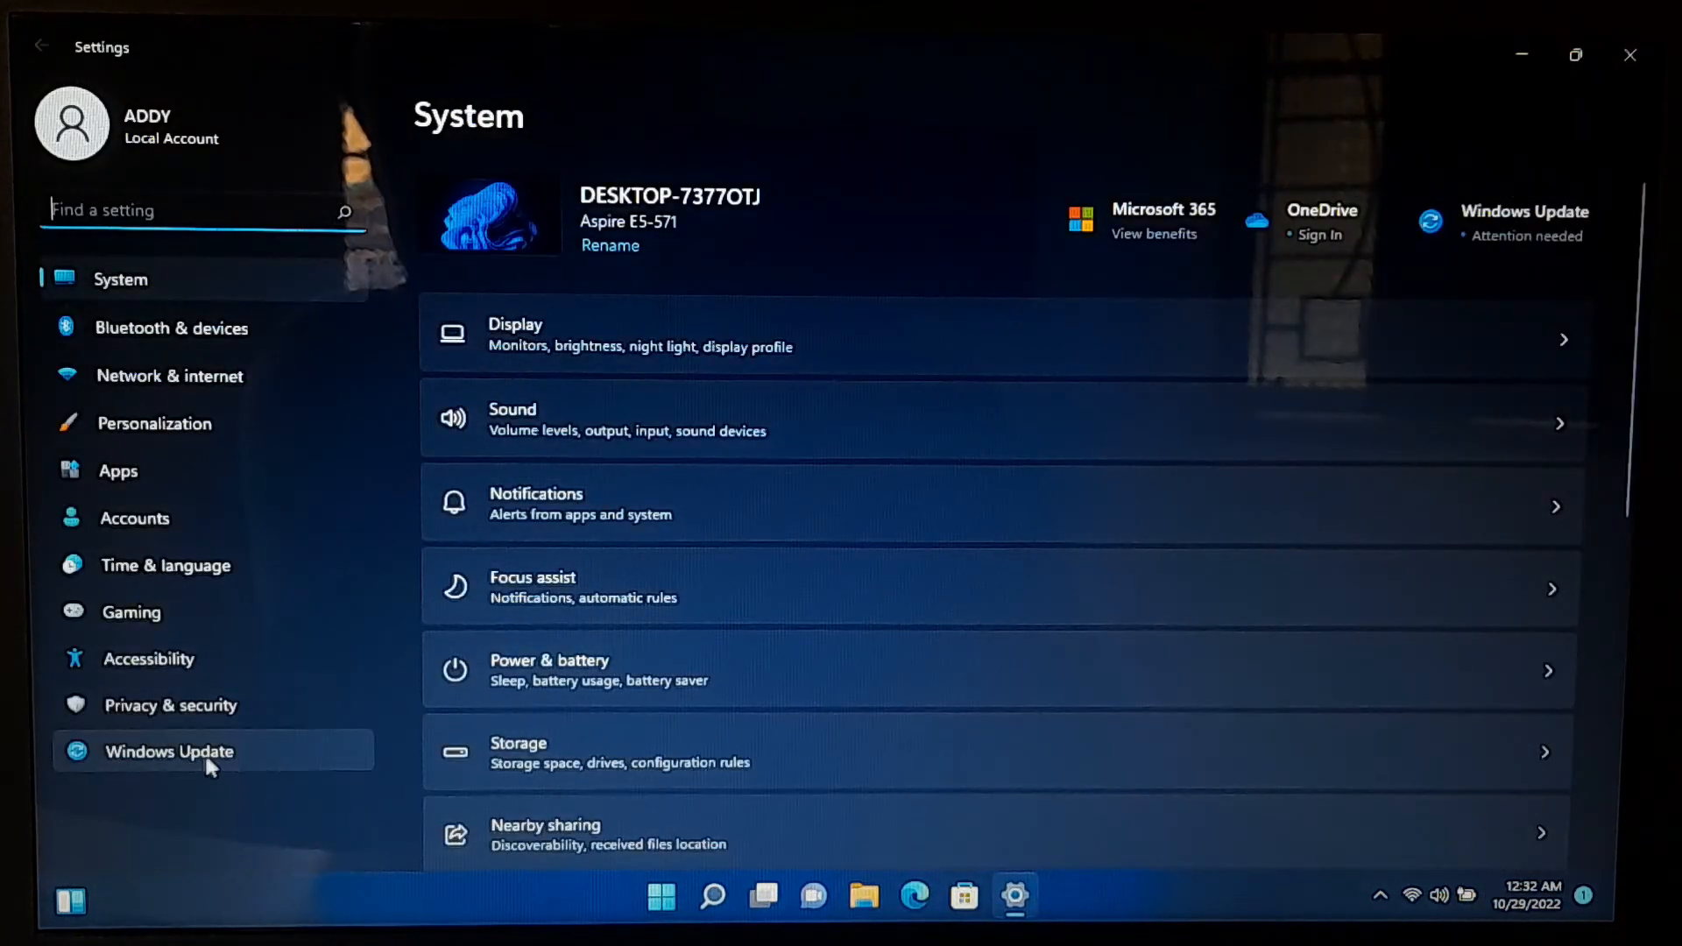
pyautogui.click(169, 752)
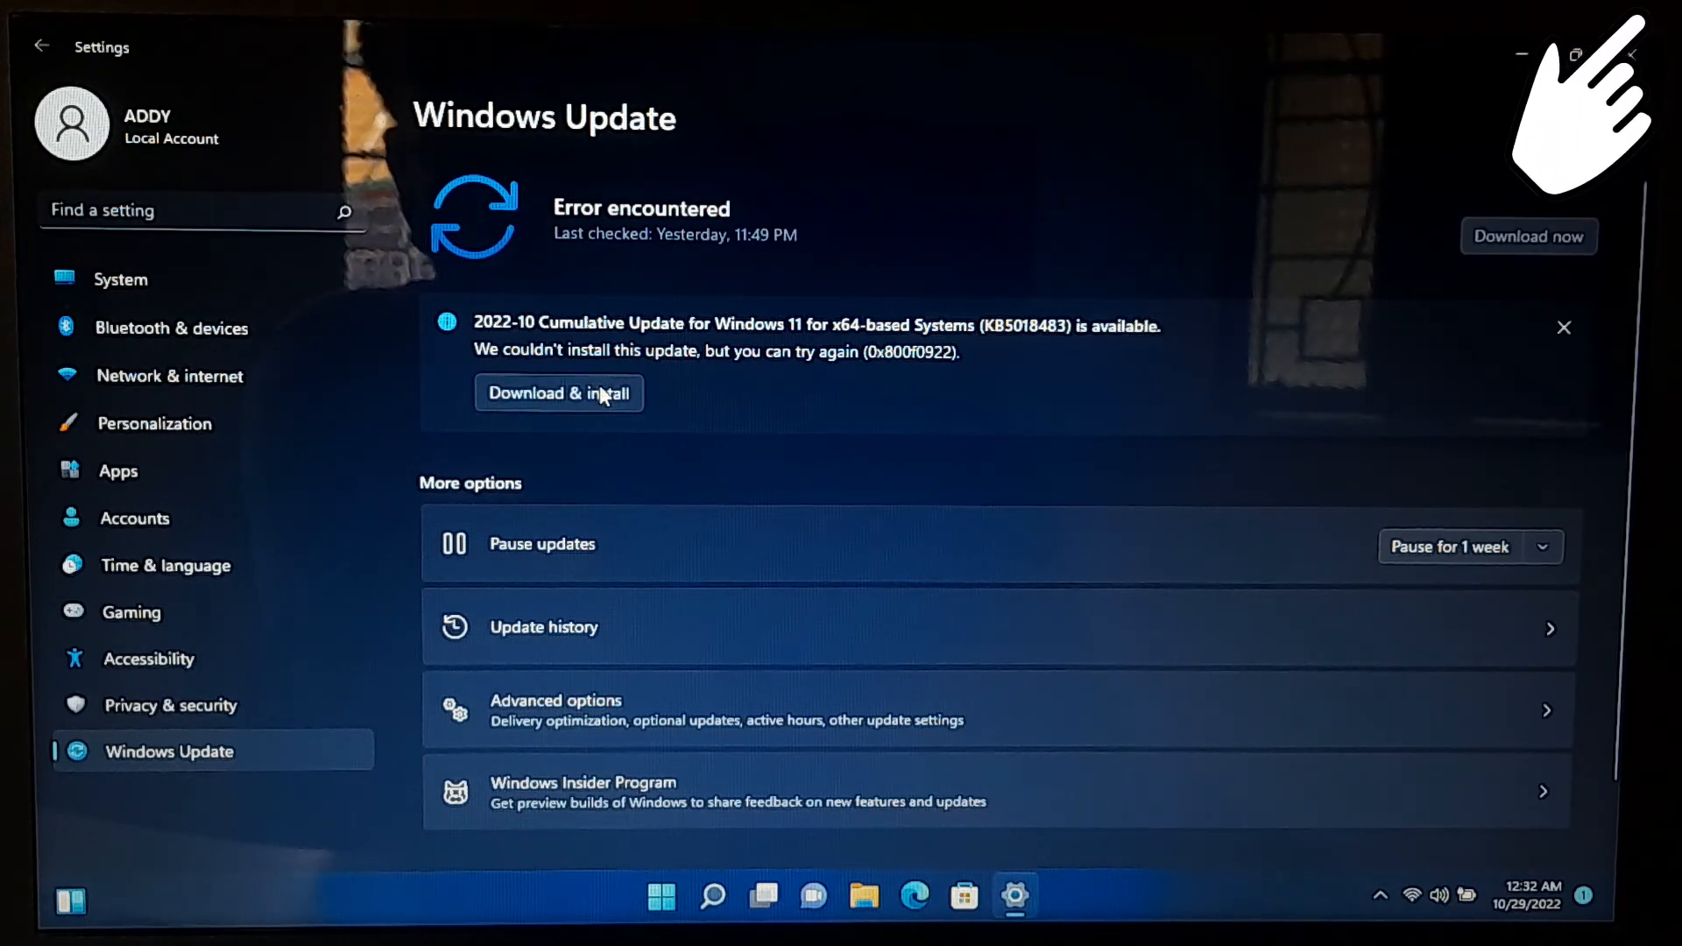
pyautogui.click(557, 392)
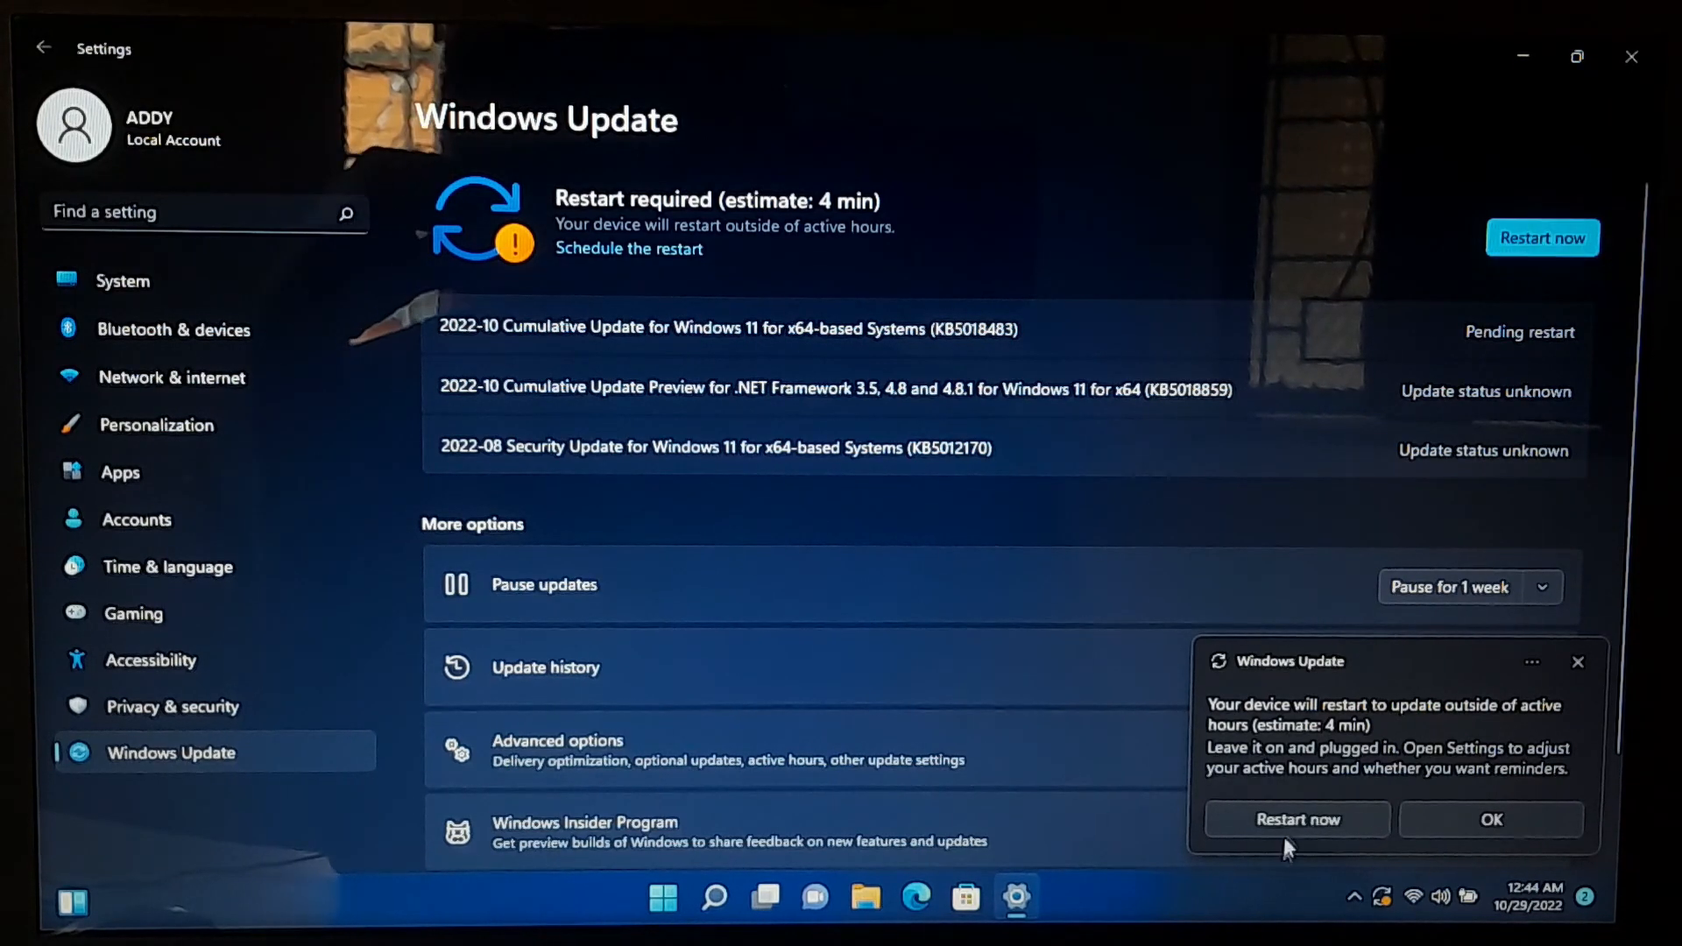
pyautogui.click(1297, 818)
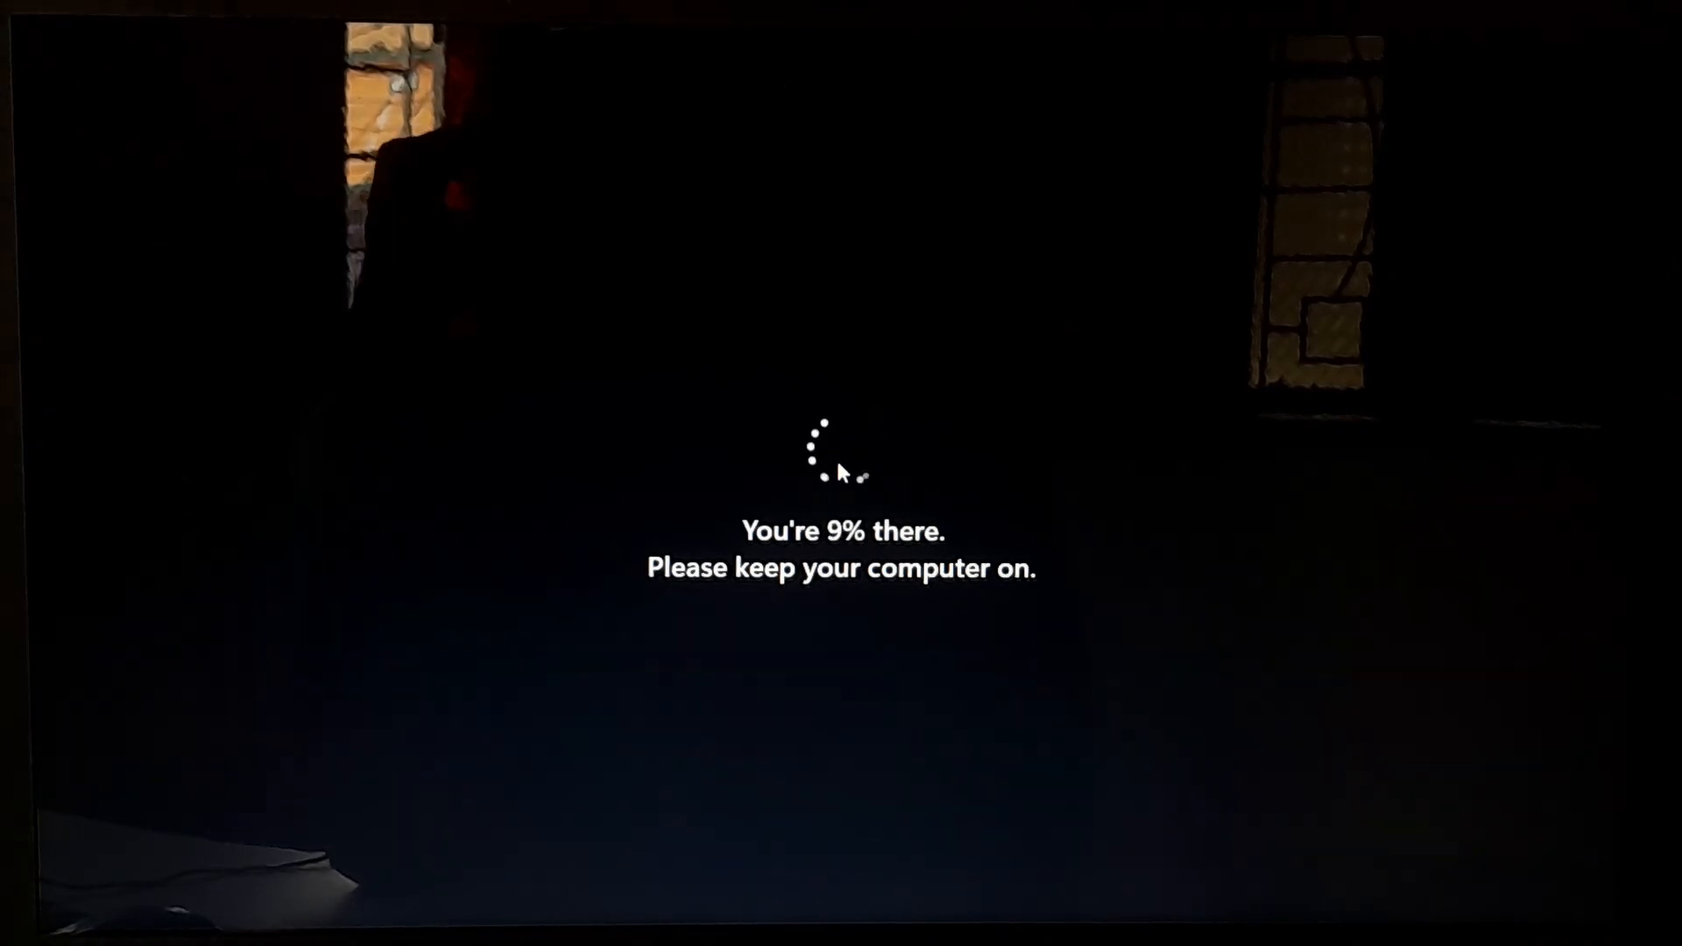